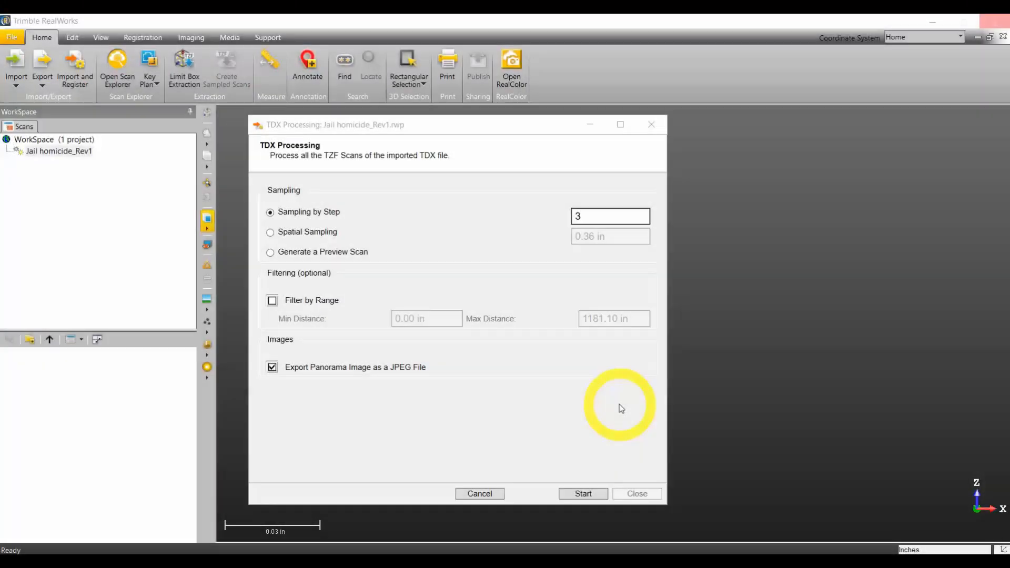
mouse_move(479, 237)
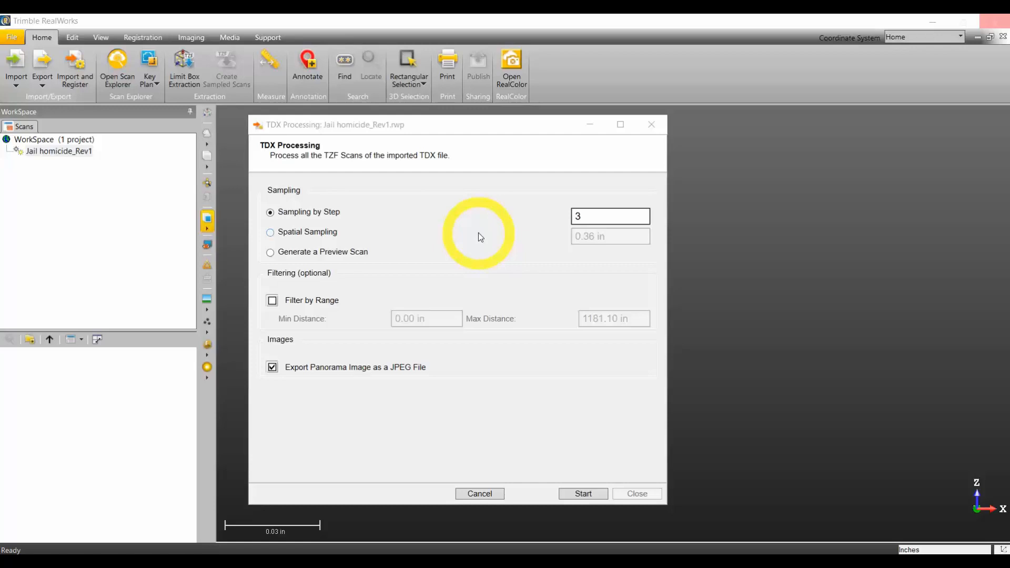
mouse_move(455, 200)
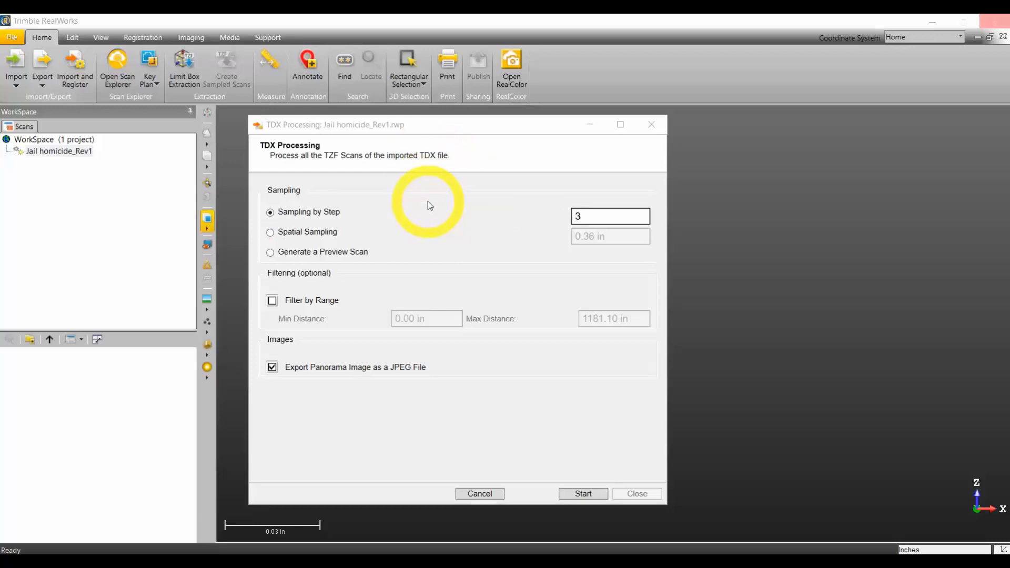
mouse_move(432, 187)
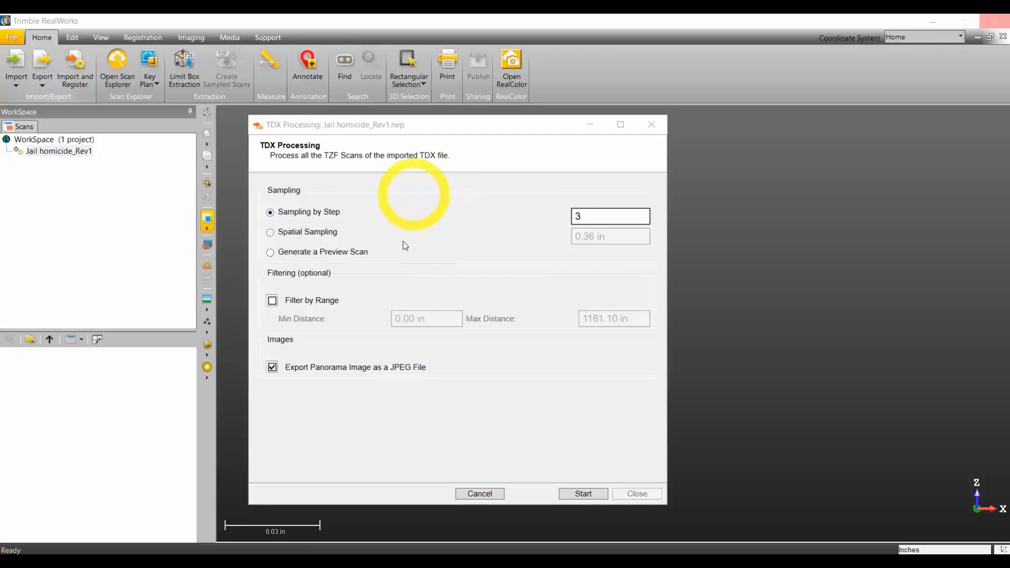
mouse_move(444, 271)
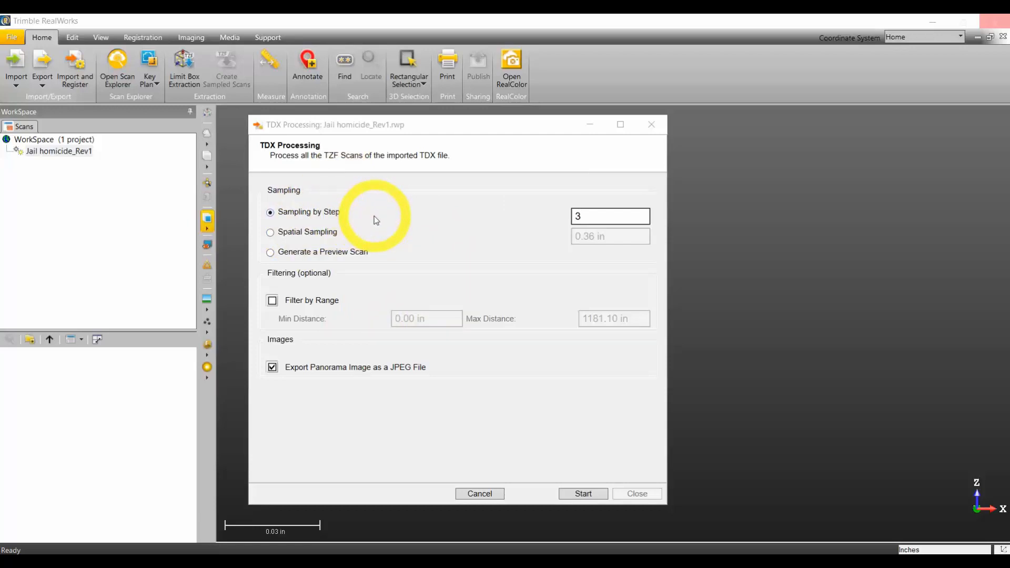
Step: Enter 0 as the Sampling by Step value in the TDX Processing dialog
left_click(610, 216)
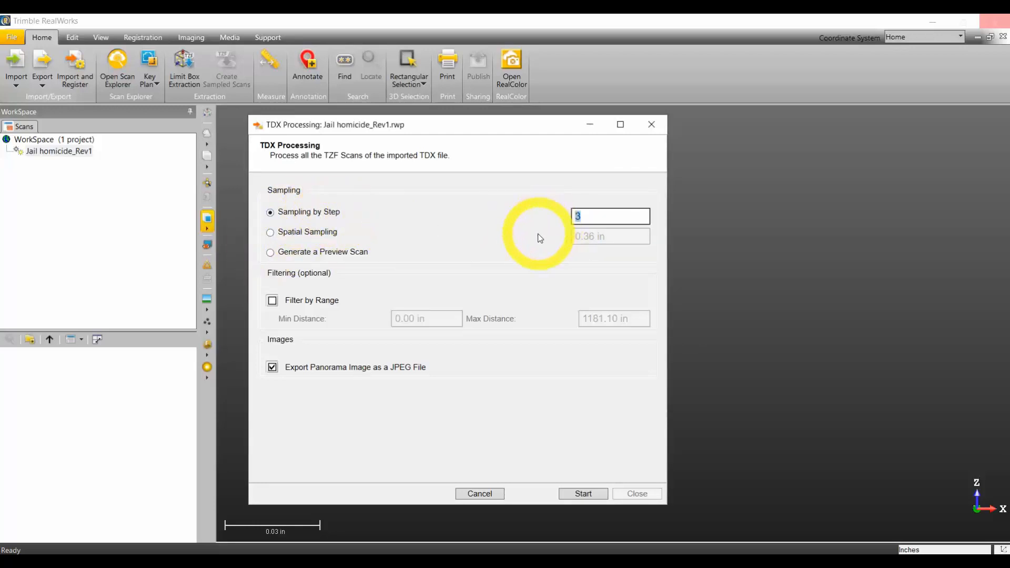
type("0")
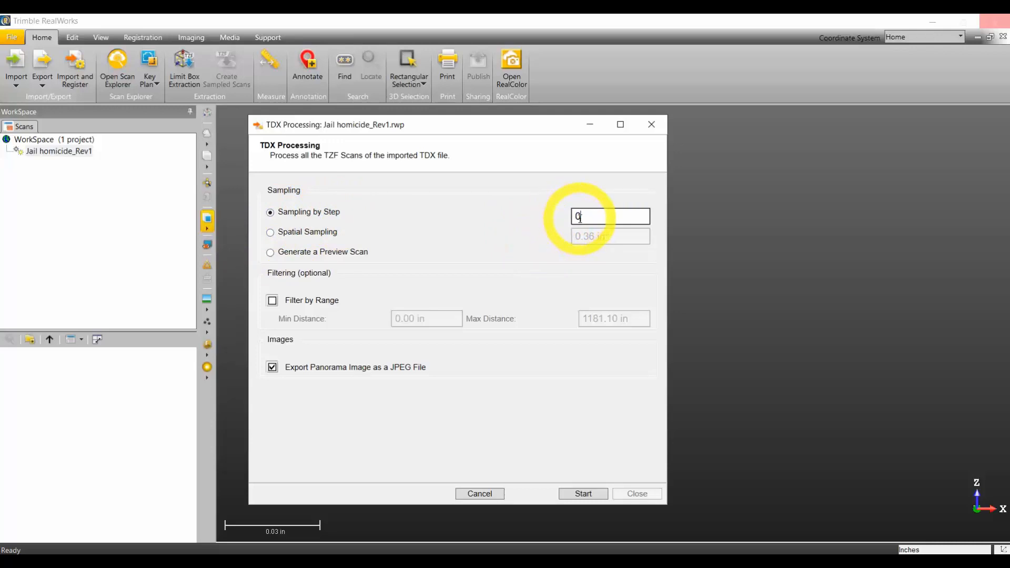
mouse_move(541, 243)
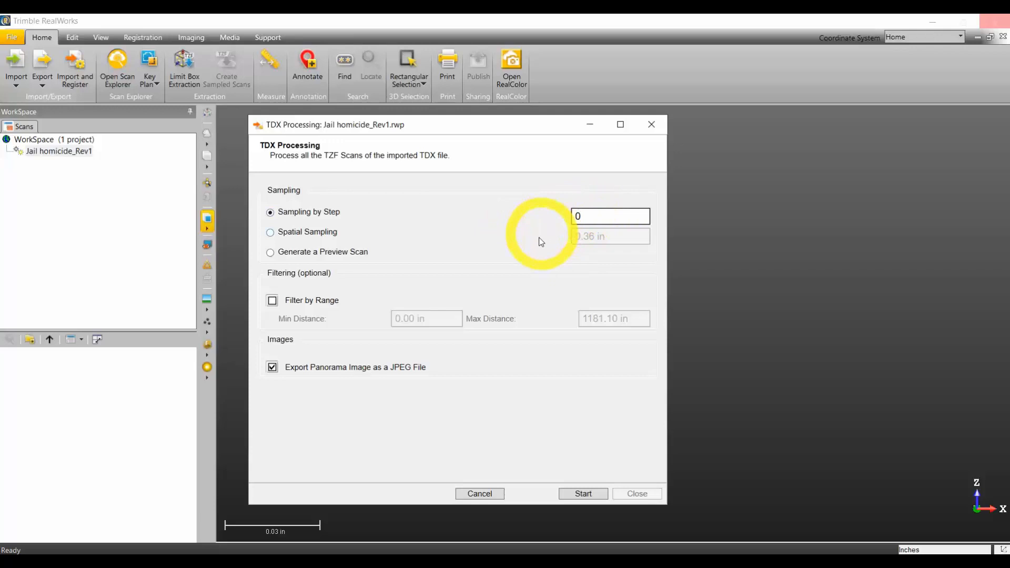
mouse_move(529, 280)
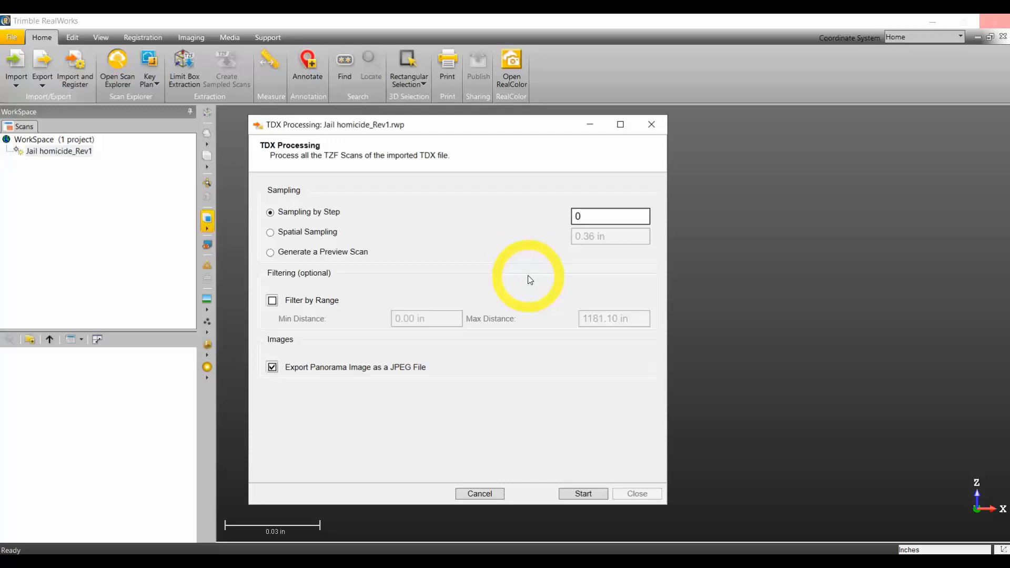
left_click(609, 216)
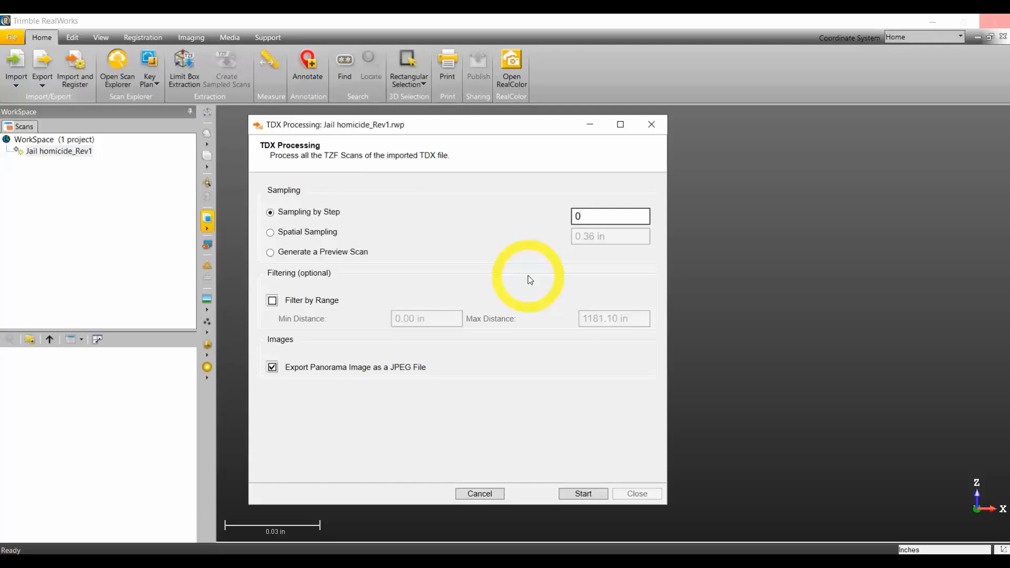
left_click(609, 216)
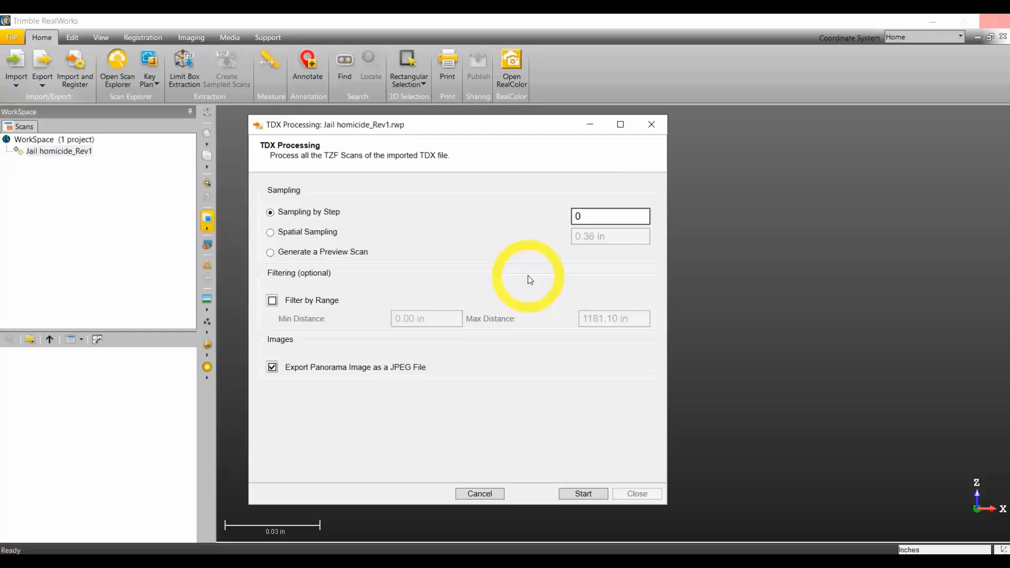
left_click(609, 216)
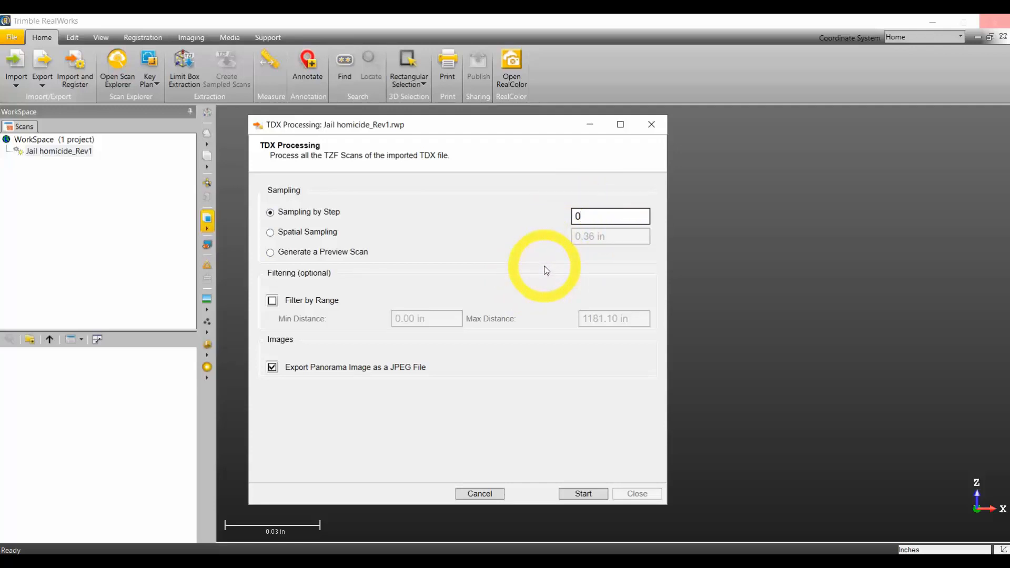
left_click(609, 216)
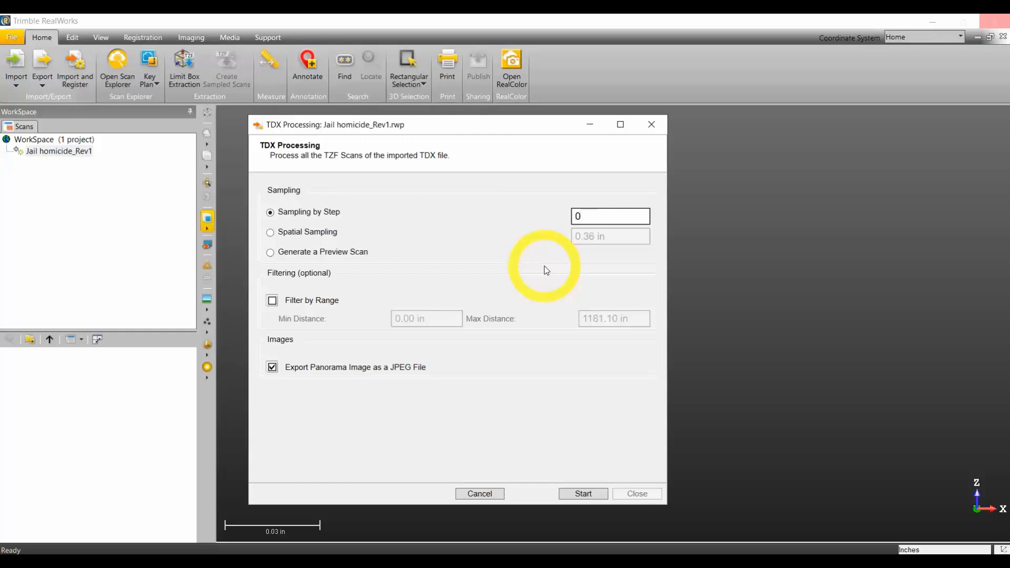
Step: Restore the Sampling by Step value to 3 in the TDX Processing dialog
left_click(610, 216)
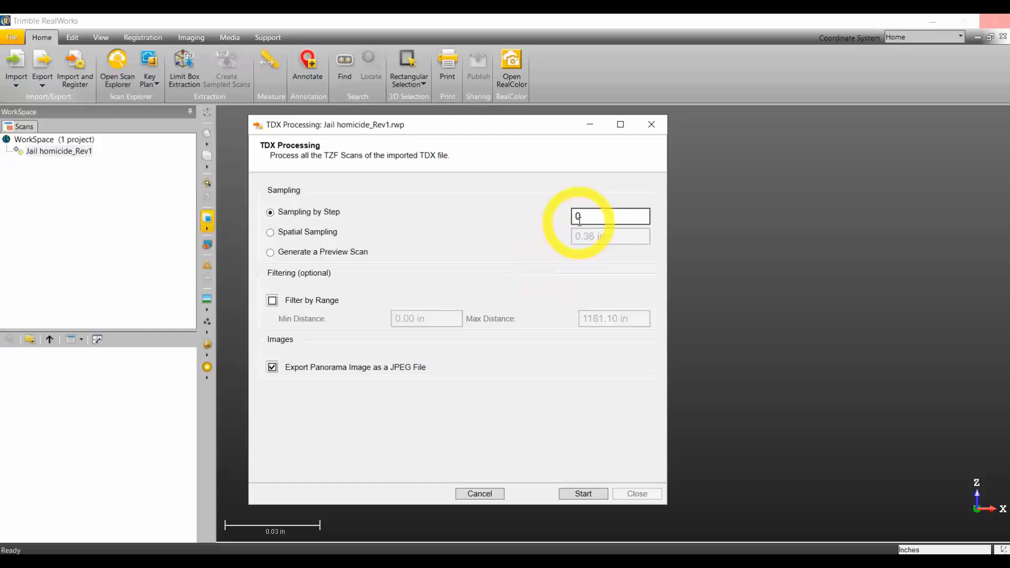
type("3")
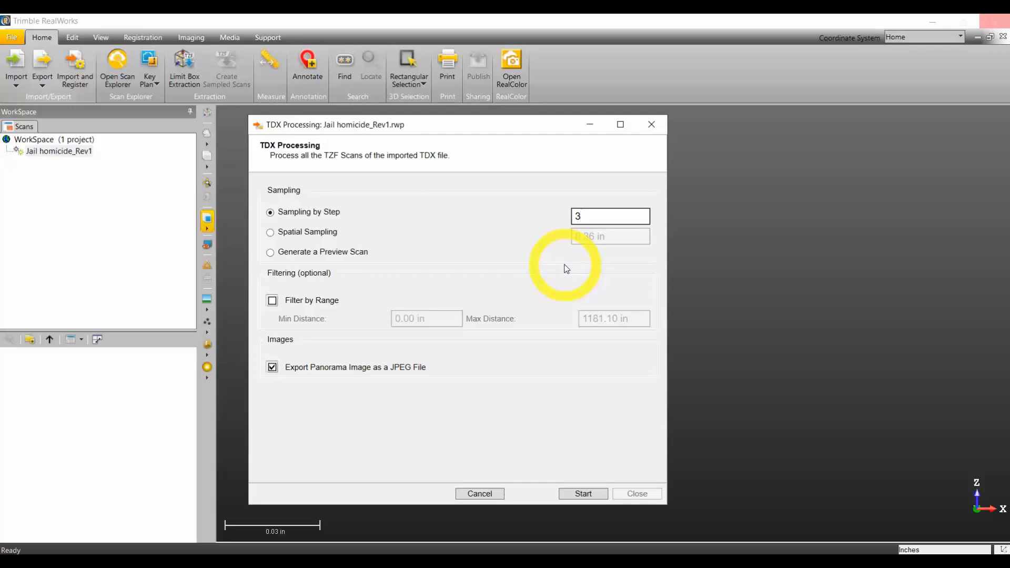
left_click(611, 216)
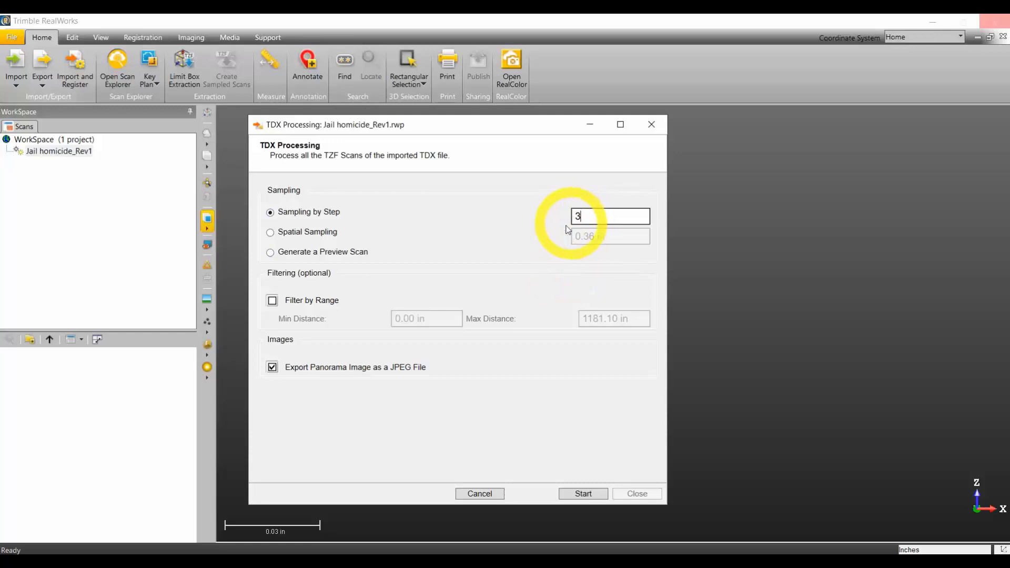
mouse_move(562, 254)
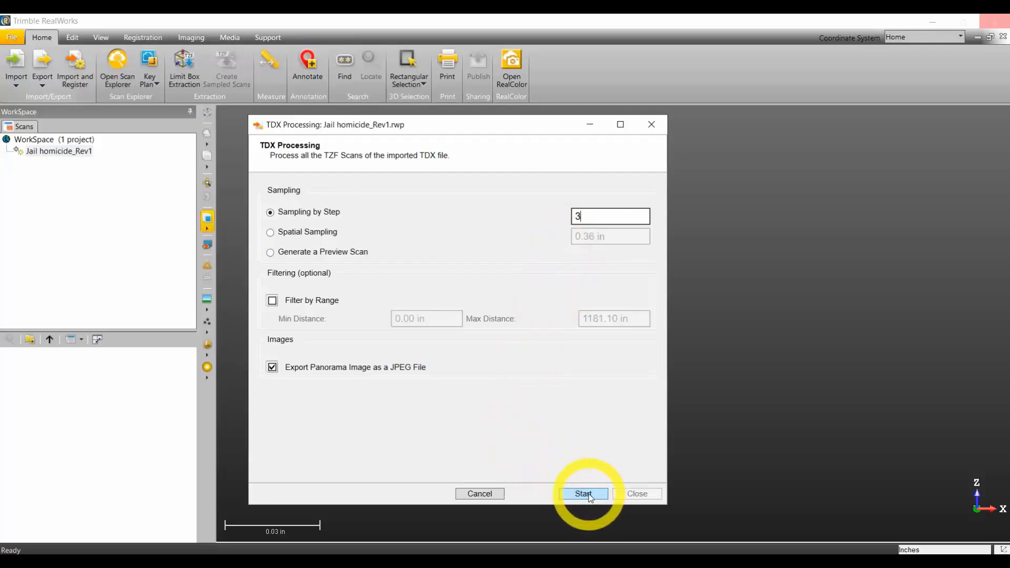
Step: Start TDX processing of all imported scans at sampling step 3
left_click(583, 493)
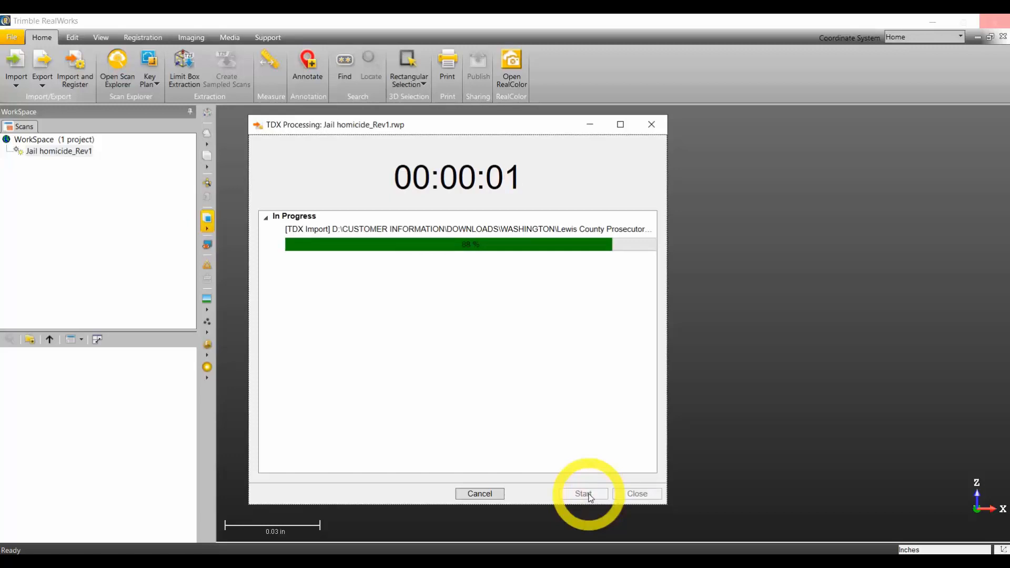
mouse_move(570, 464)
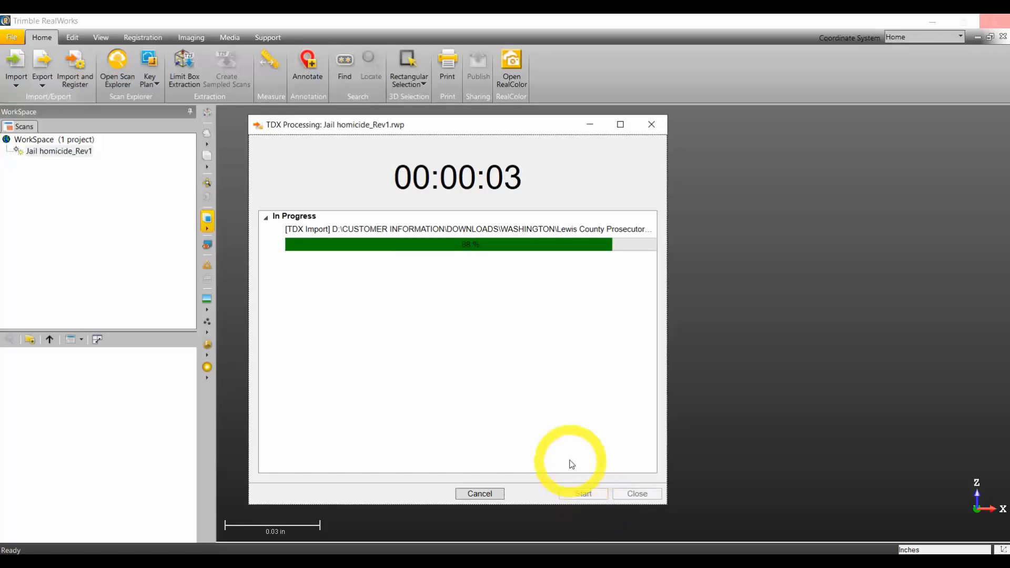
mouse_move(316, 260)
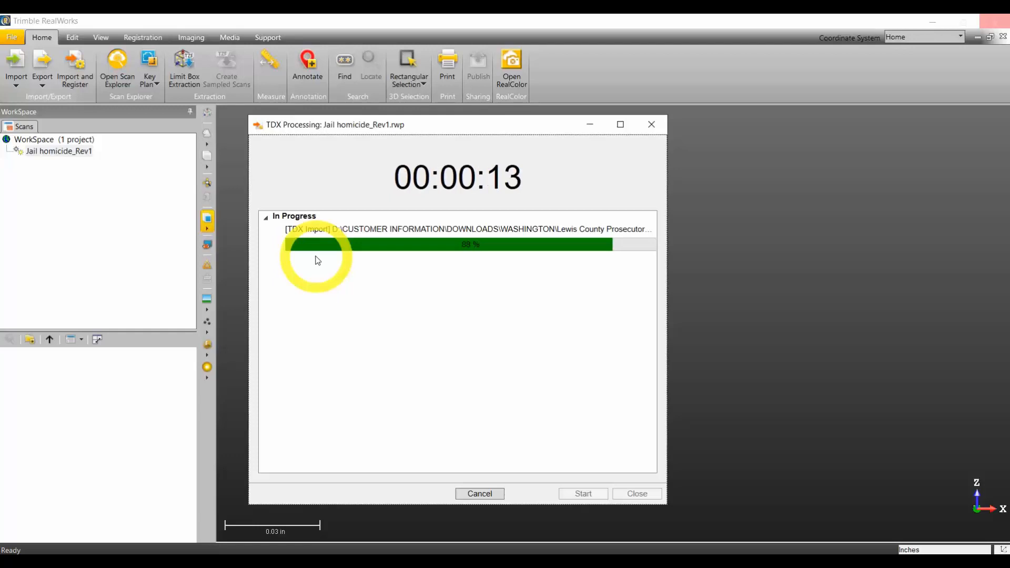
mouse_move(343, 369)
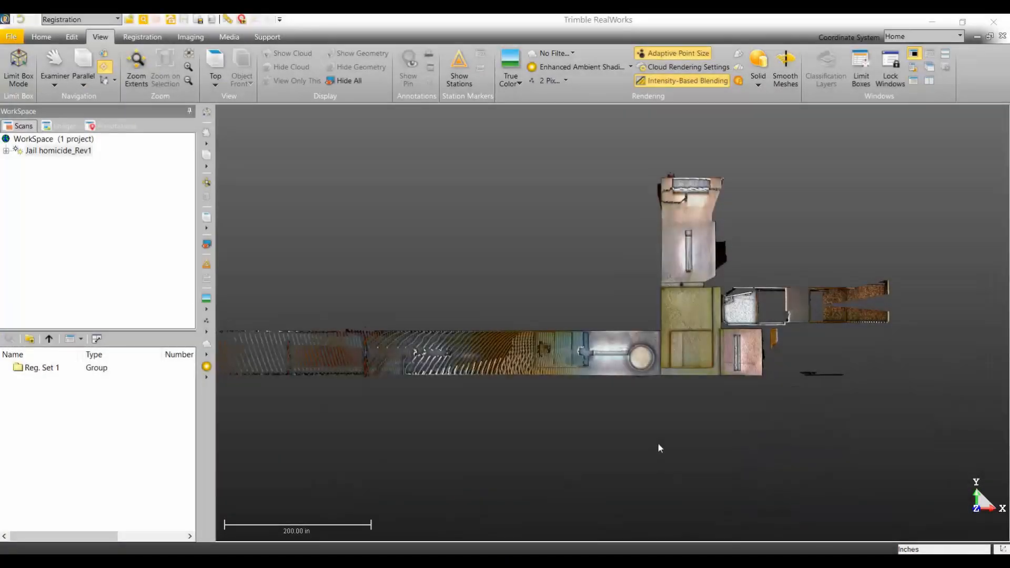
mouse_move(604, 287)
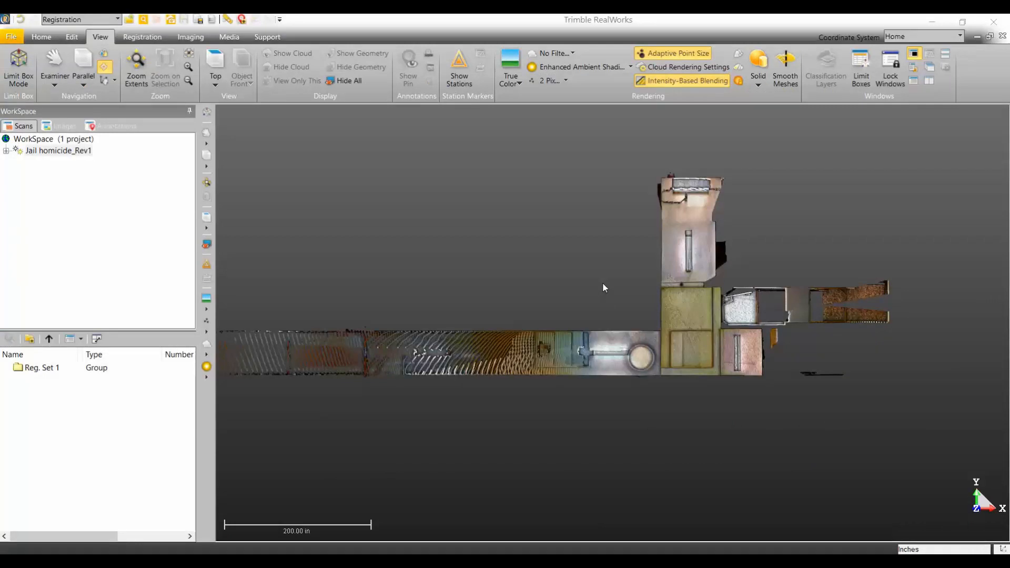
mouse_move(536, 294)
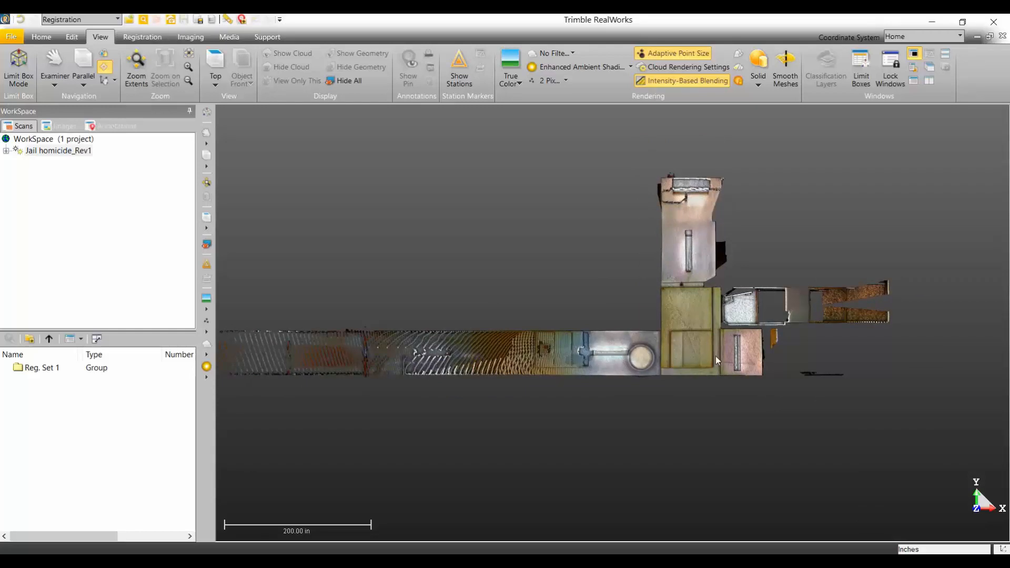
mouse_move(651, 319)
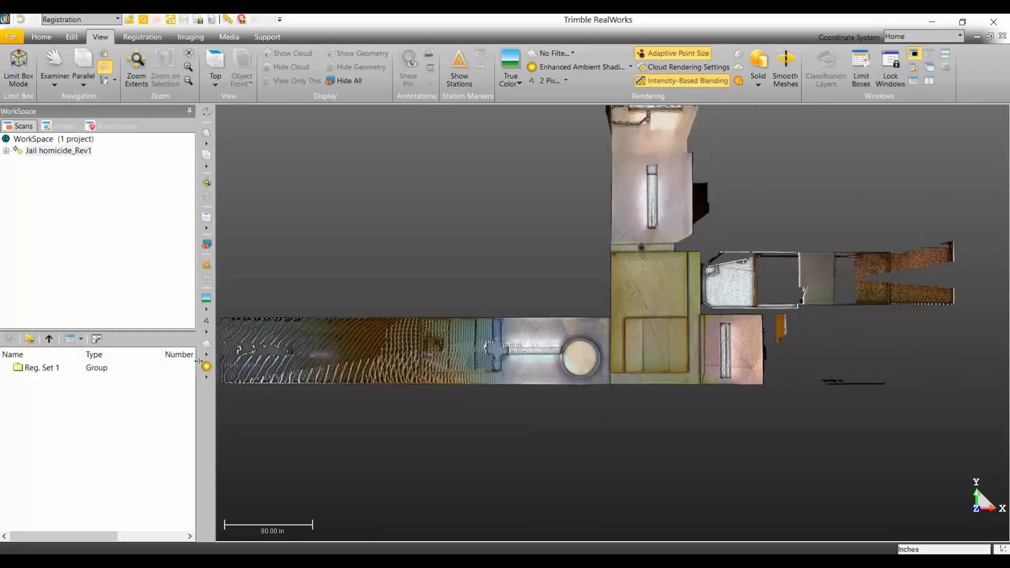
mouse_move(207, 345)
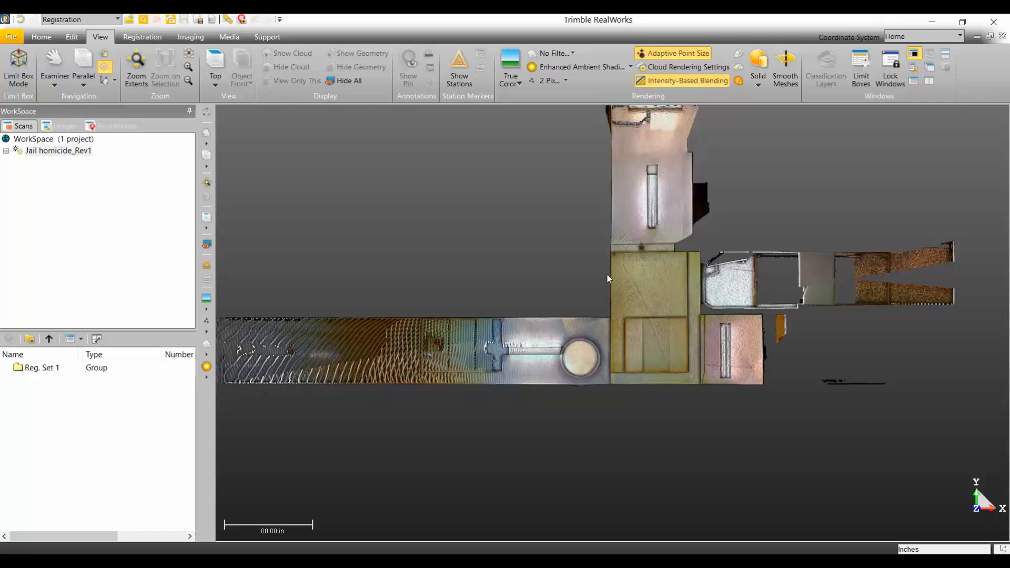
mouse_move(748, 368)
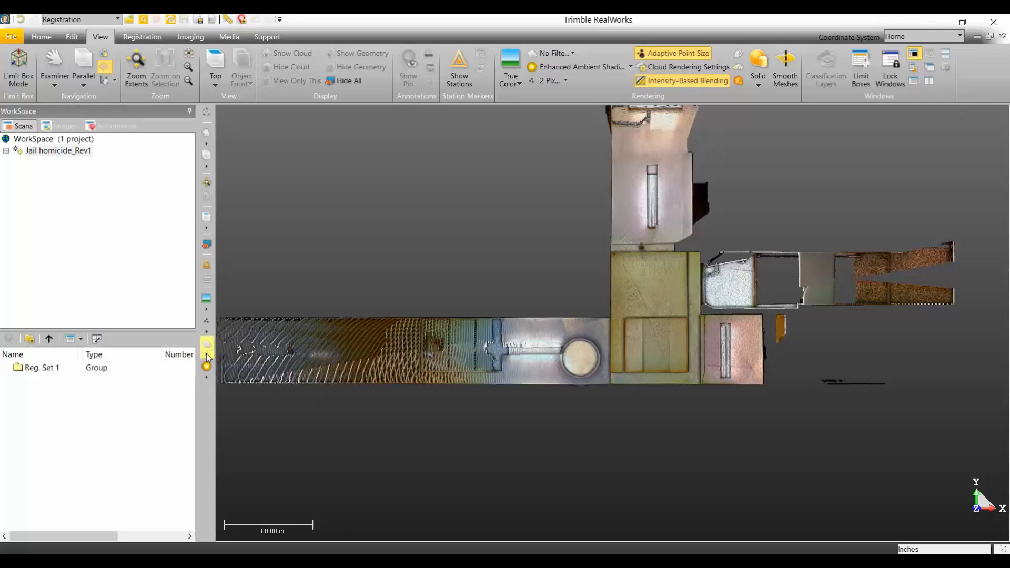
left_click(207, 345)
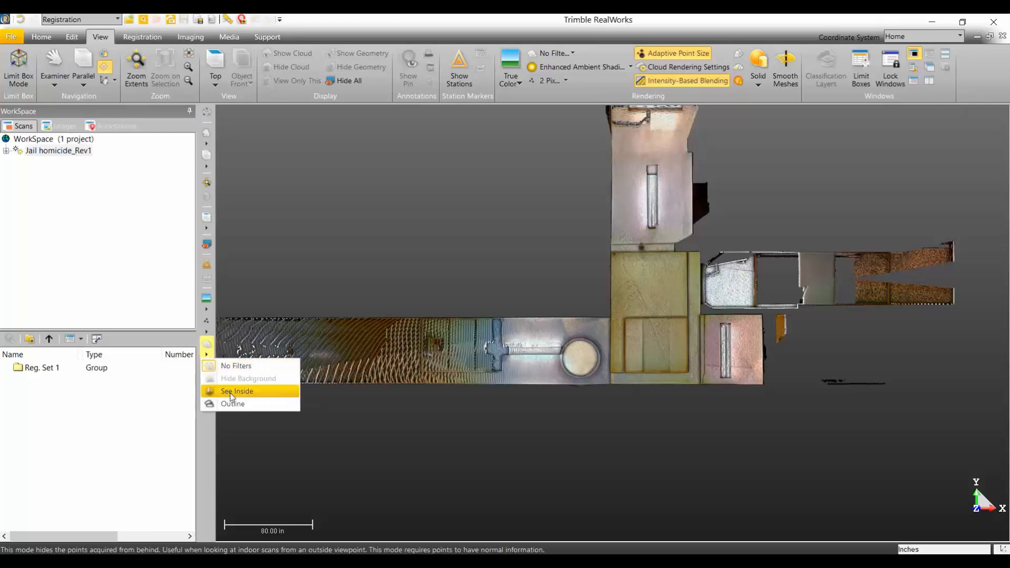
left_click(237, 391)
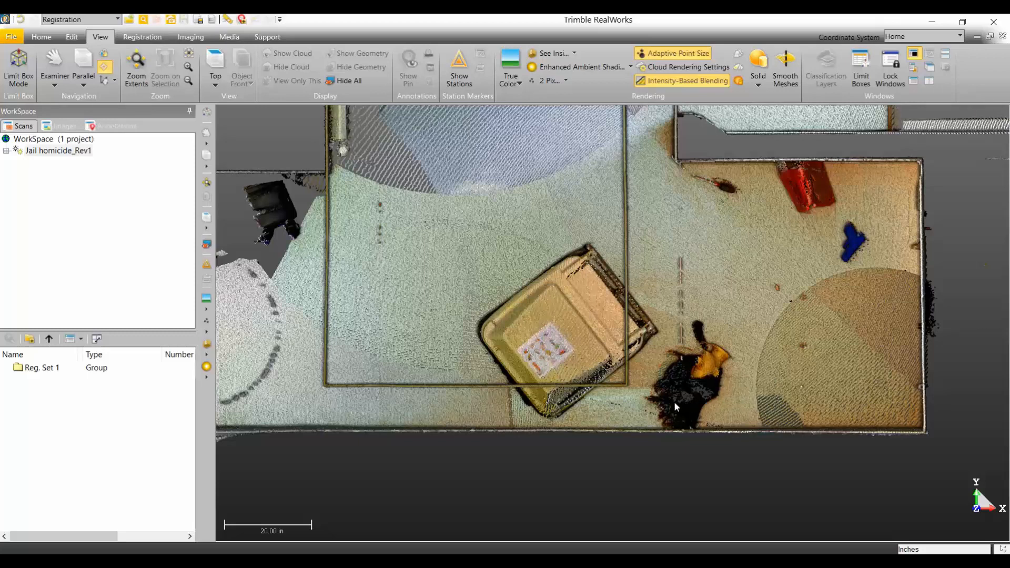
mouse_move(712, 393)
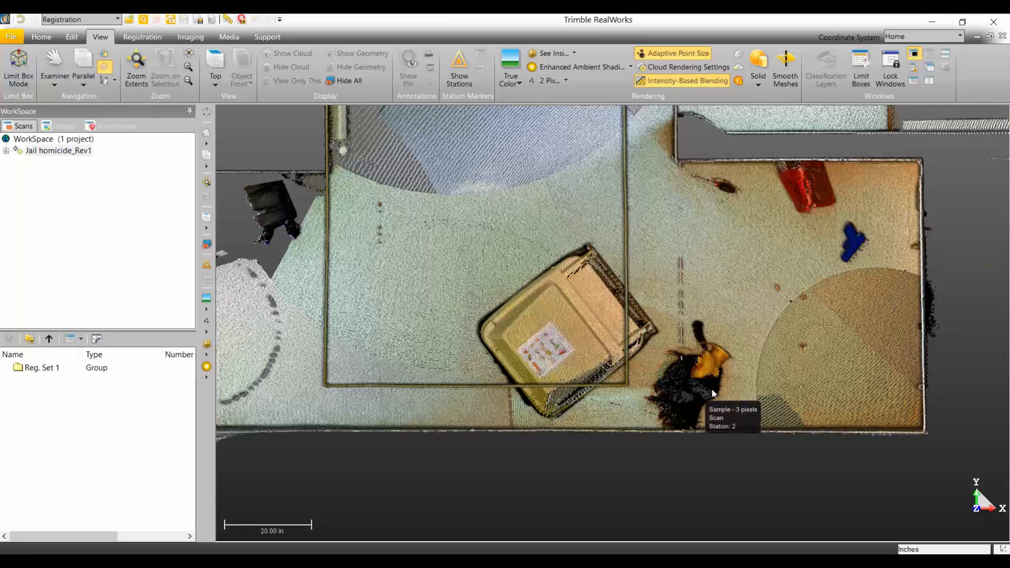
mouse_move(767, 231)
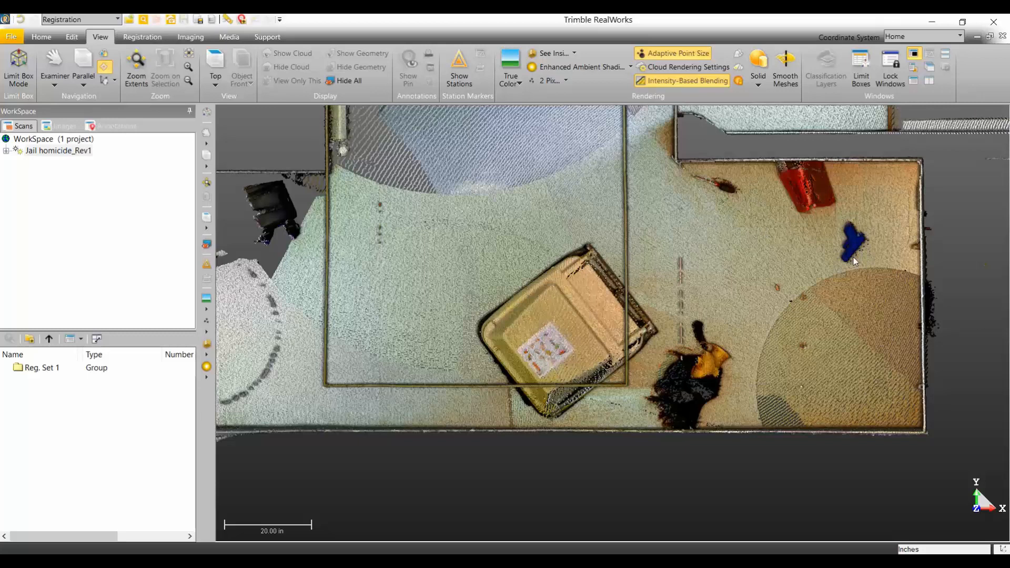
mouse_move(682, 392)
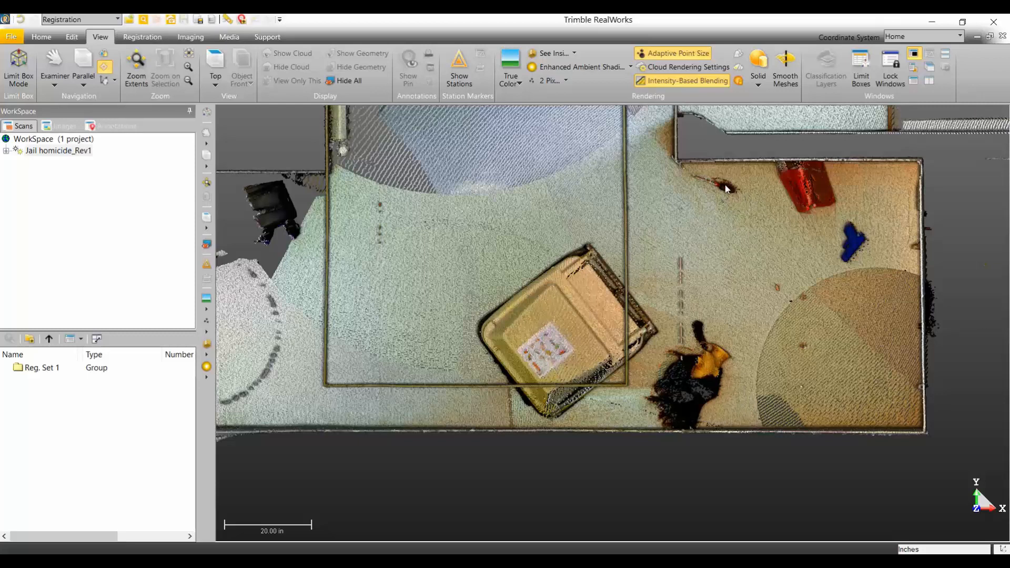
mouse_move(798, 287)
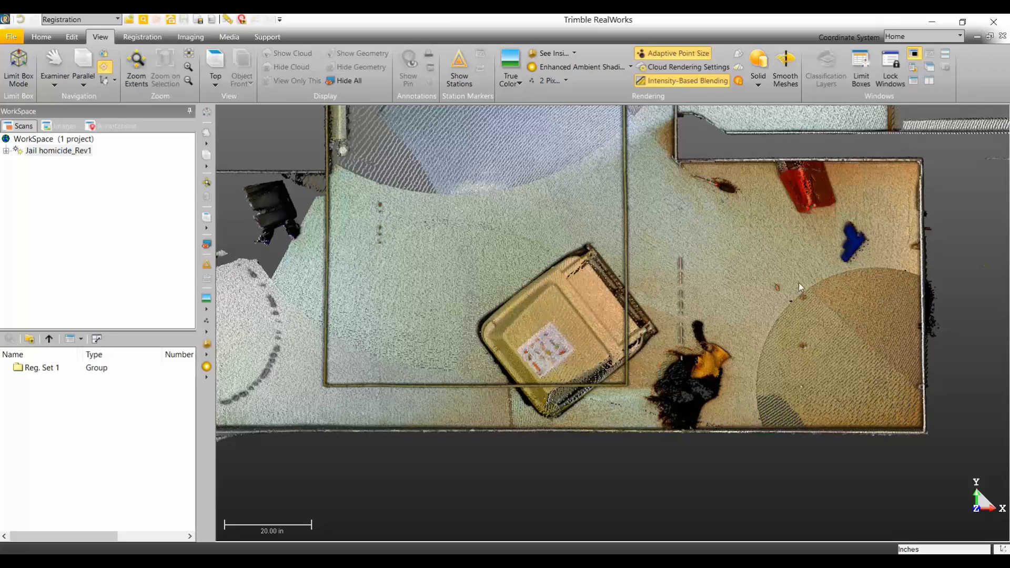
mouse_move(806, 314)
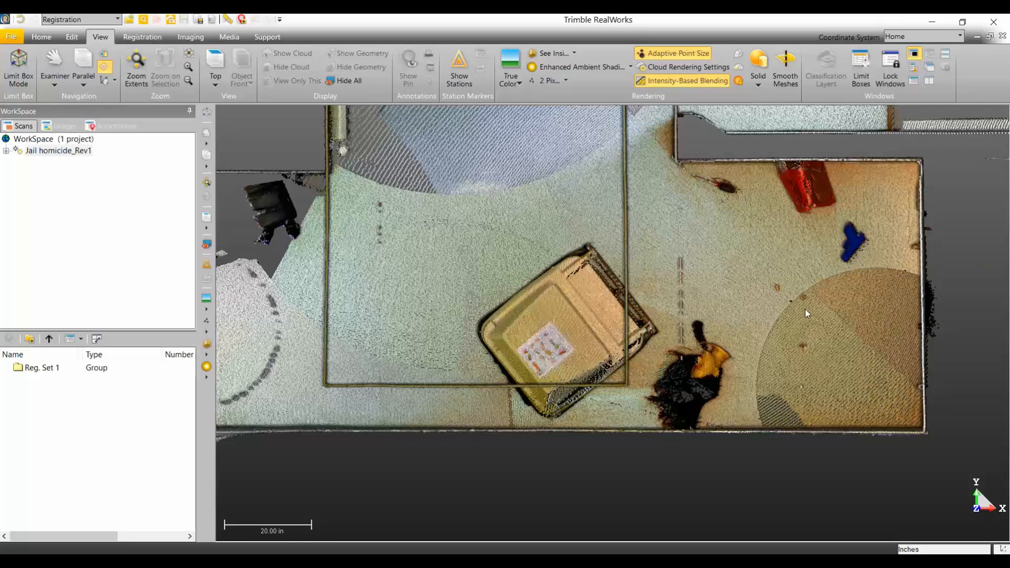
mouse_move(799, 303)
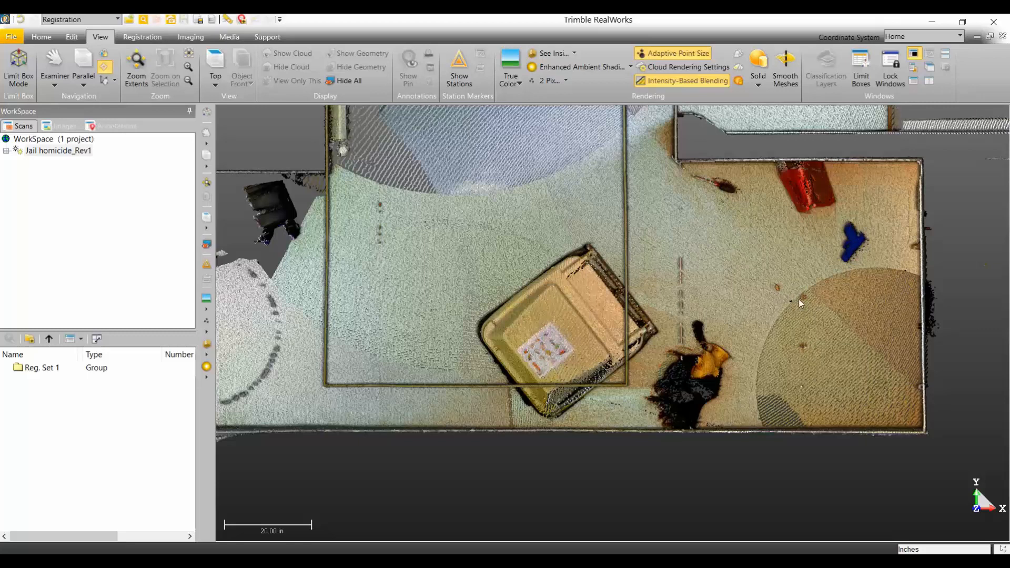
mouse_move(730, 201)
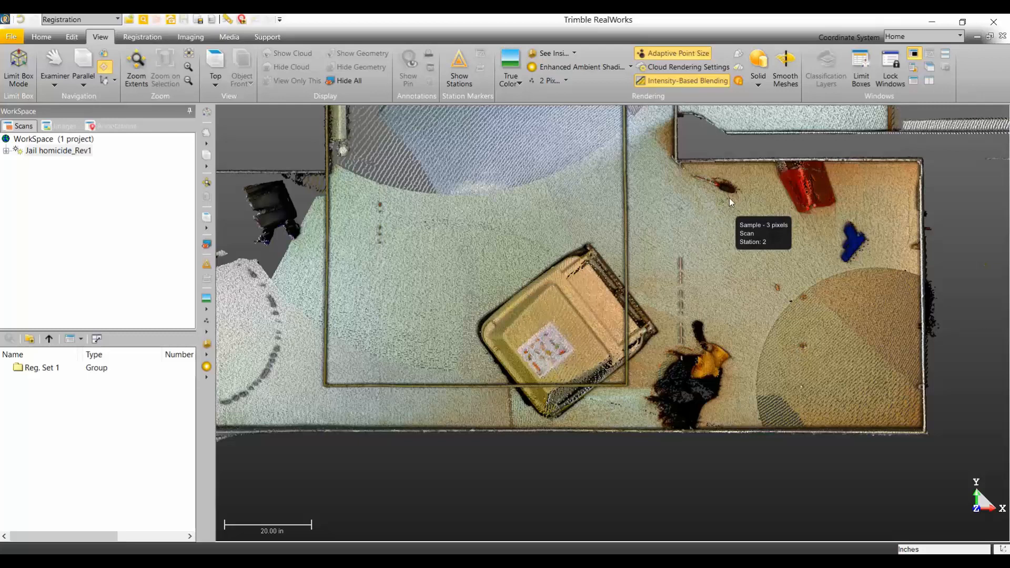
mouse_move(739, 338)
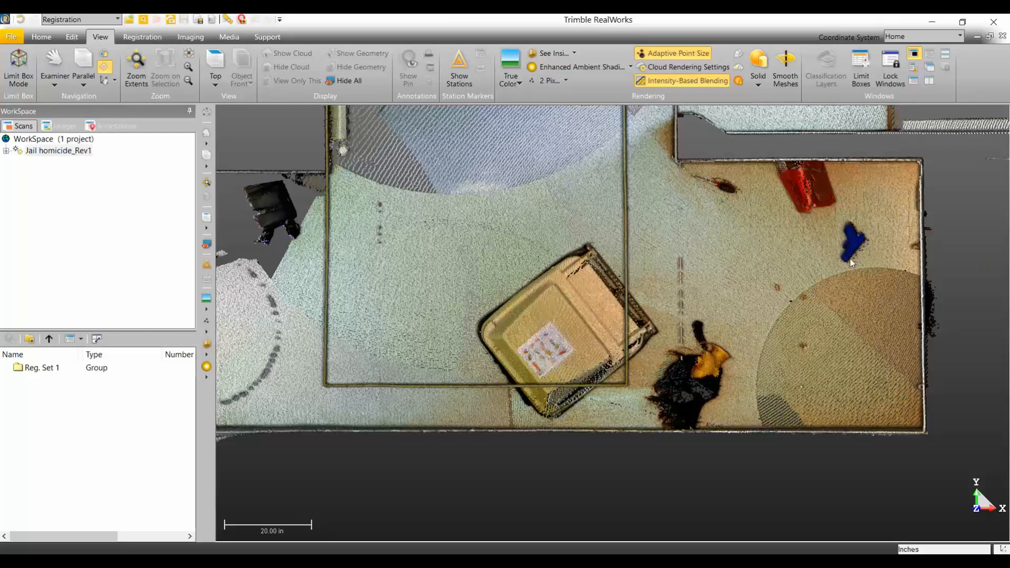
mouse_move(777, 340)
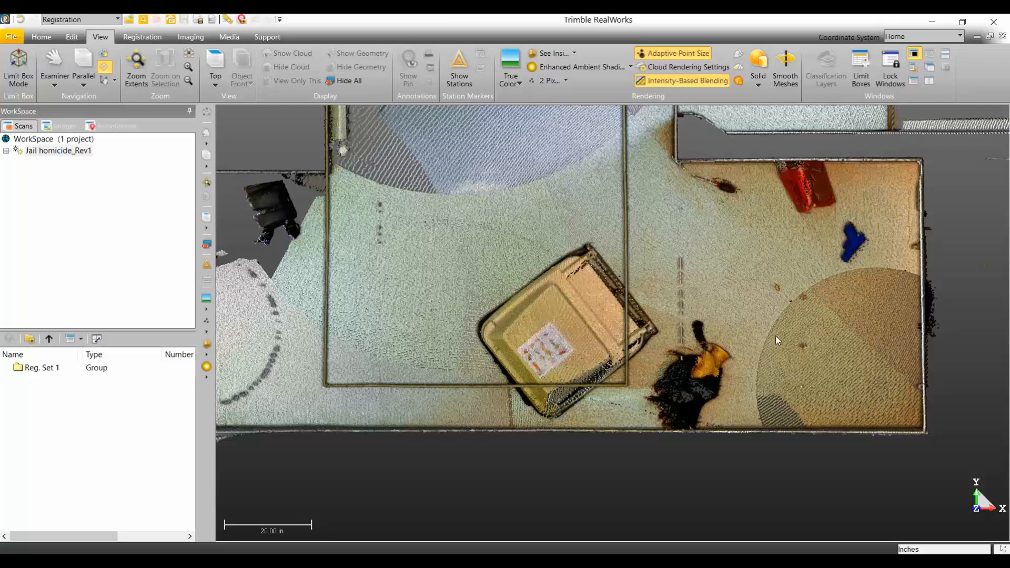
mouse_move(796, 358)
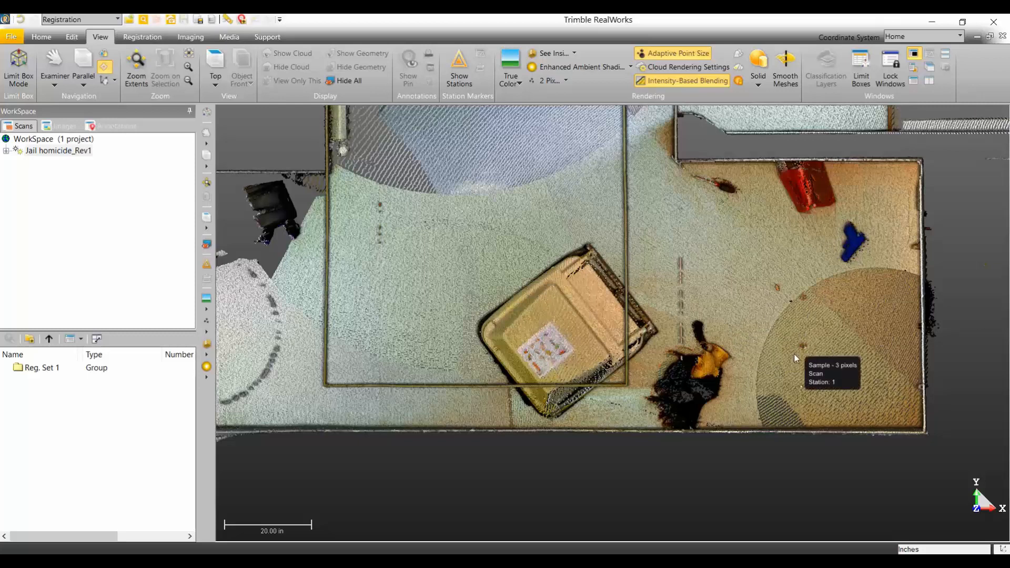
mouse_move(801, 352)
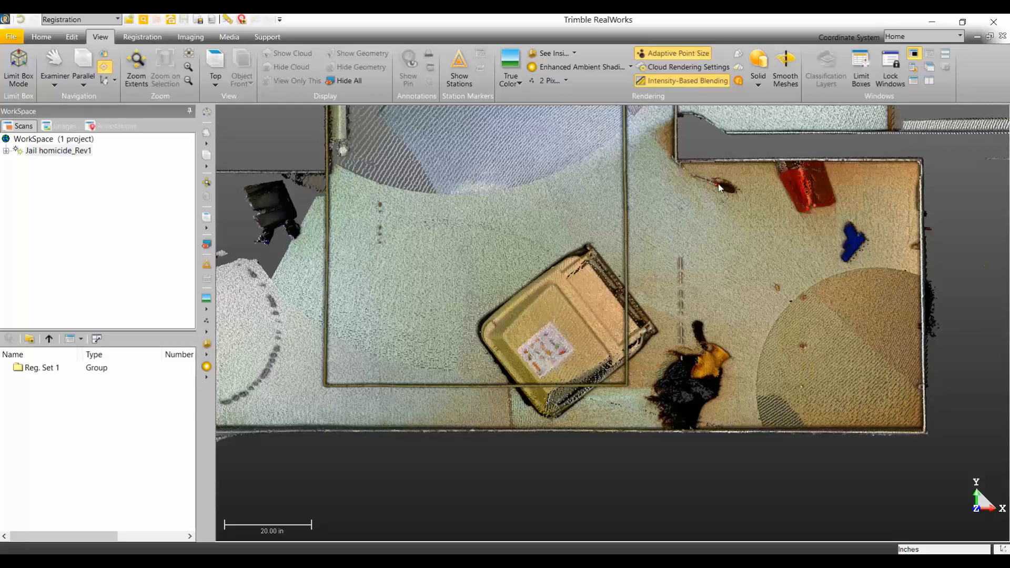
mouse_move(398, 211)
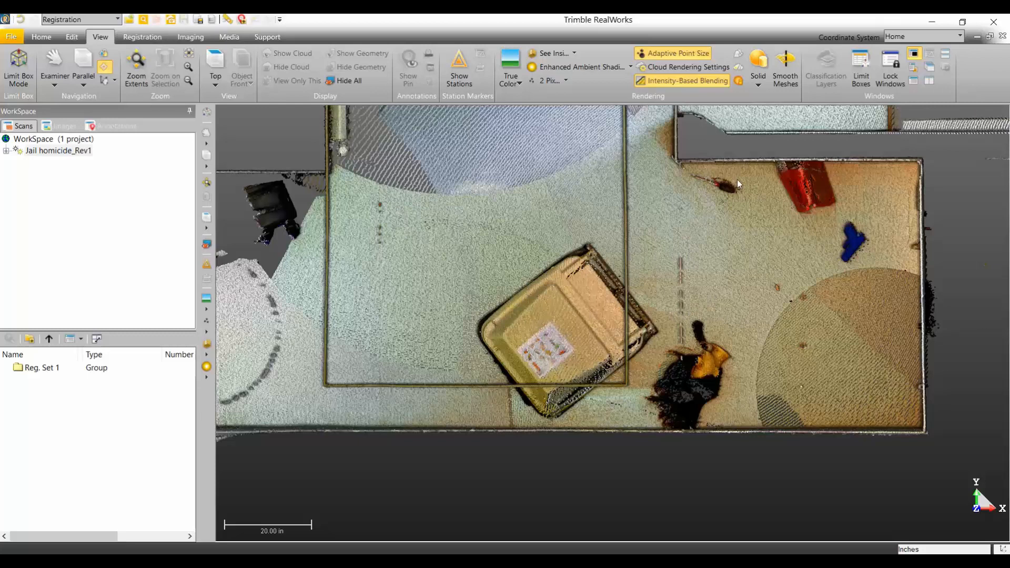
mouse_move(542, 212)
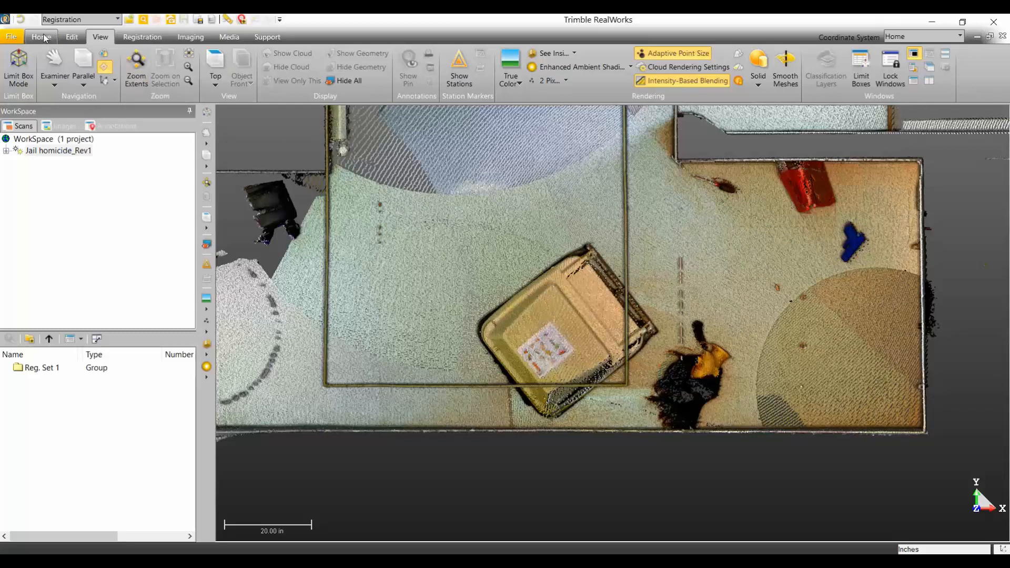
Step: Launch Scan Explorer and expand Reg. Set 1 to list Scans 1–4
left_click(41, 37)
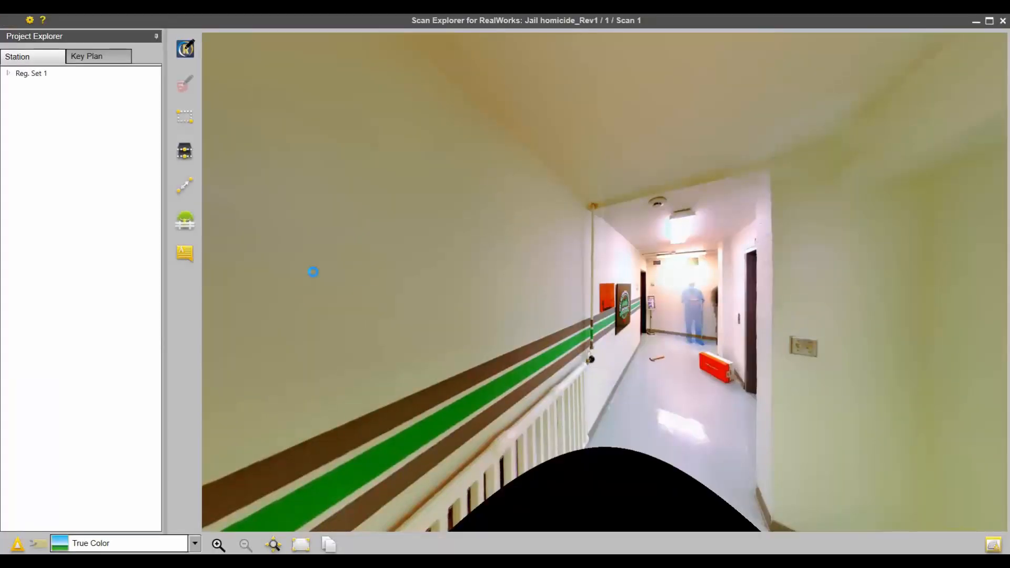
left_click(9, 73)
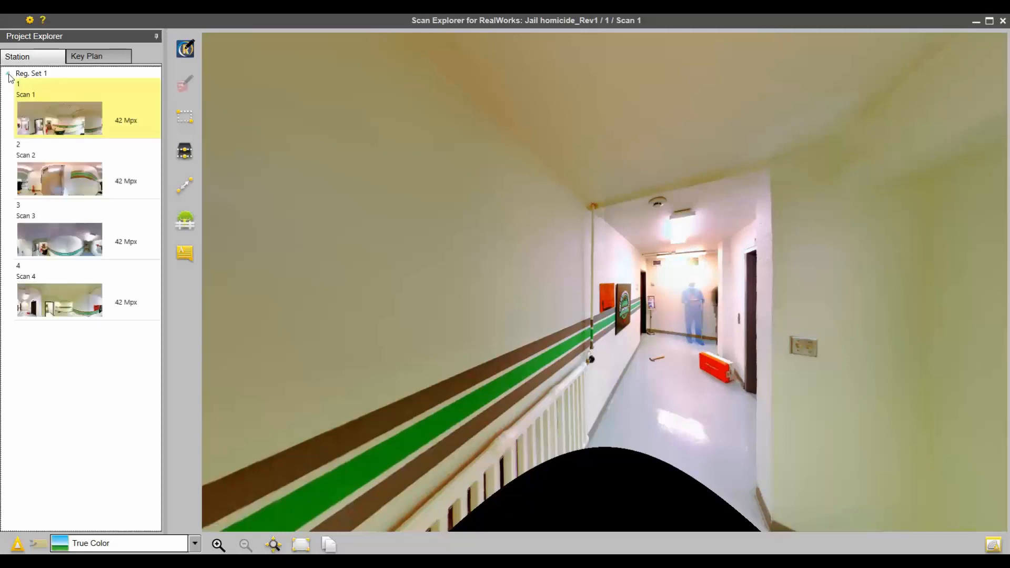
mouse_move(80, 251)
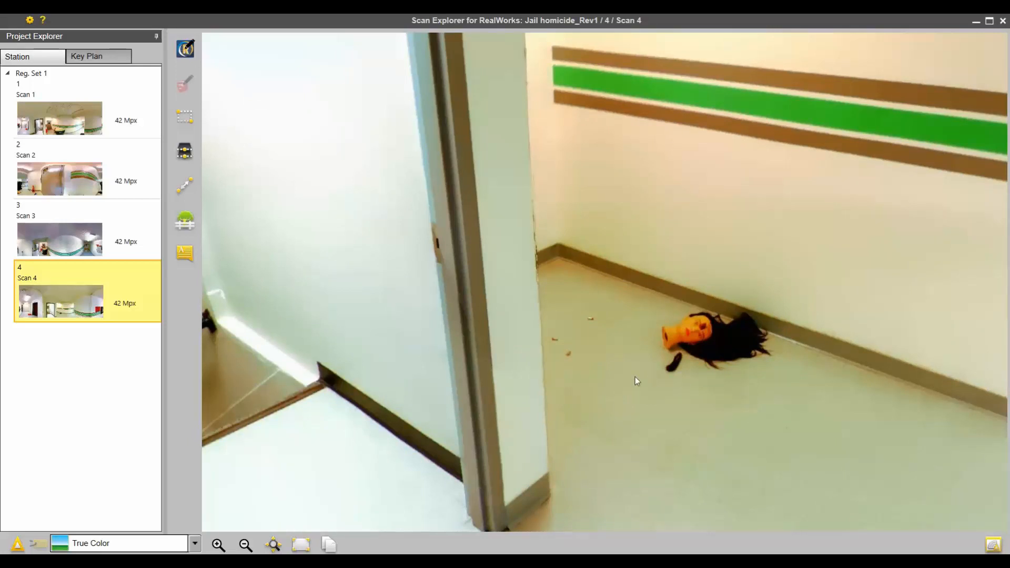
mouse_move(185, 117)
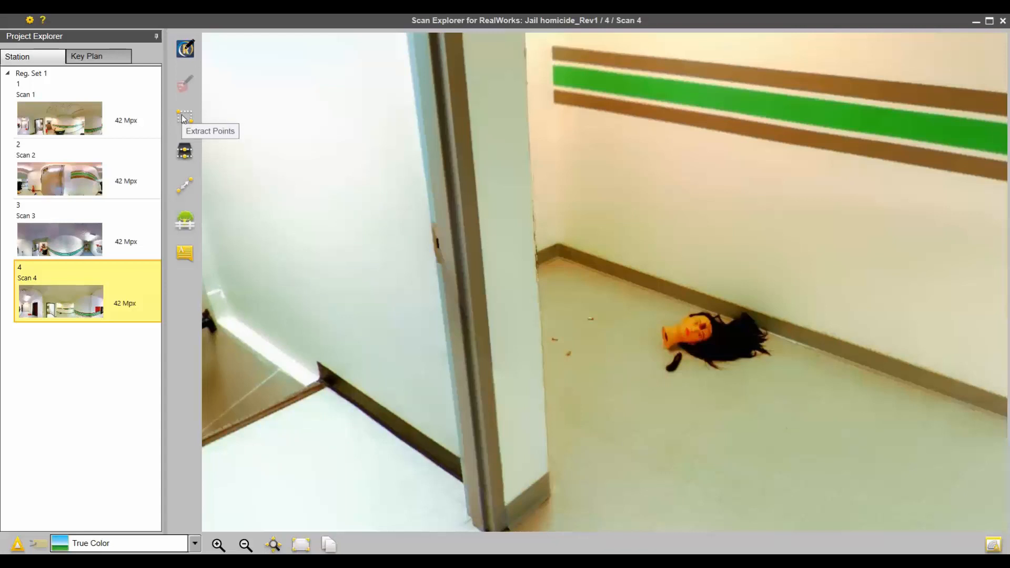
Step: Begin a Polygonal Area extraction with corners on the floor and near the wall around the head
left_click(186, 117)
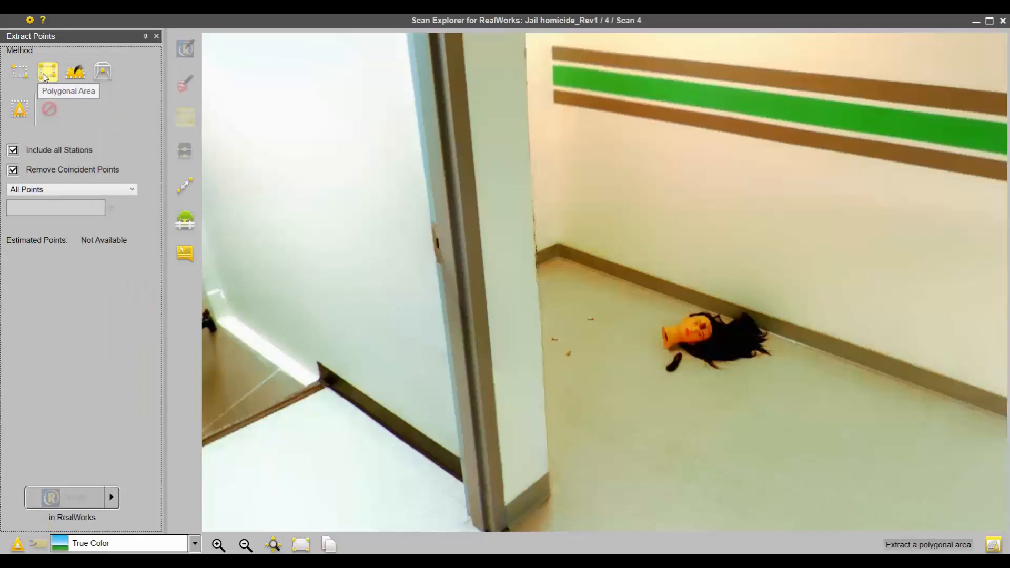
mouse_move(47, 73)
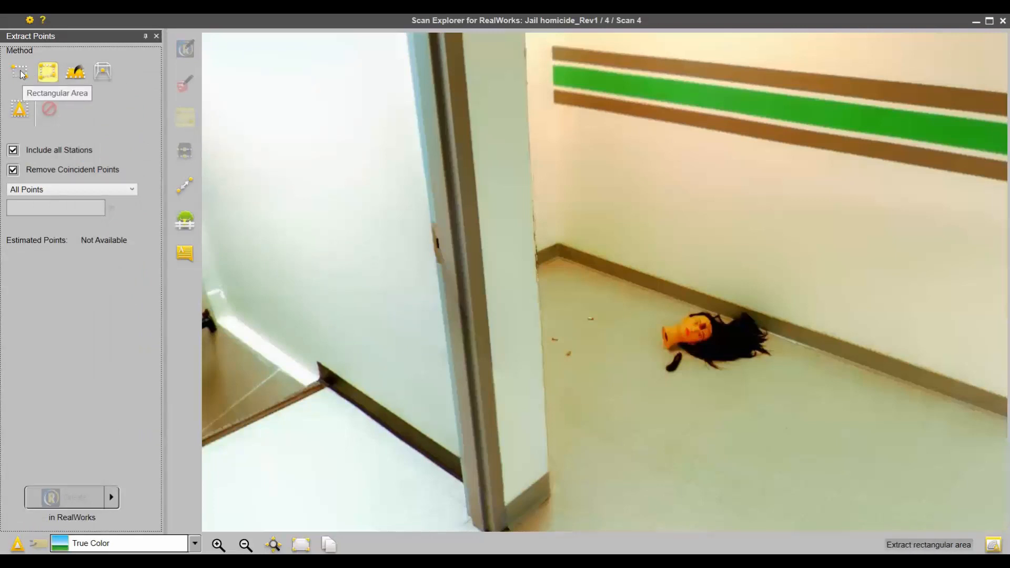
left_click(19, 71)
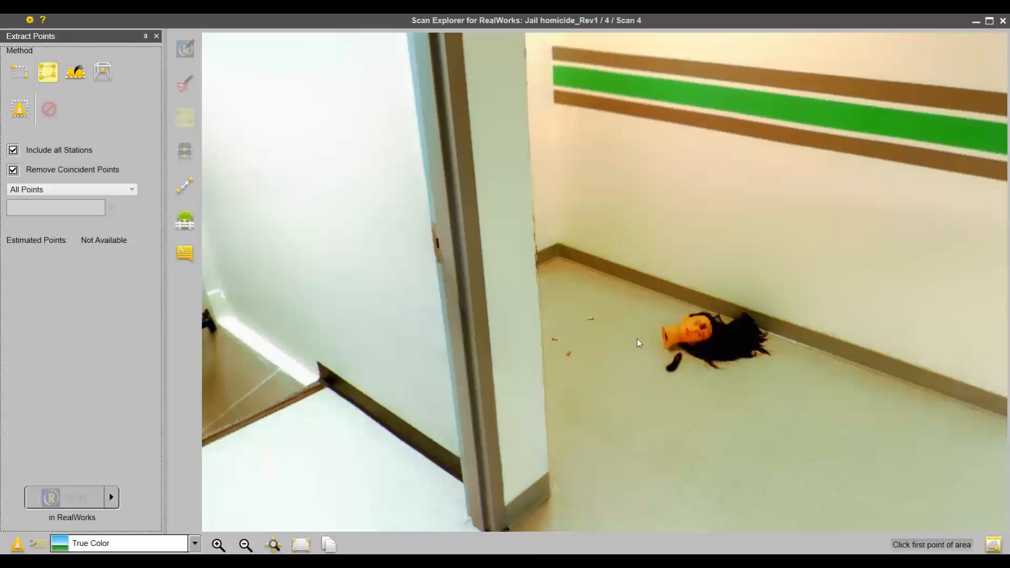
mouse_move(579, 458)
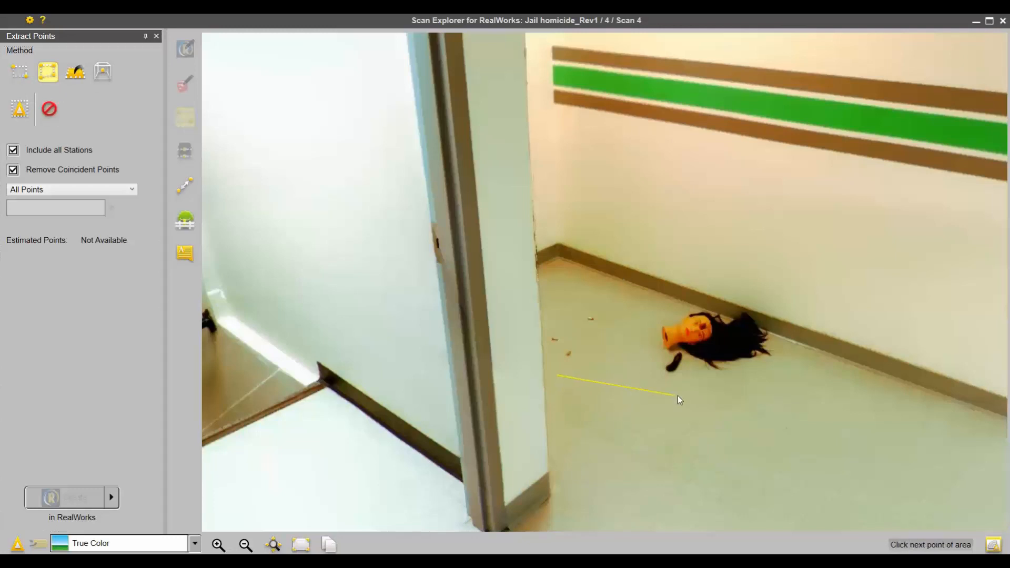
left_click(783, 325)
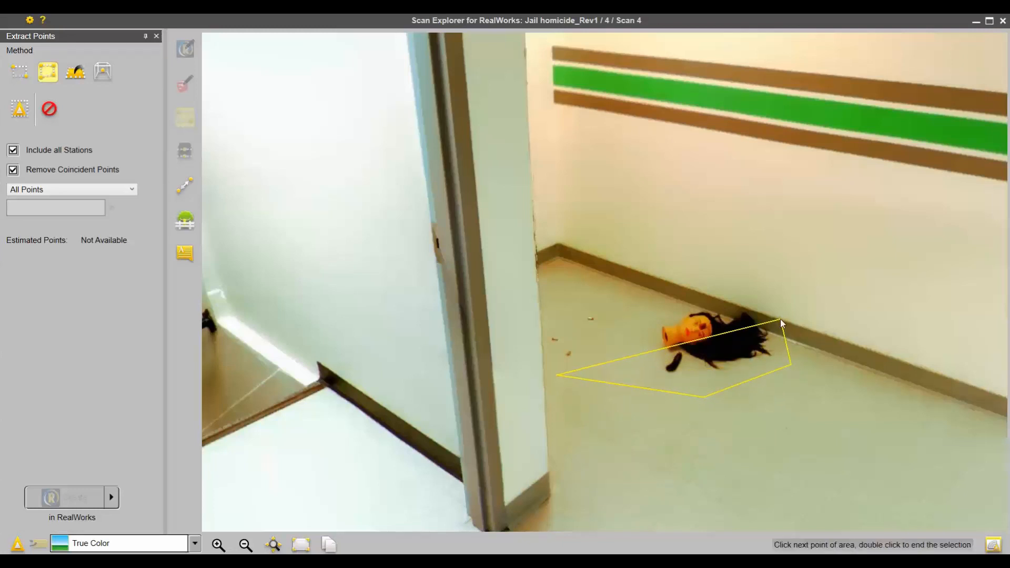
left_click(586, 304)
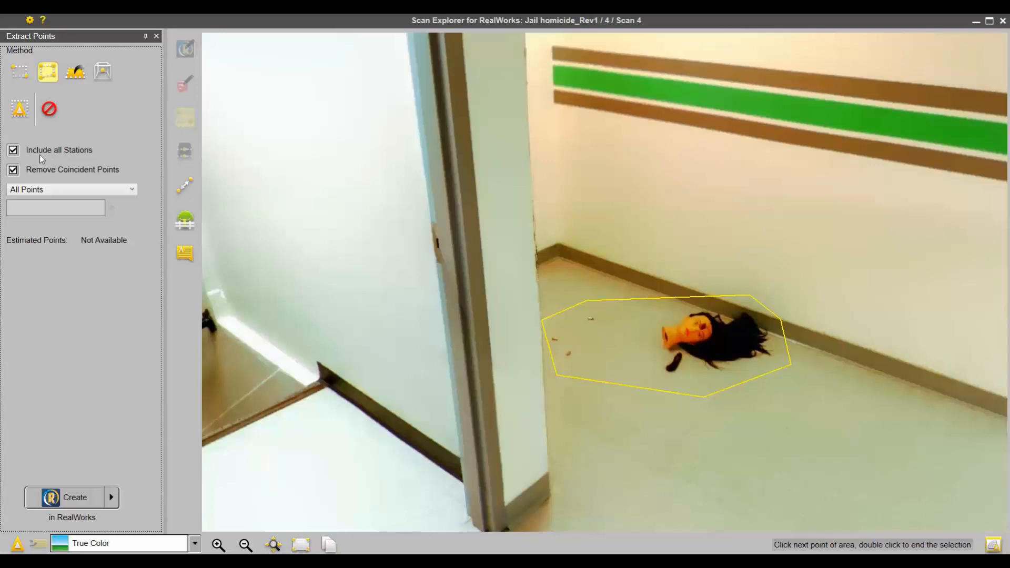
mouse_move(599, 331)
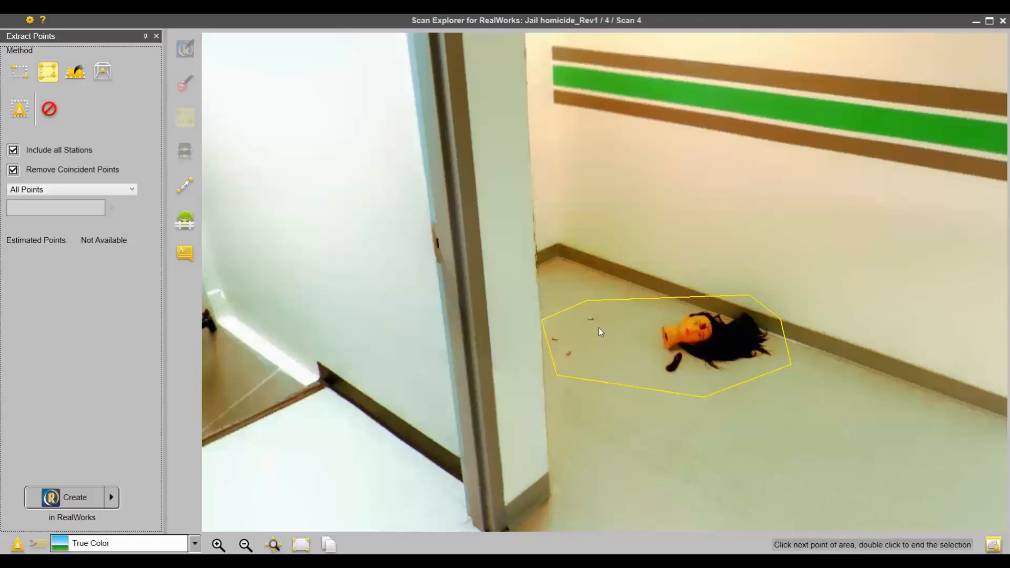
mouse_move(612, 378)
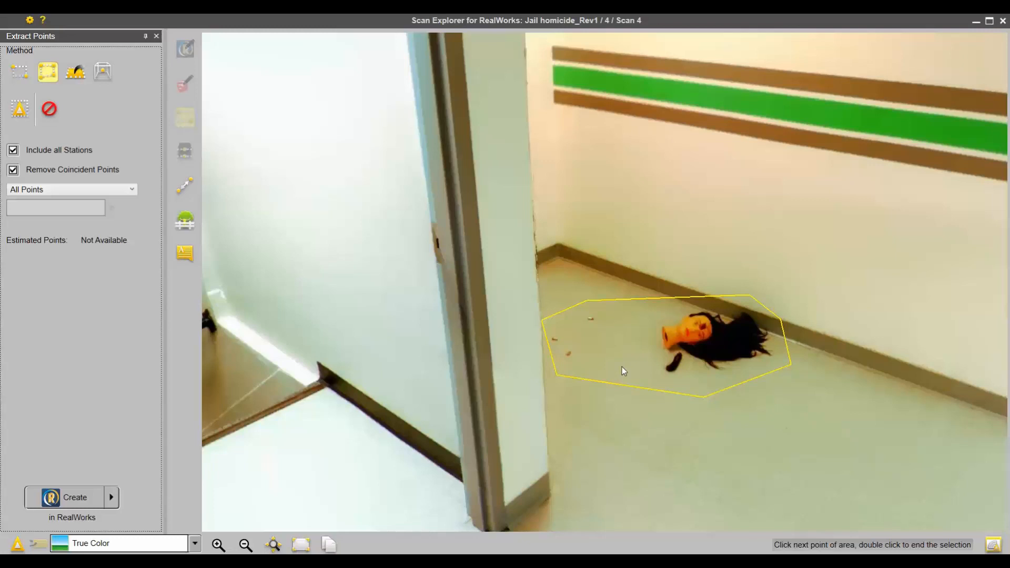
mouse_move(615, 365)
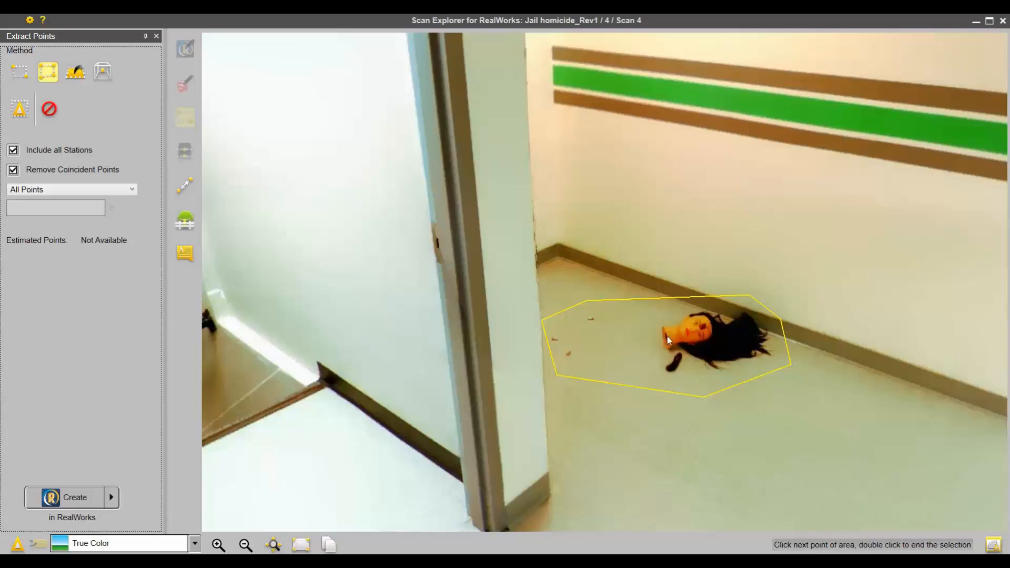
mouse_move(595, 377)
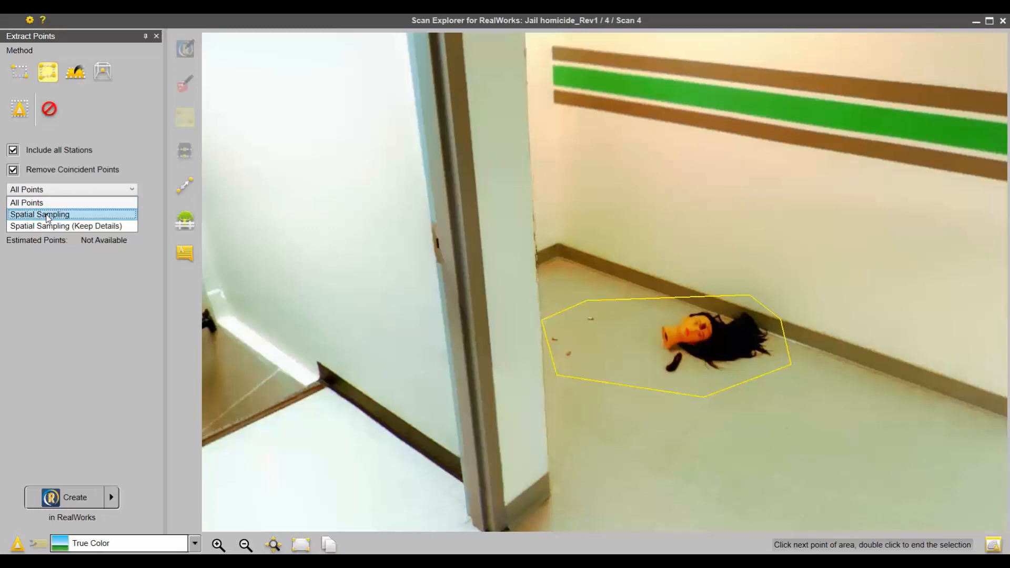
mouse_move(25, 202)
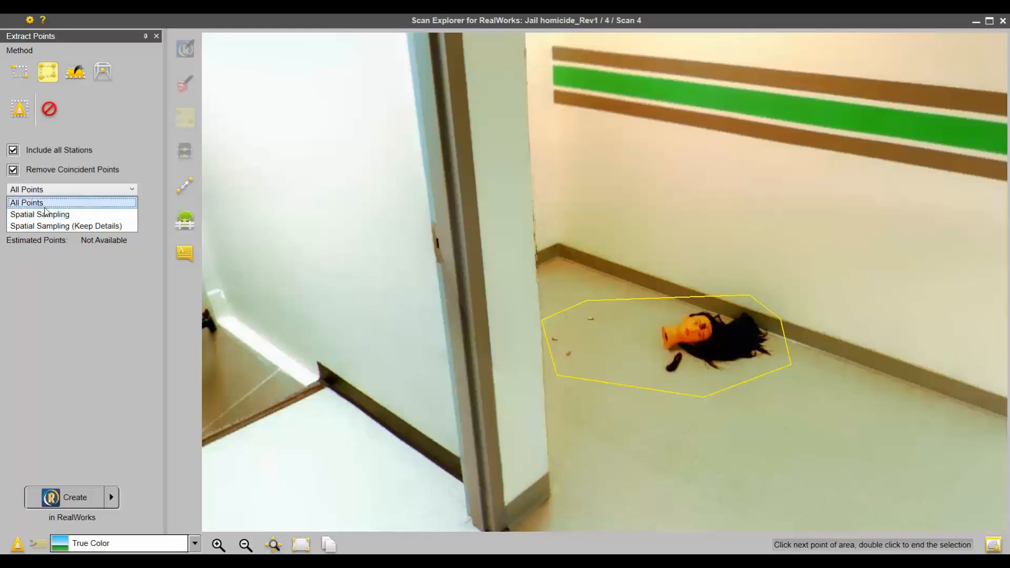
left_click(25, 202)
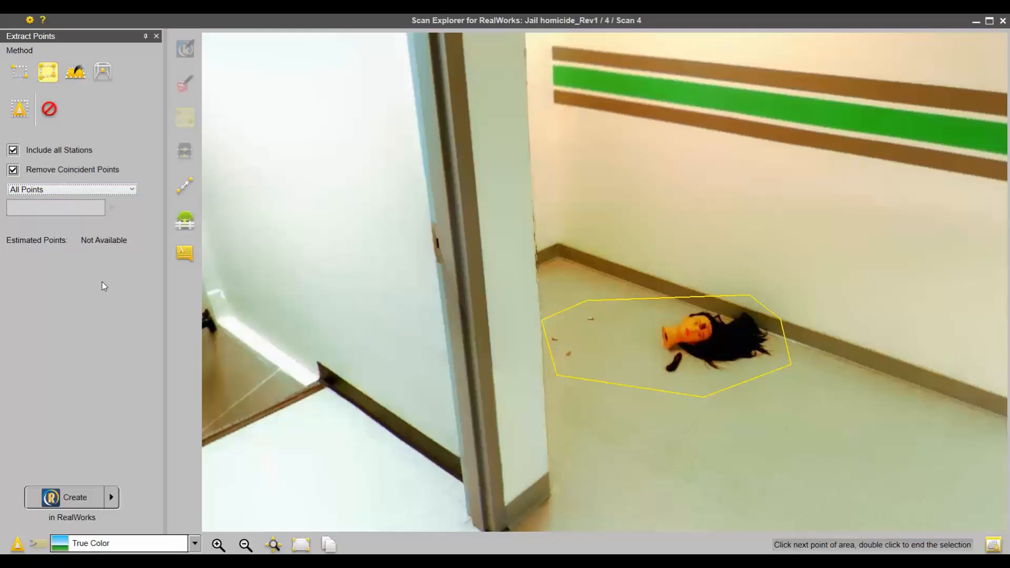
mouse_move(61, 235)
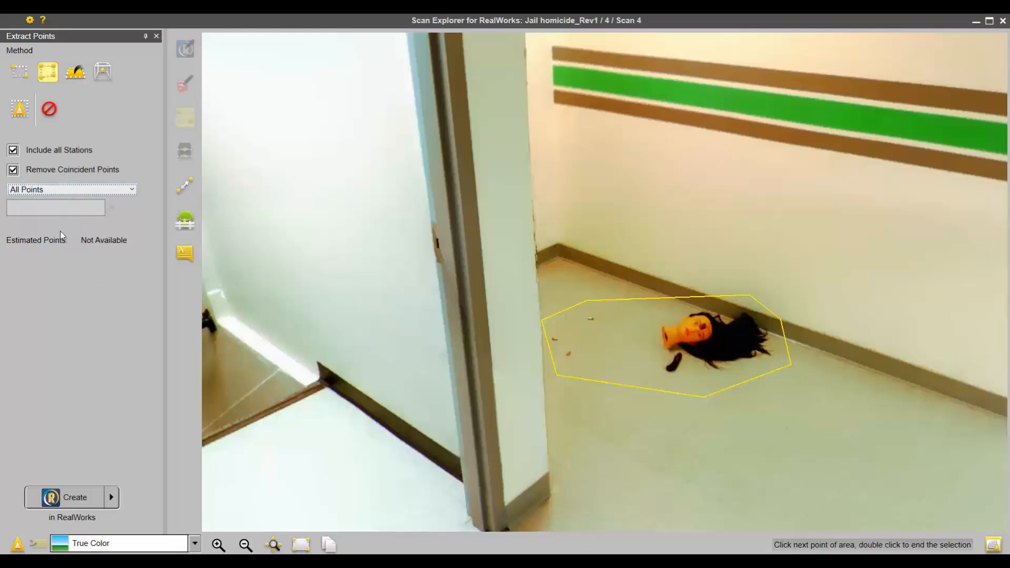
mouse_move(75, 498)
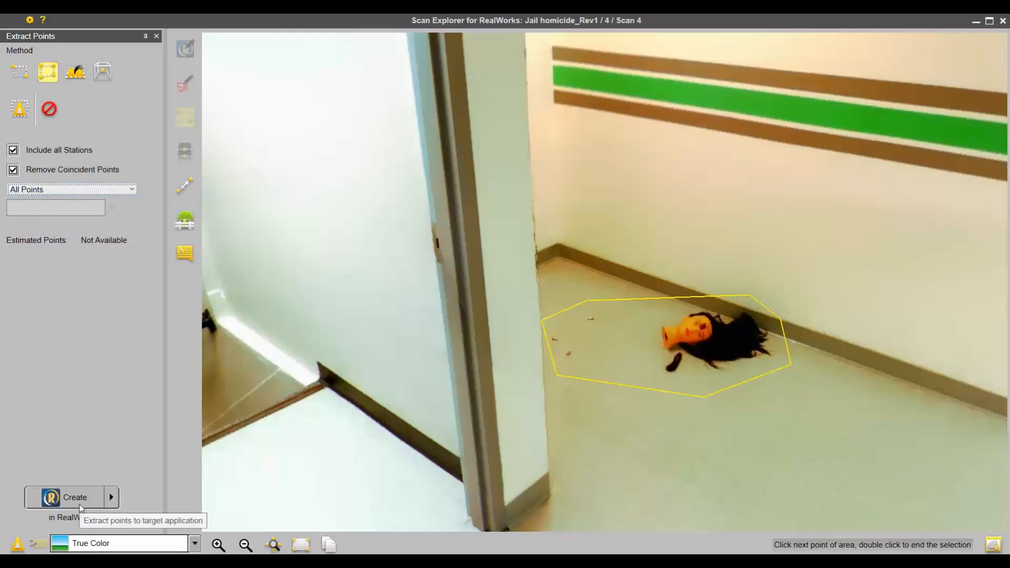
Step: Create the outlined mannequin-head points in RealWorks
left_click(73, 498)
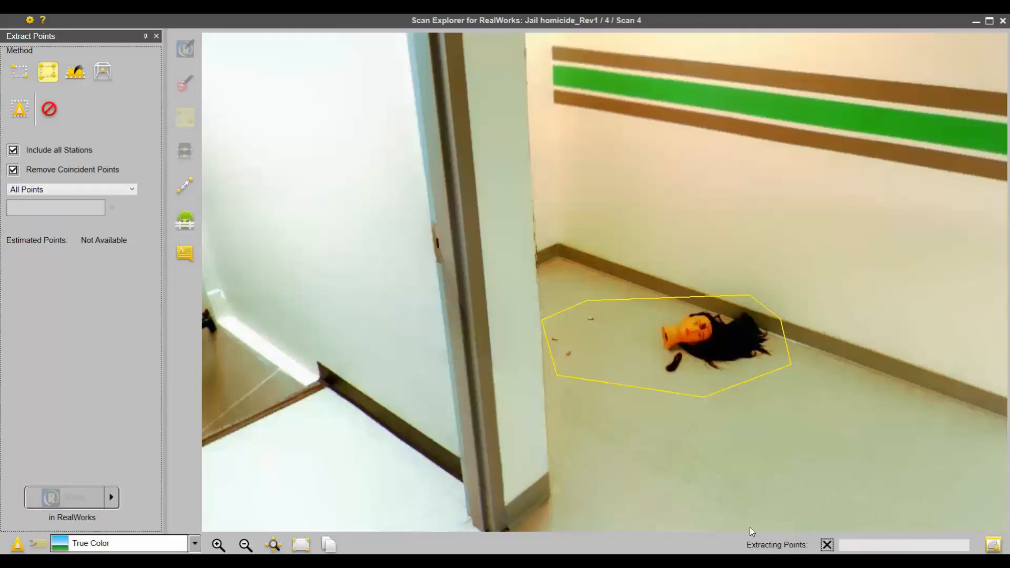
mouse_move(800, 546)
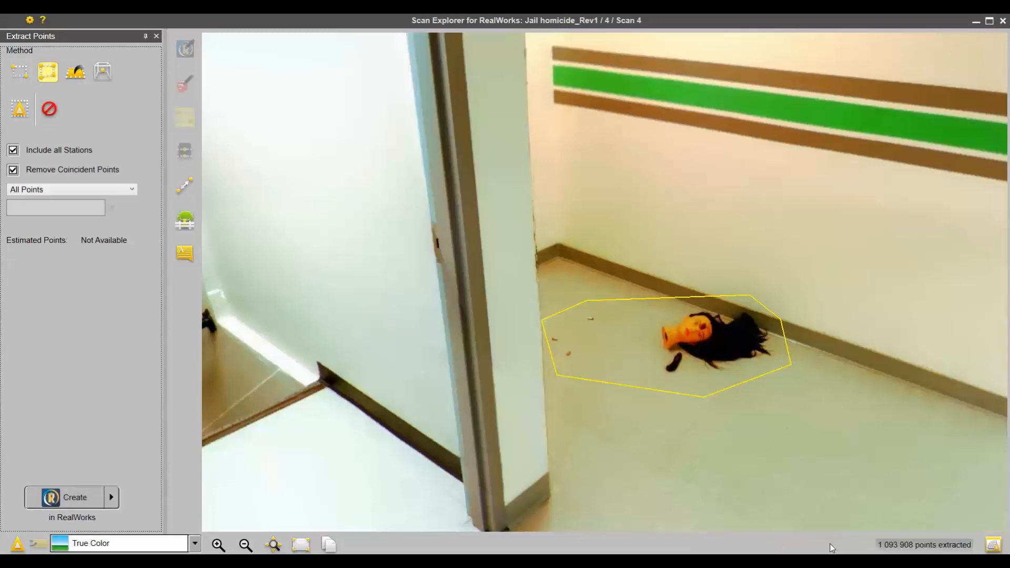
mouse_move(834, 511)
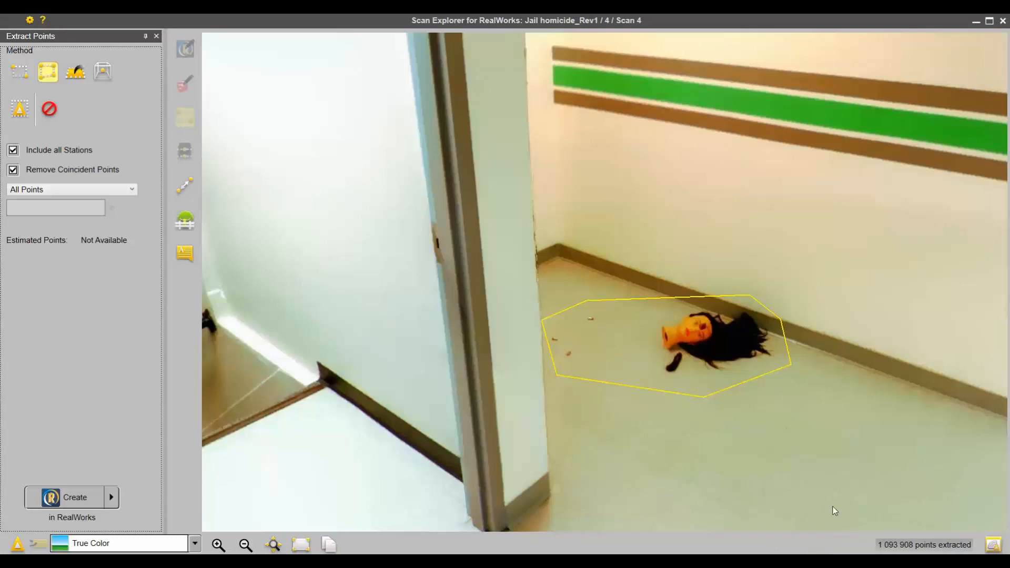
mouse_move(610, 314)
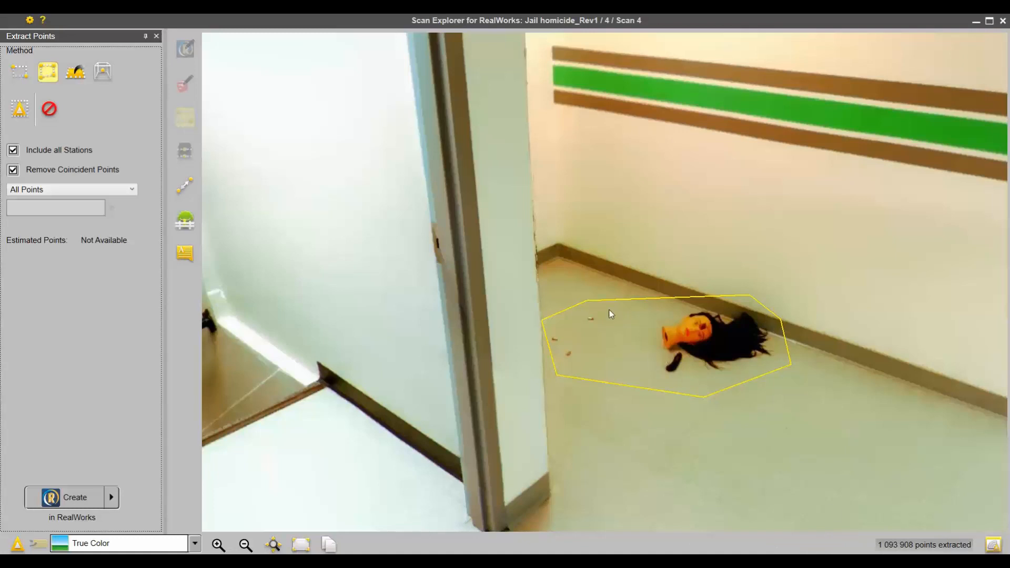
mouse_move(718, 402)
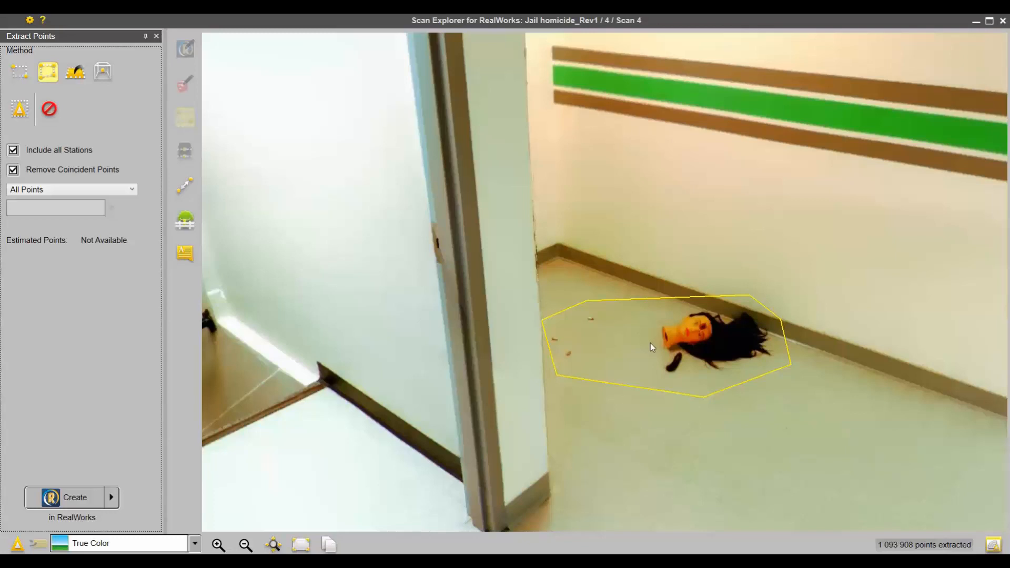
mouse_move(714, 413)
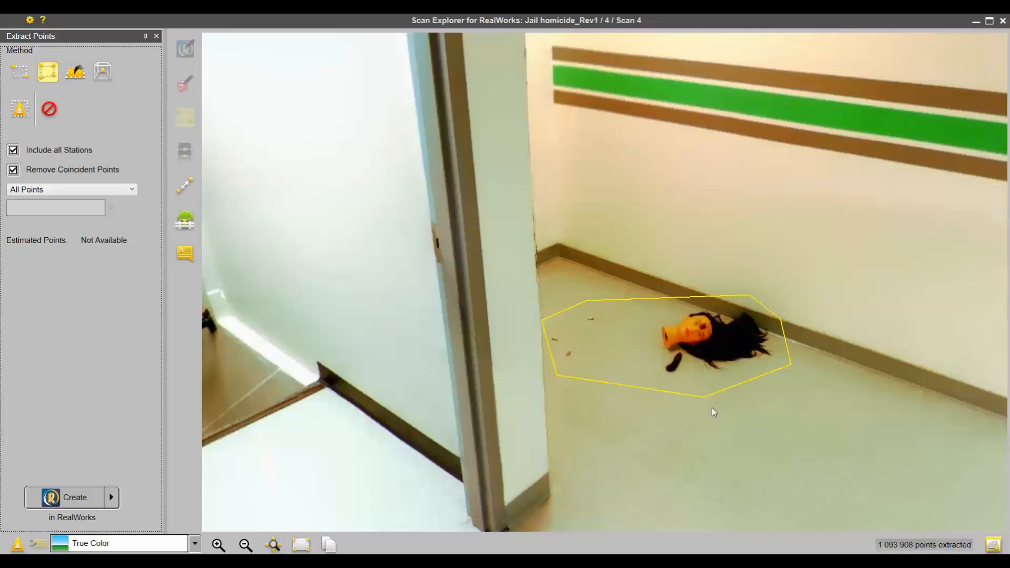
mouse_move(709, 403)
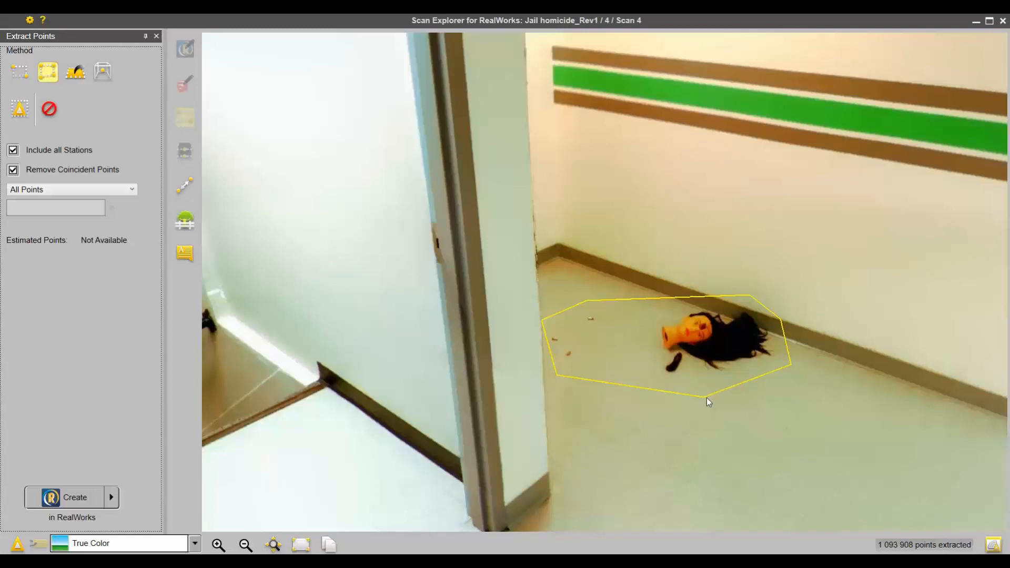
mouse_move(510, 428)
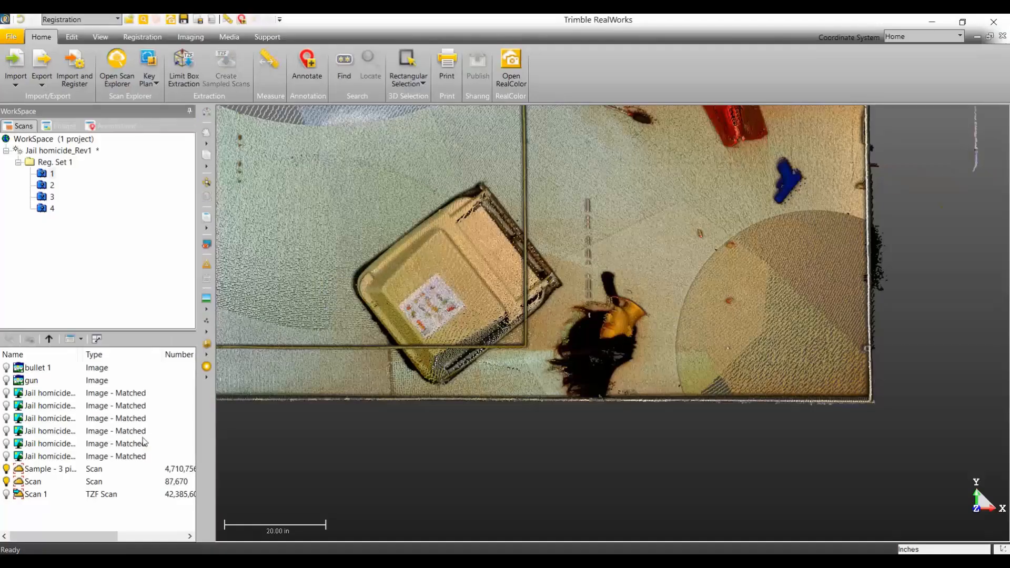
Step: Switch to the Production stage and make the extracted OBJECT1 cloud visible
left_click(50, 339)
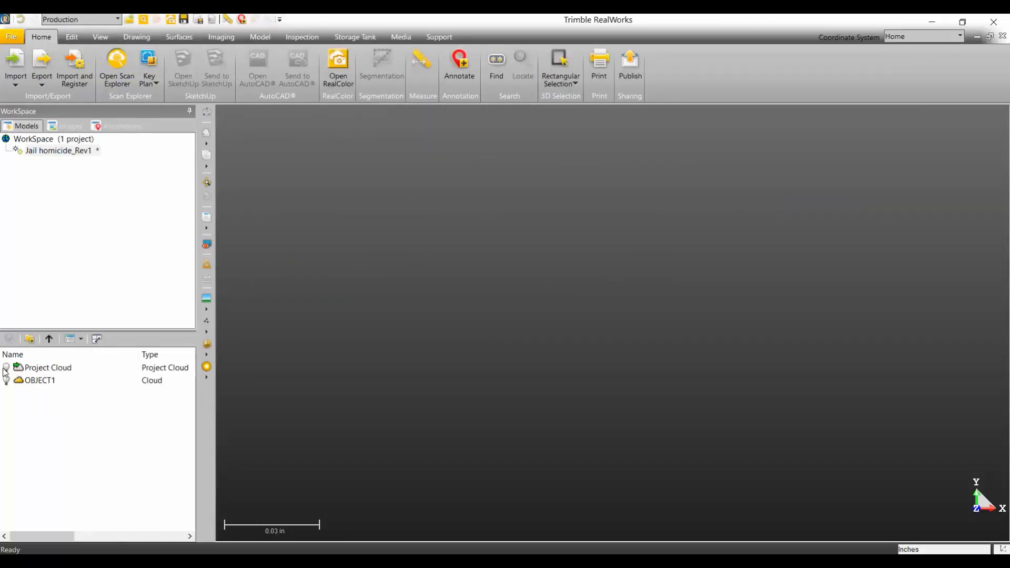
left_click(6, 367)
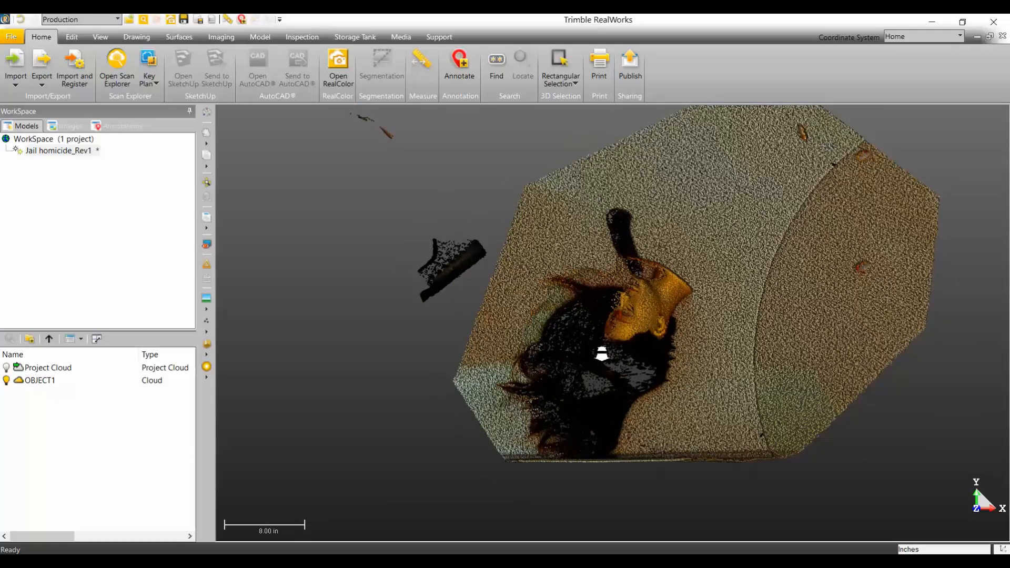
Step: Zoom out to view OBJECT1 with the full Project Cloud from above
scroll("down", 3)
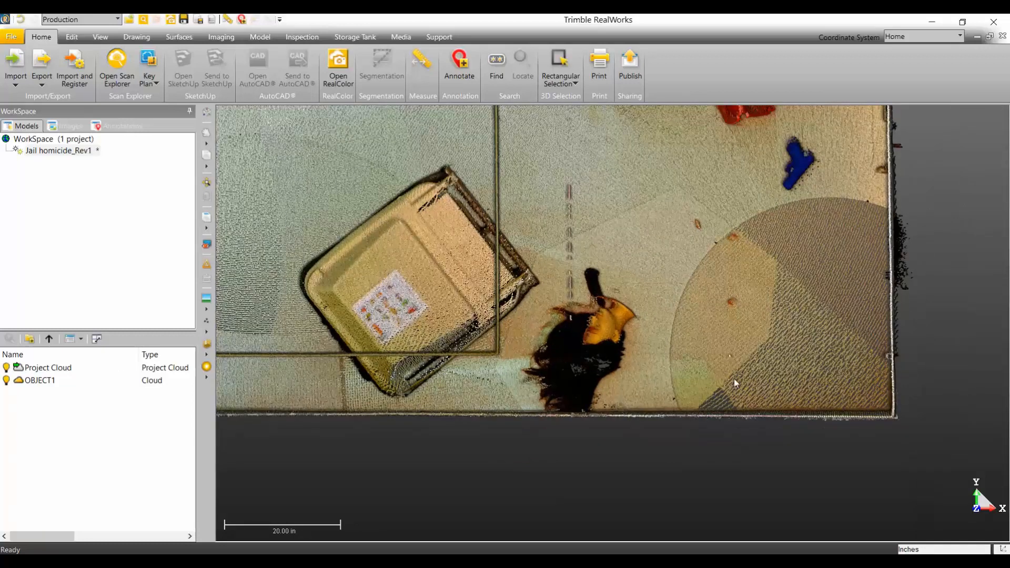
mouse_move(613, 234)
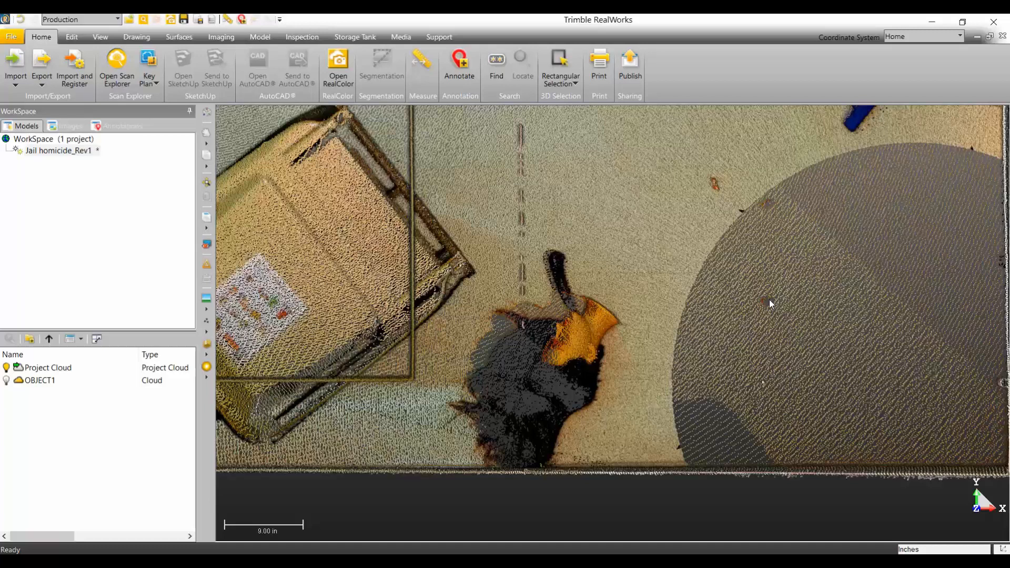
mouse_move(768, 307)
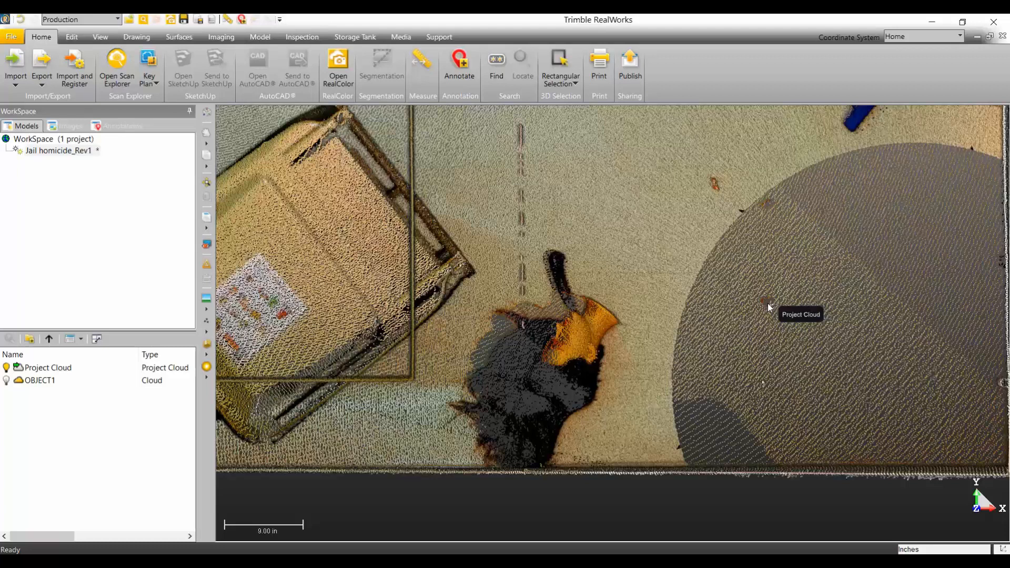
mouse_move(708, 196)
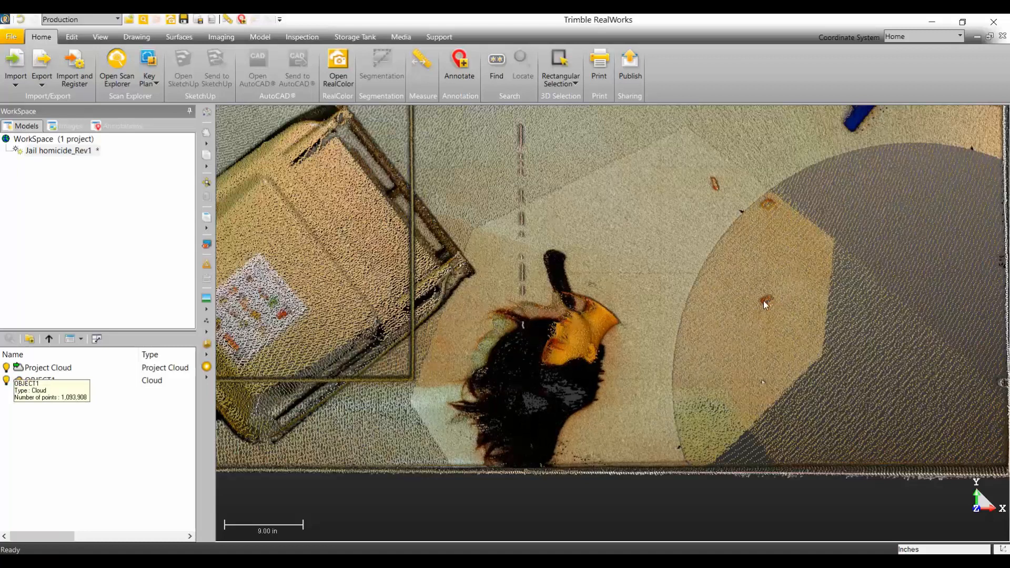
mouse_move(772, 305)
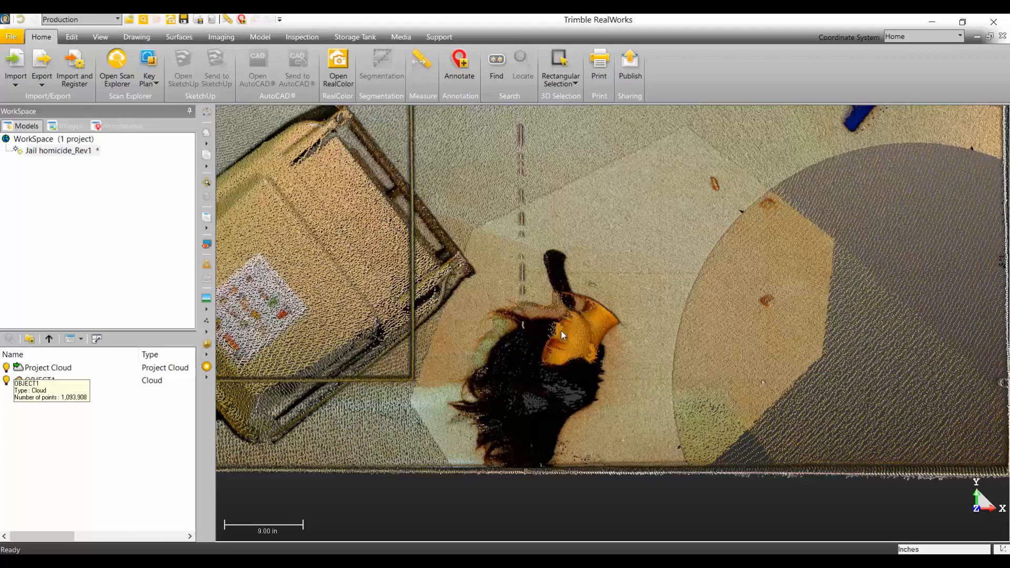
mouse_move(552, 373)
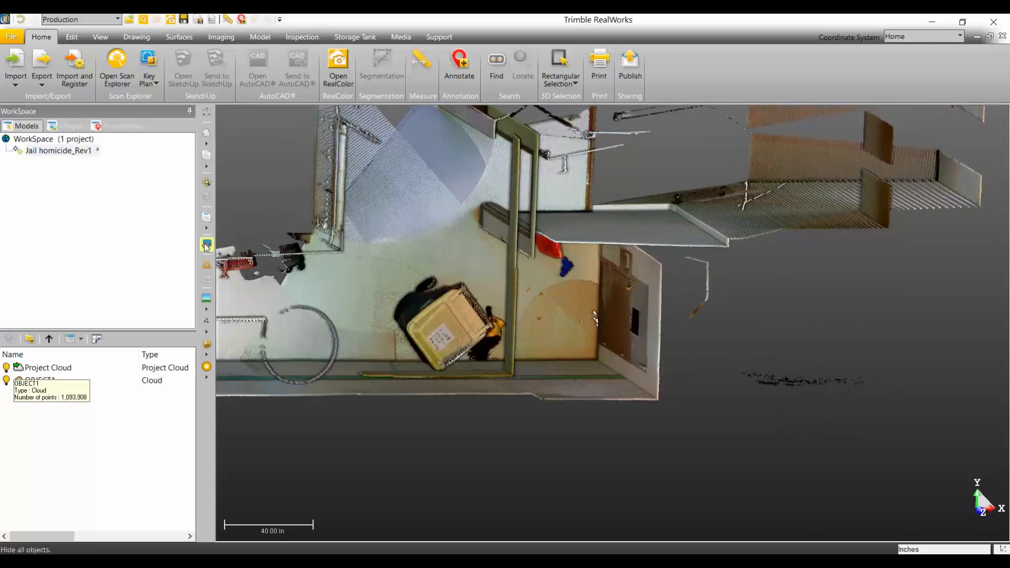
Step: Reopen Scan Explorer and close the Extract Points tool
left_click(206, 217)
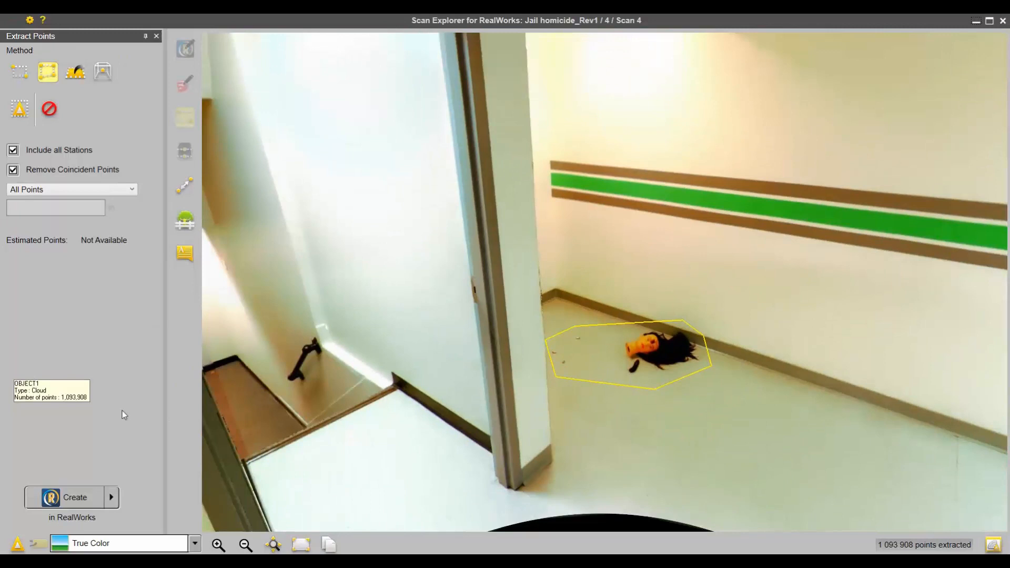
mouse_move(839, 513)
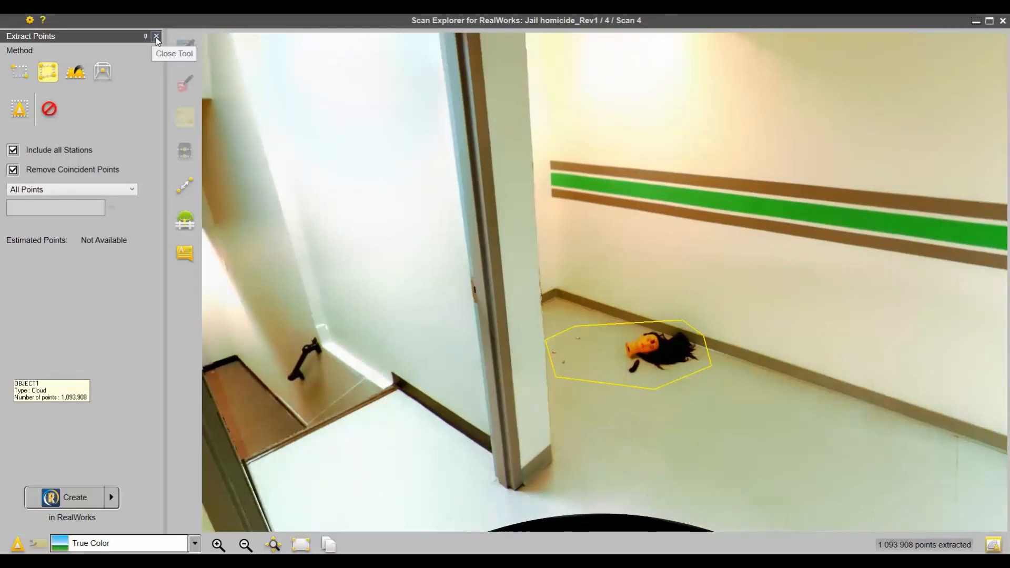
left_click(156, 36)
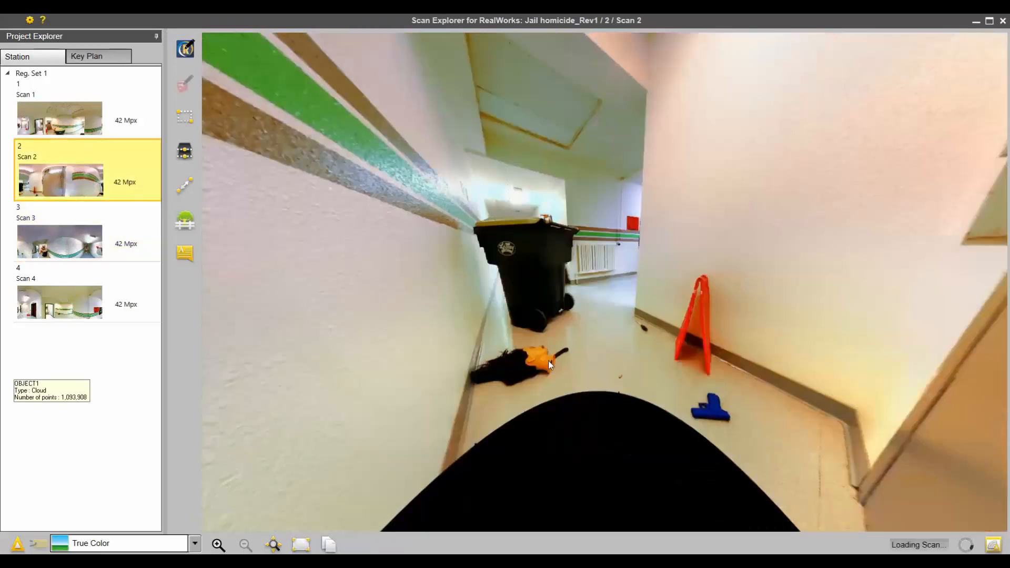
Step: Outline a polygon around the cone and gun on Scan 2 and create its 2,444,324 points in RealWorks
left_click_drag(547, 364, 641, 406)
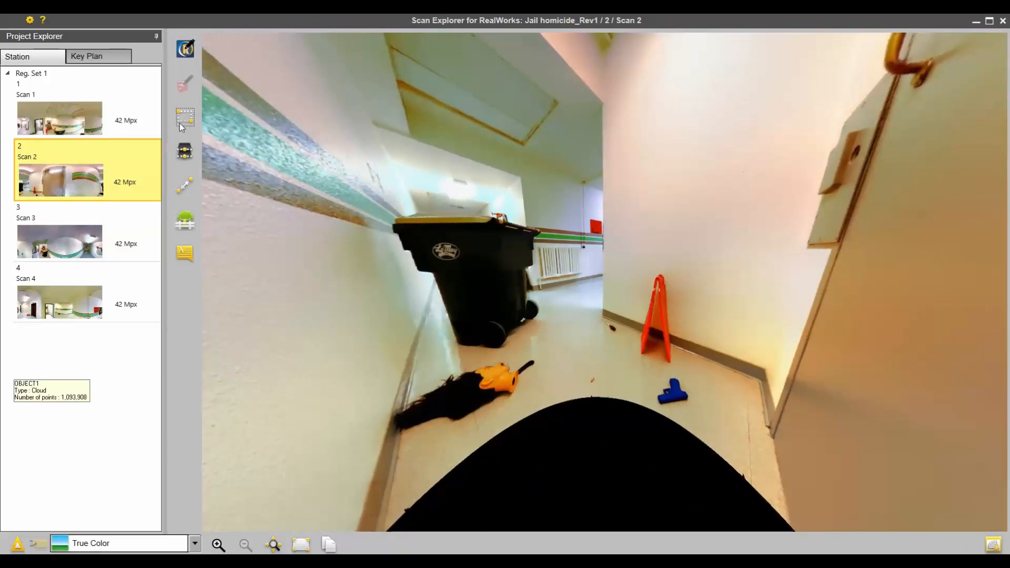
left_click(186, 119)
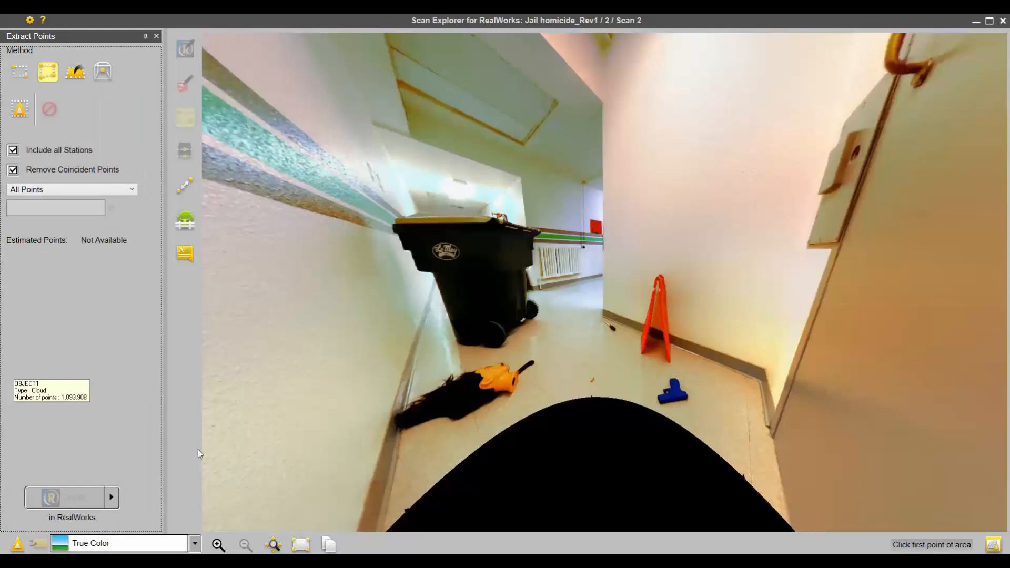
mouse_move(682, 374)
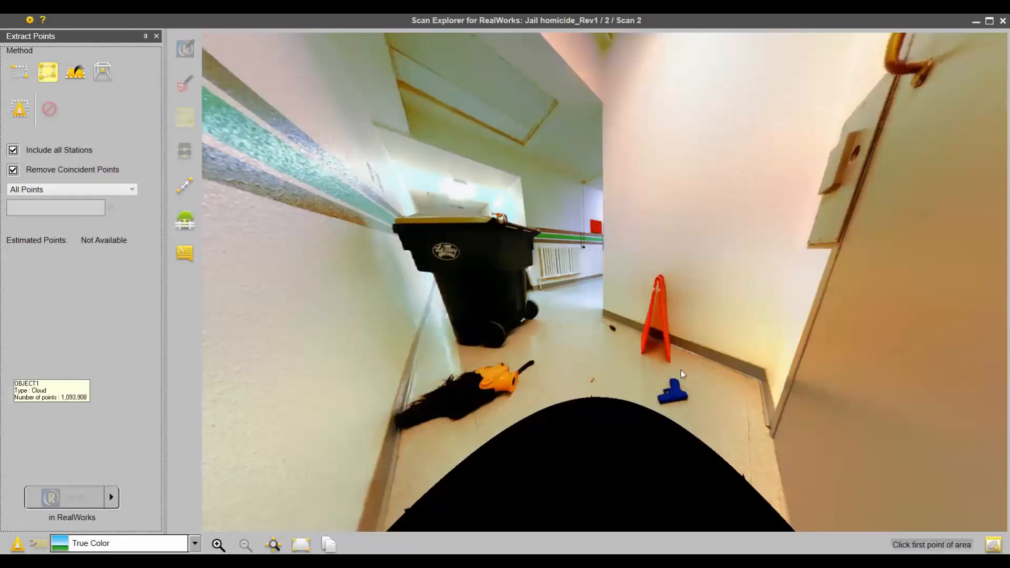
mouse_move(690, 419)
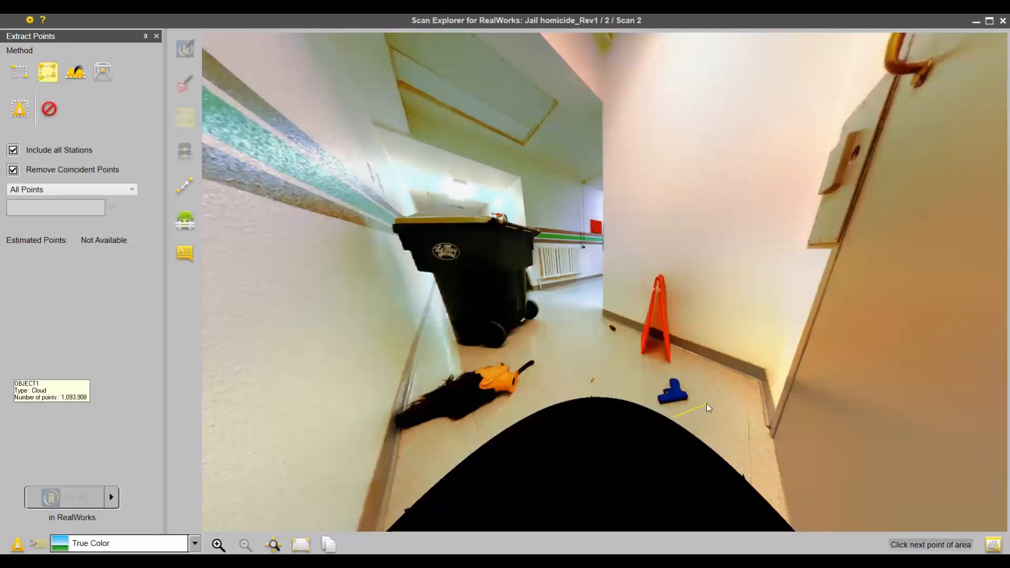
left_click(677, 272)
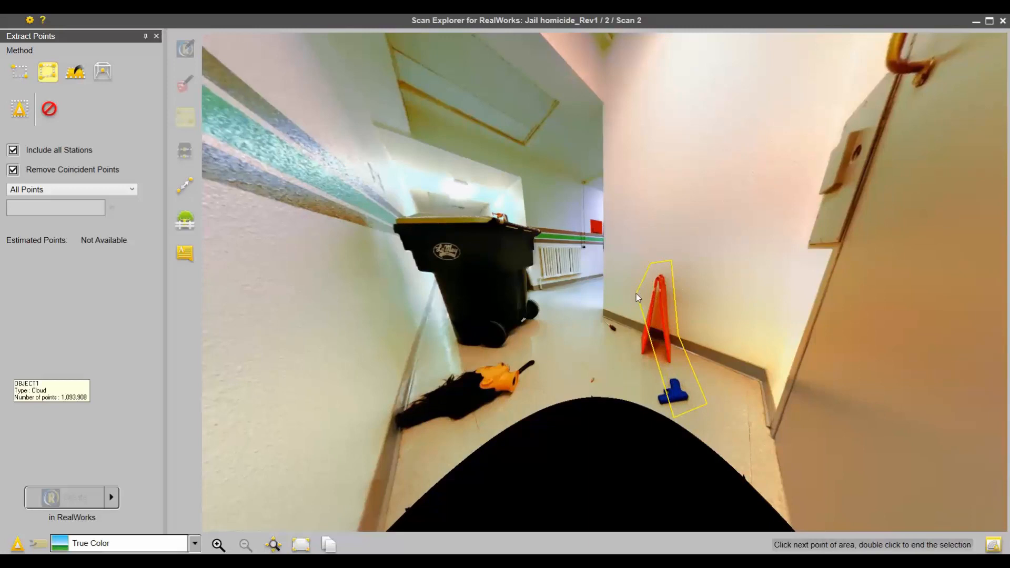
left_click(601, 321)
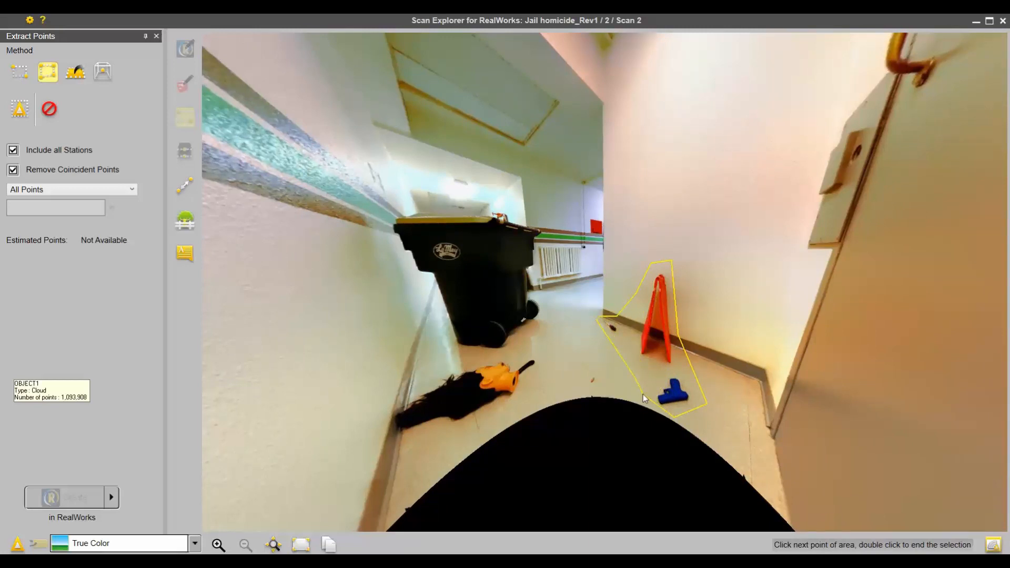
double_click(644, 398)
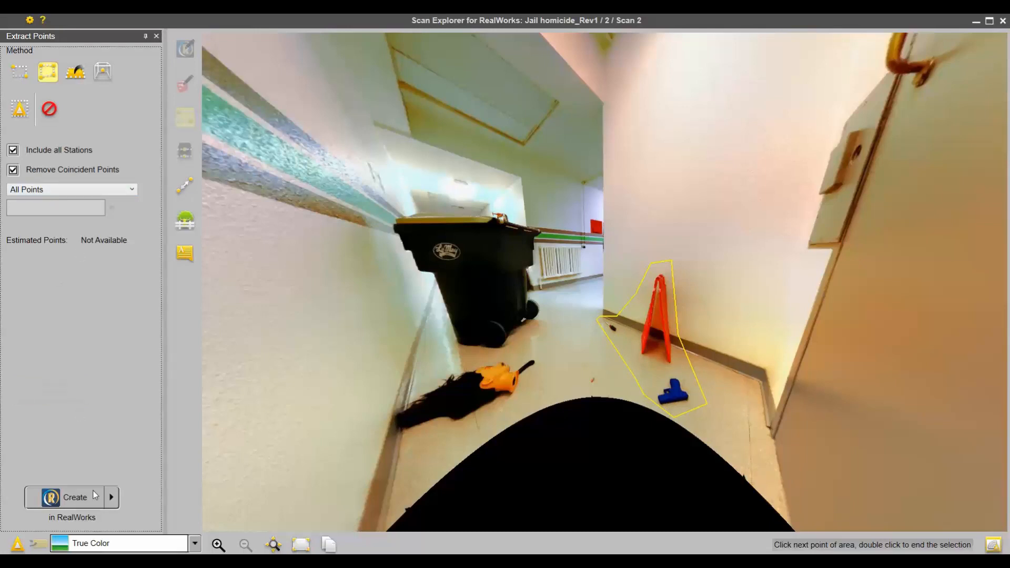
left_click(72, 497)
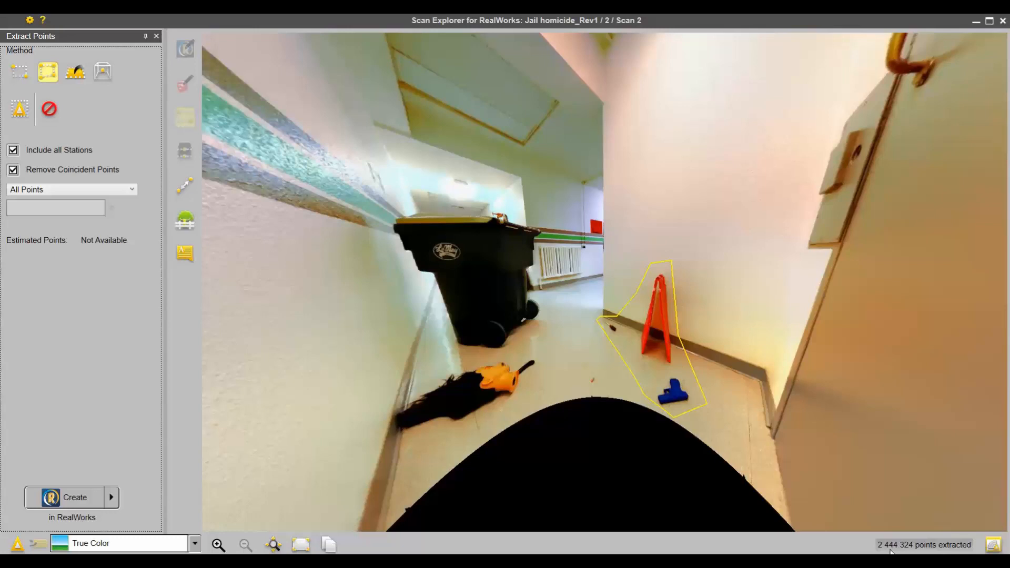
mouse_move(973, 46)
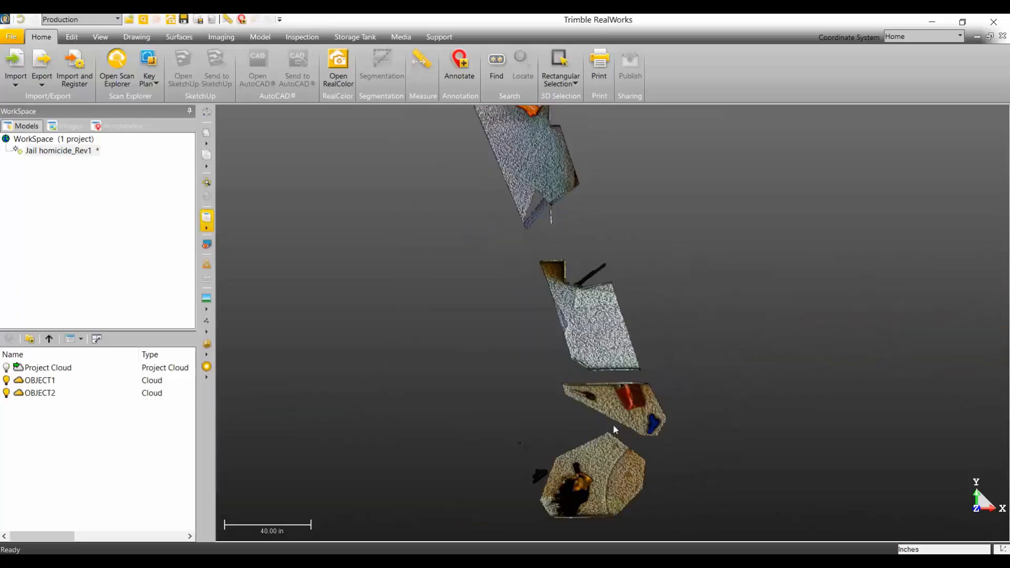
Step: Centre the extracted object clouds in view and zoom out to see the whole scene
left_click_drag(614, 429, 564, 337)
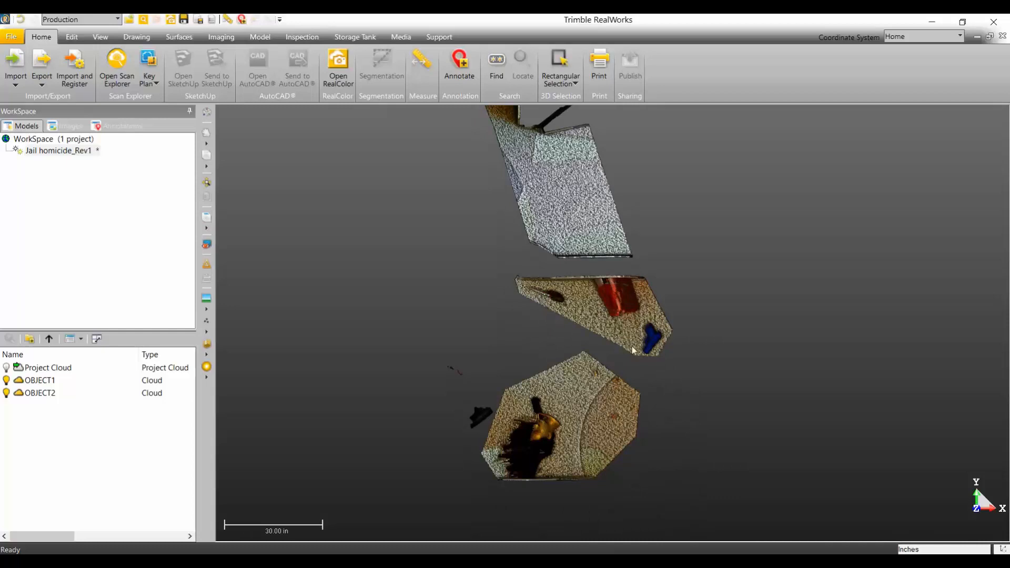
scroll("down", 3)
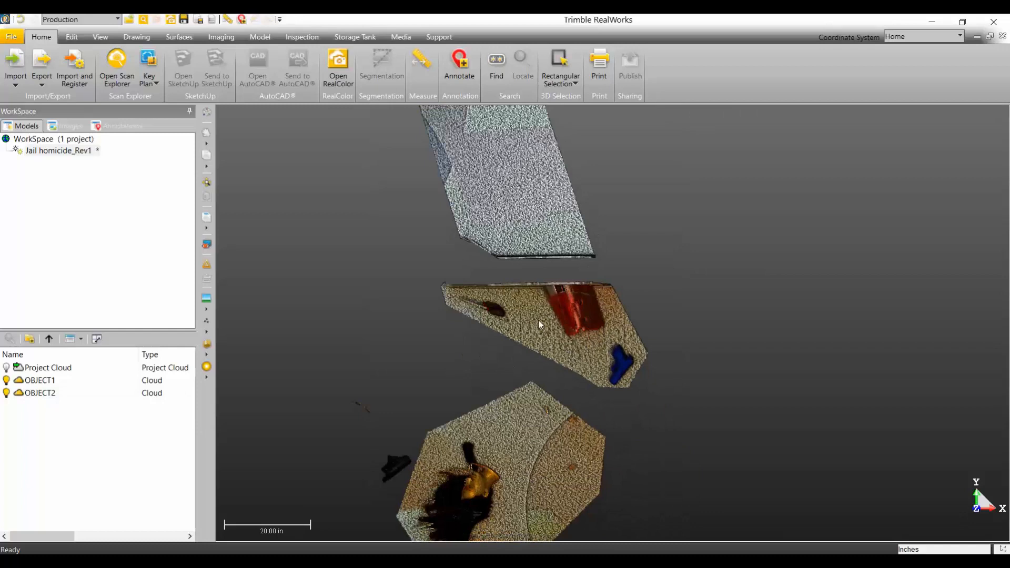
mouse_move(547, 381)
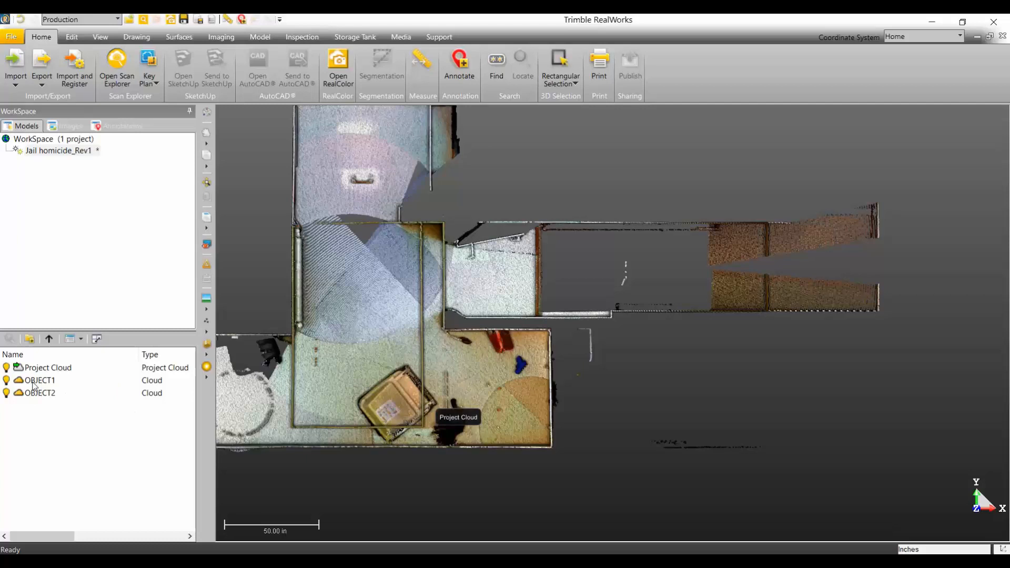
Step: Merge OBJECT1 and OBJECT2 into one cloud and rename it Intensify
left_click(40, 380)
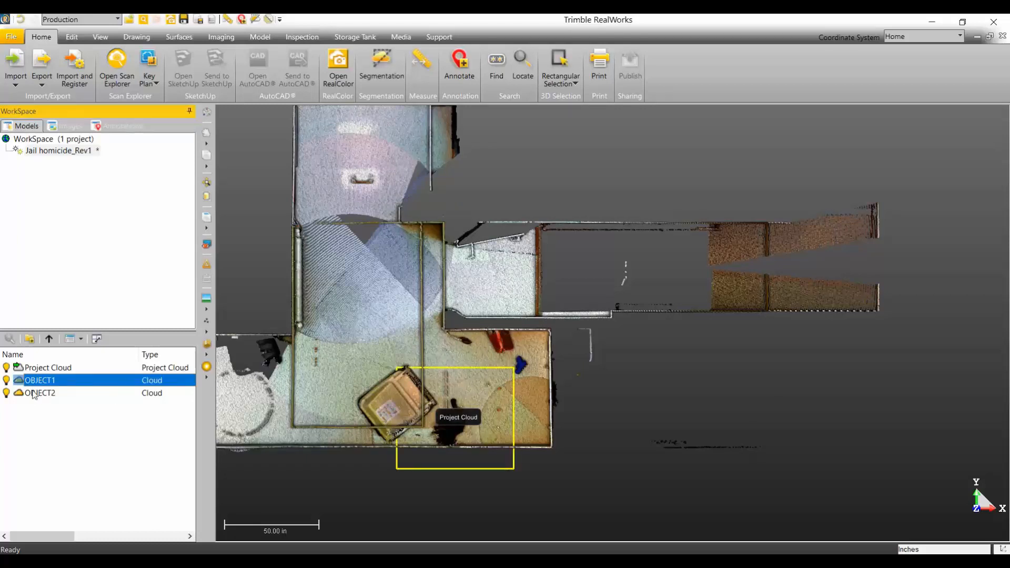
right_click(40, 392)
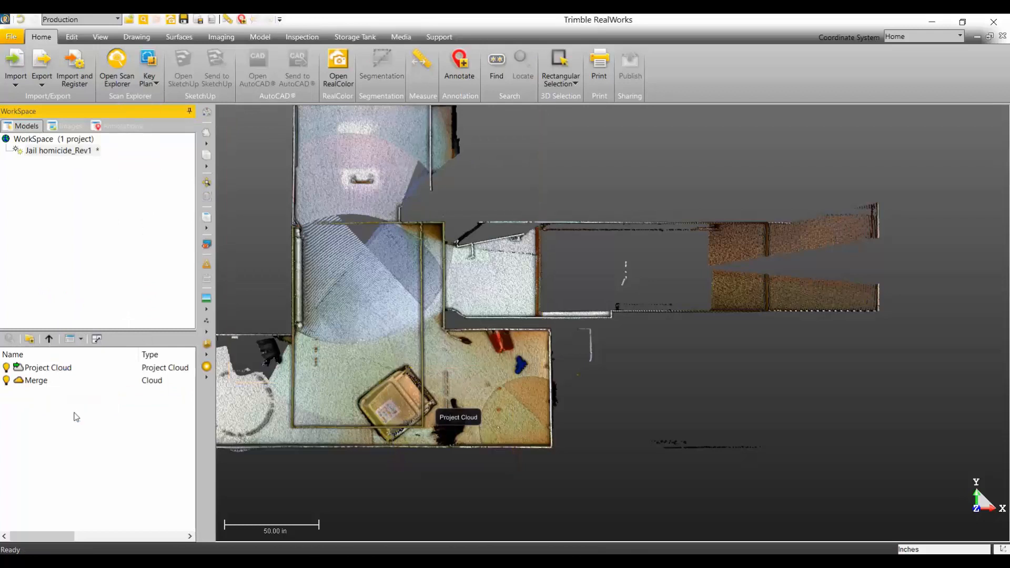
left_click(36, 380)
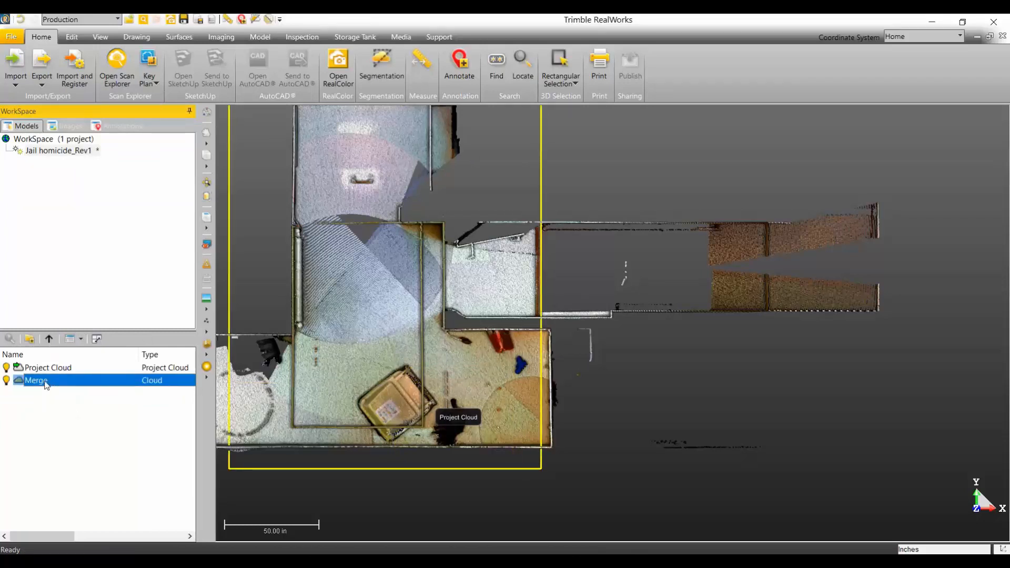
double_click(36, 380)
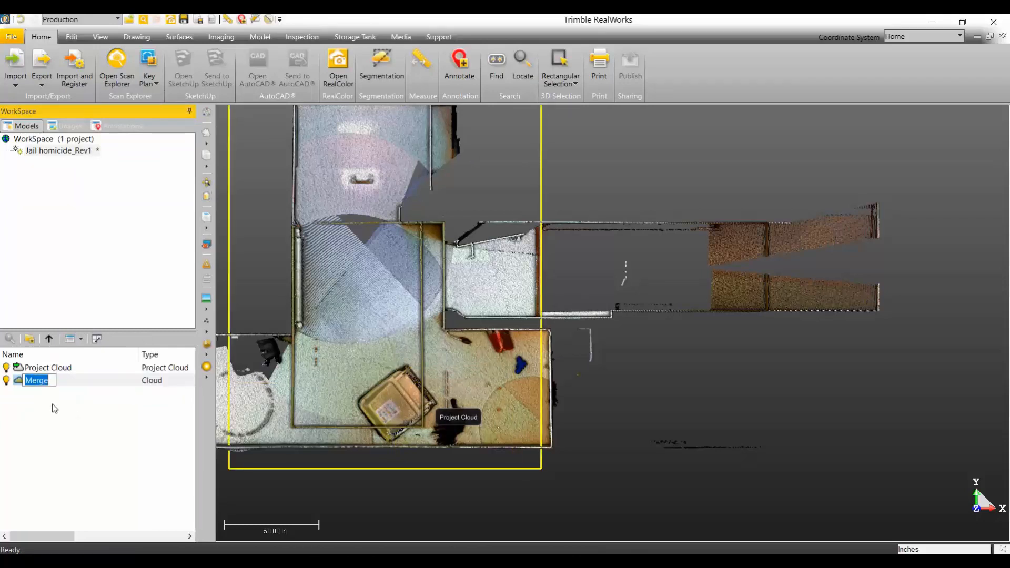
type("Ins")
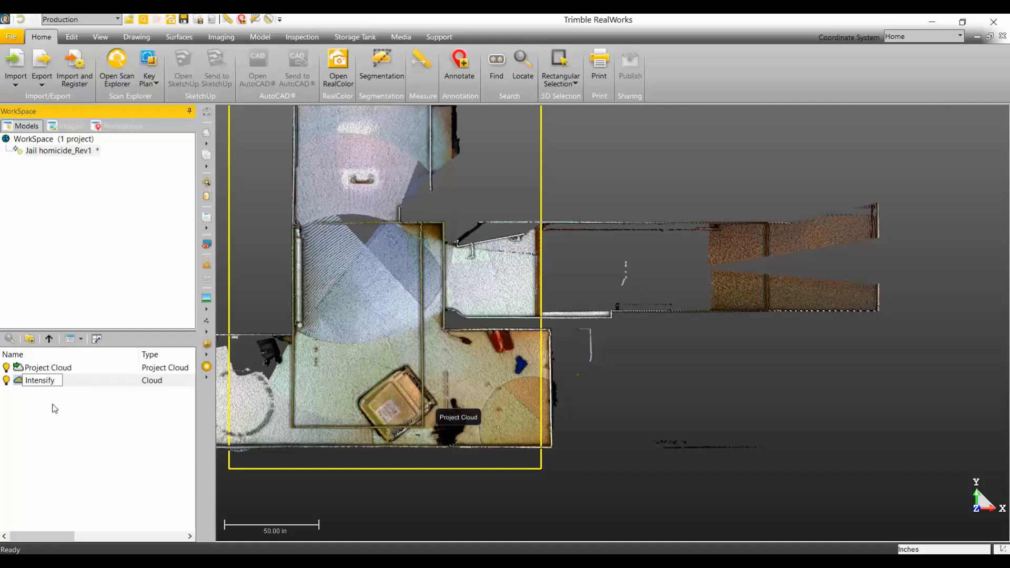
left_click(39, 380)
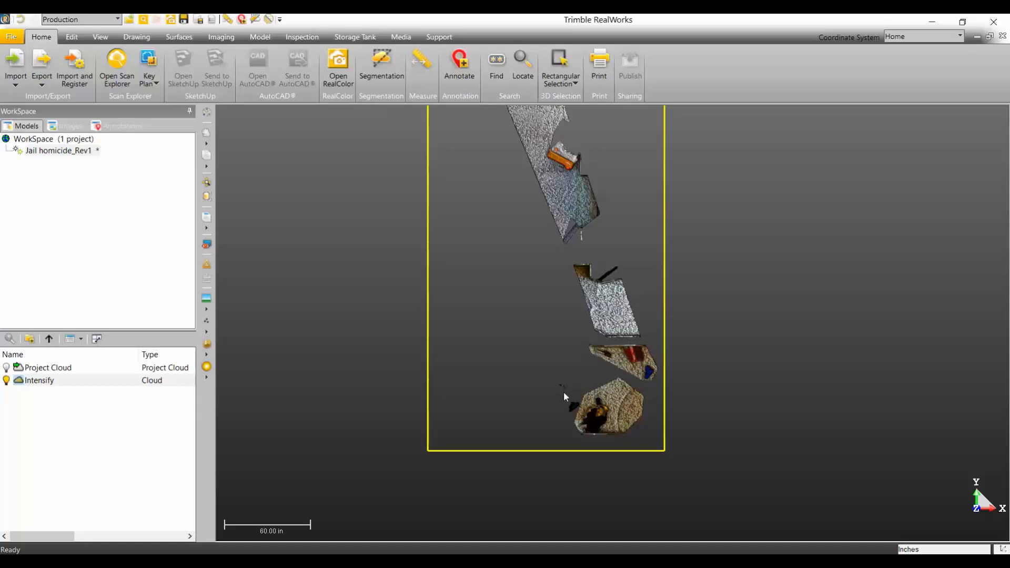
mouse_move(692, 473)
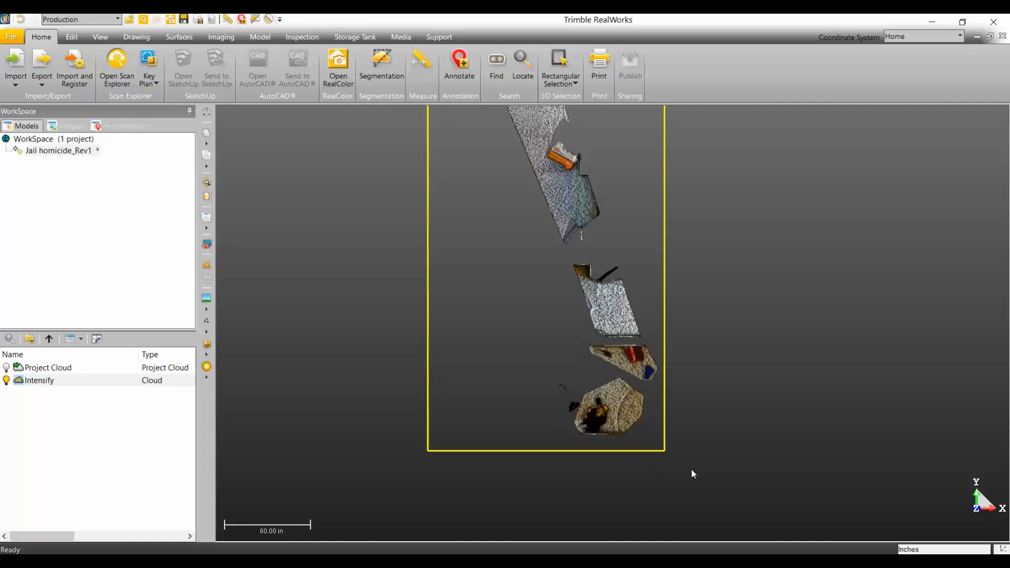
mouse_move(772, 508)
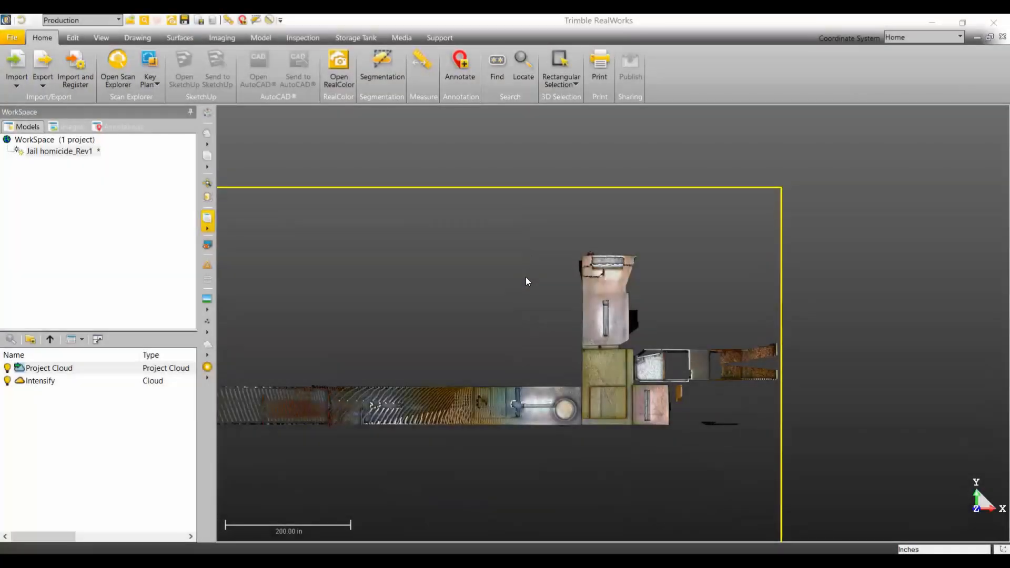
mouse_move(509, 316)
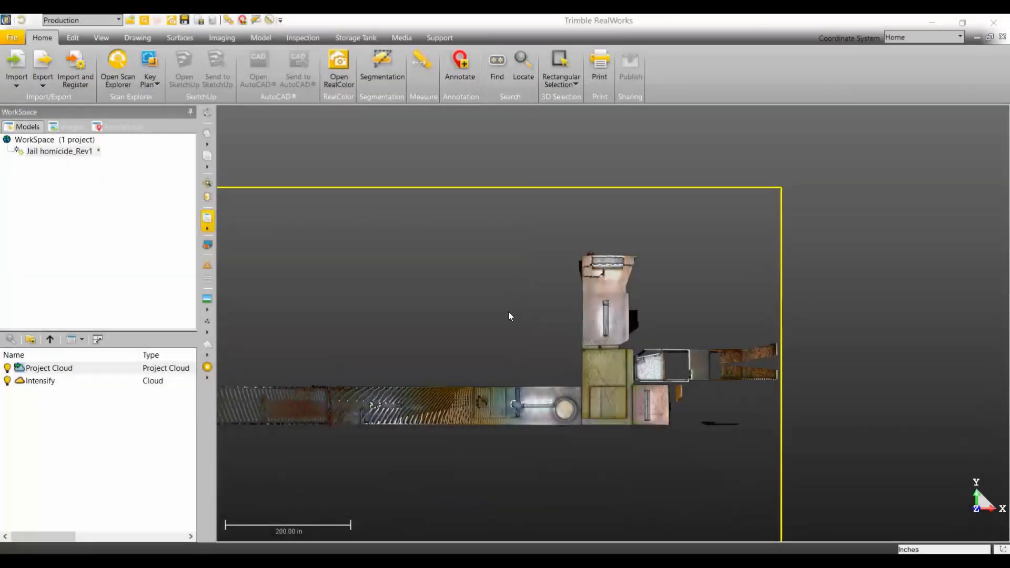
mouse_move(48, 368)
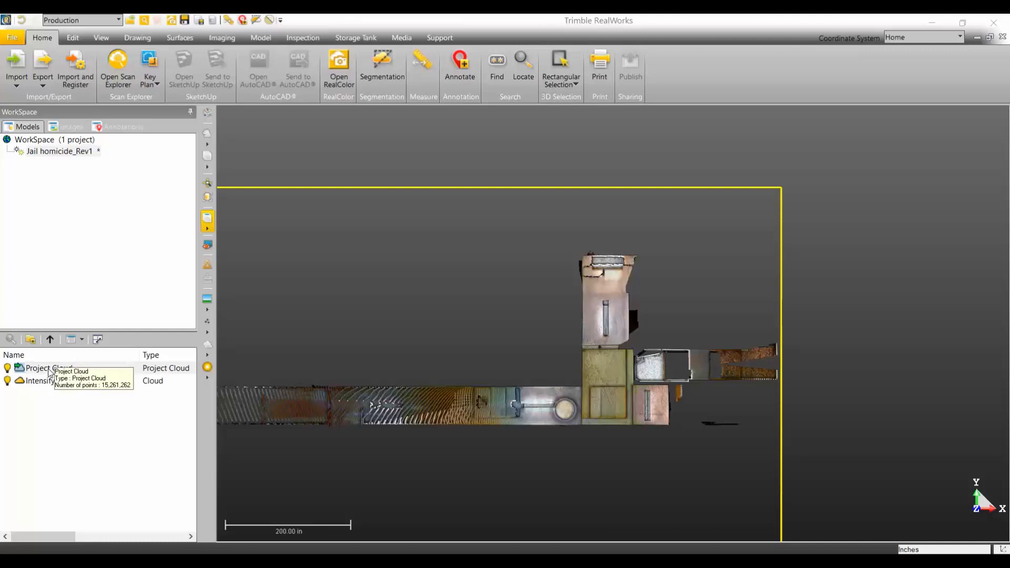
mouse_move(40, 385)
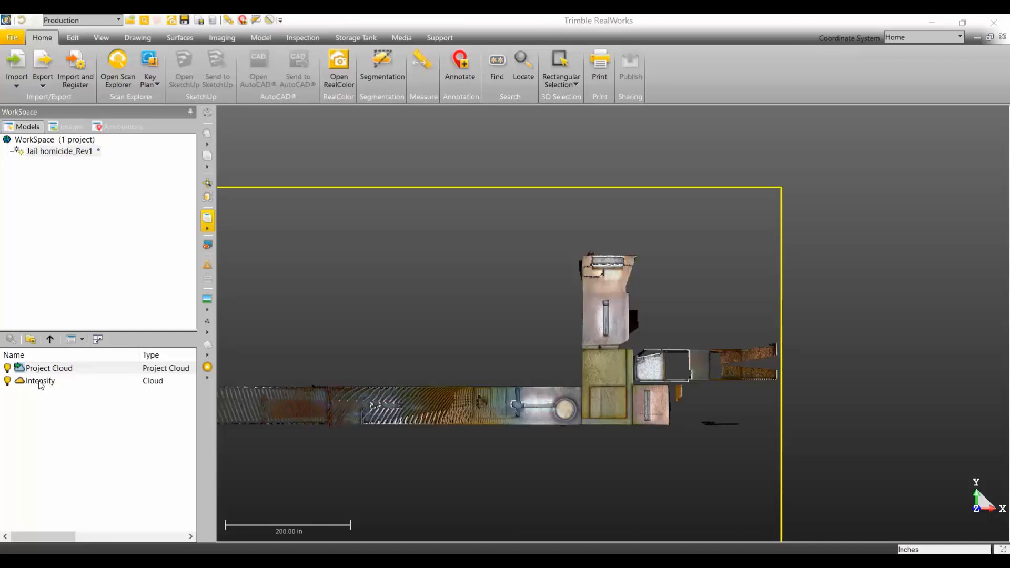
left_click(40, 381)
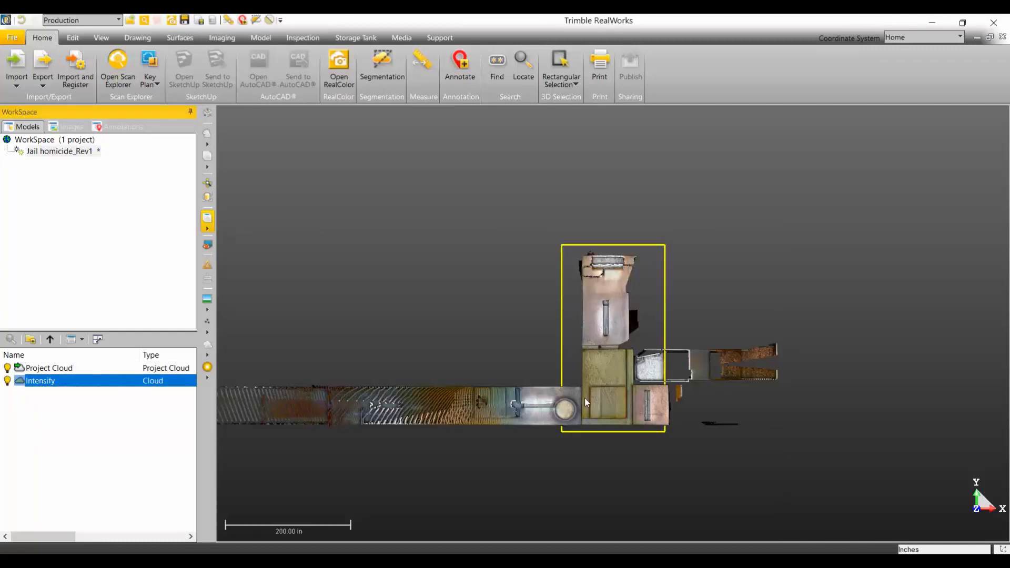
mouse_move(599, 437)
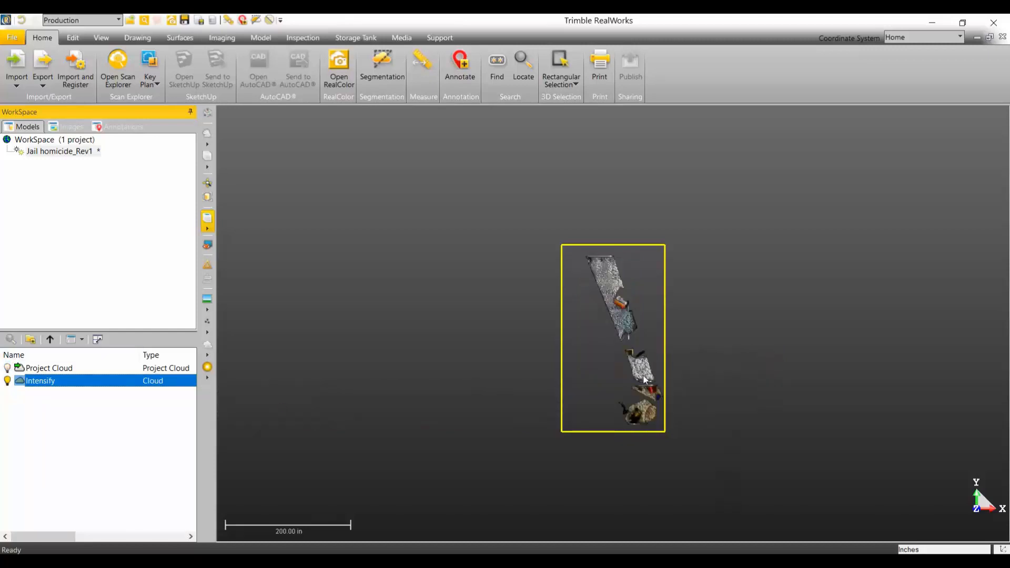
scroll("down", 3)
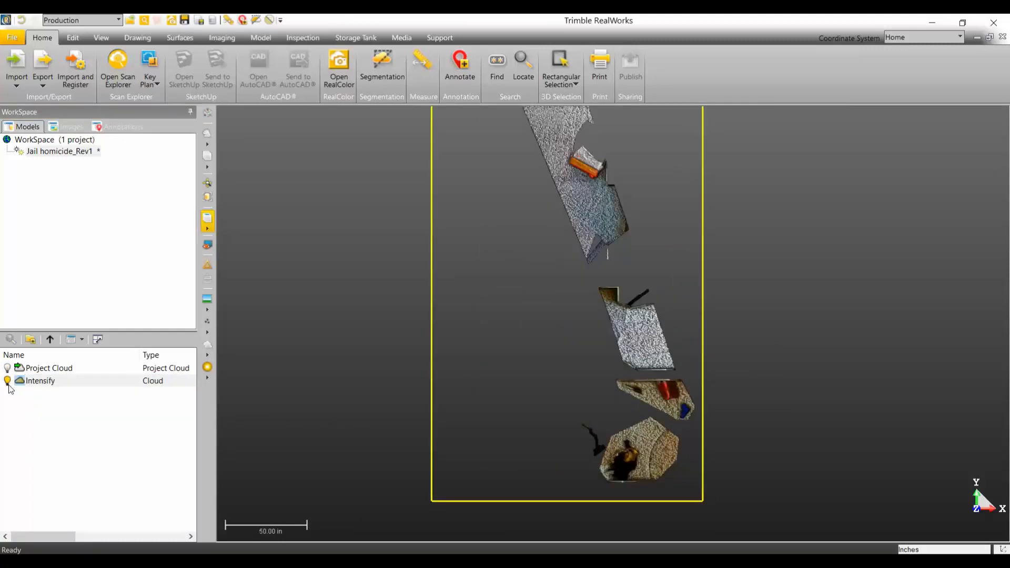
left_click(49, 368)
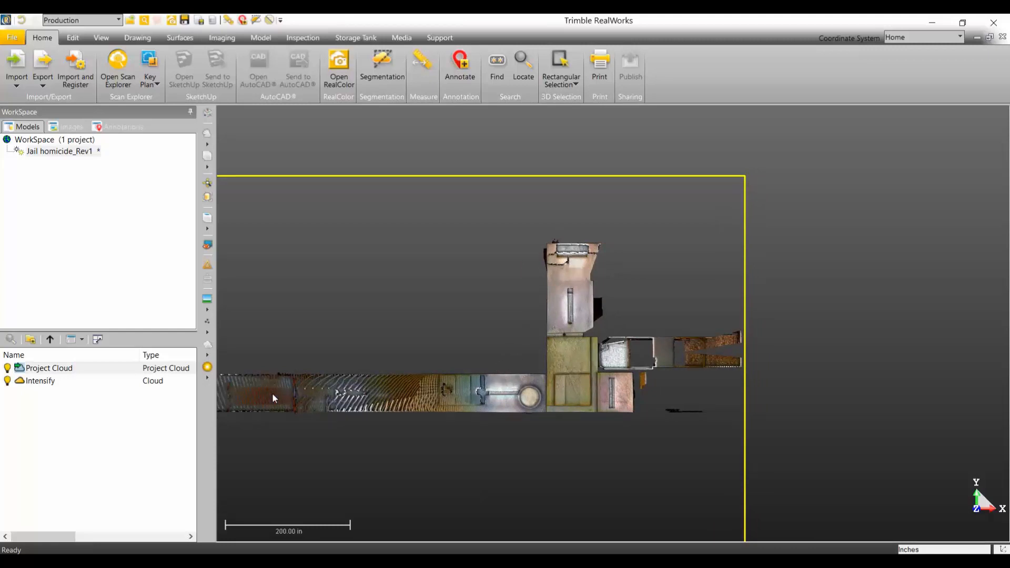
mouse_move(340, 396)
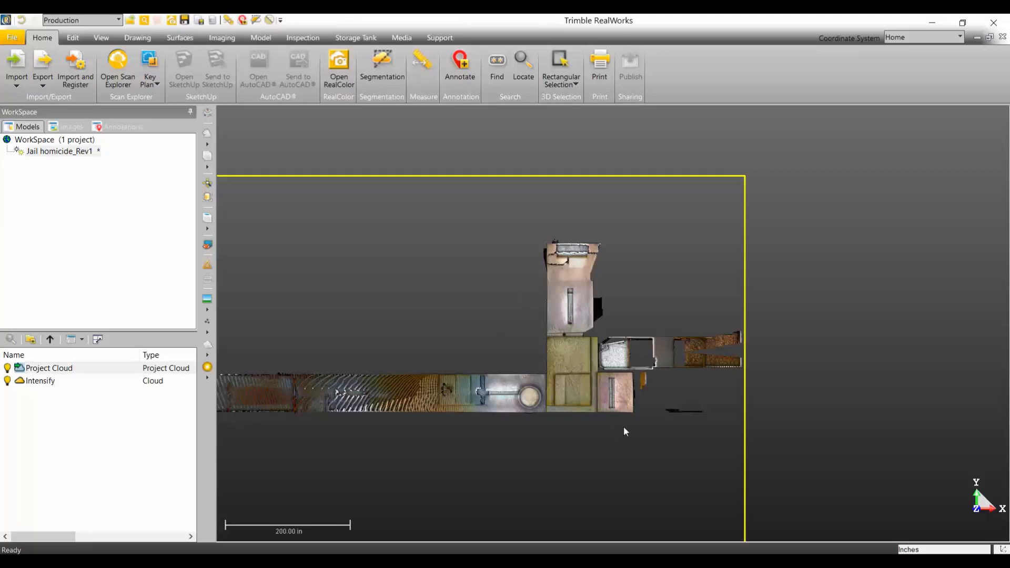
mouse_move(587, 366)
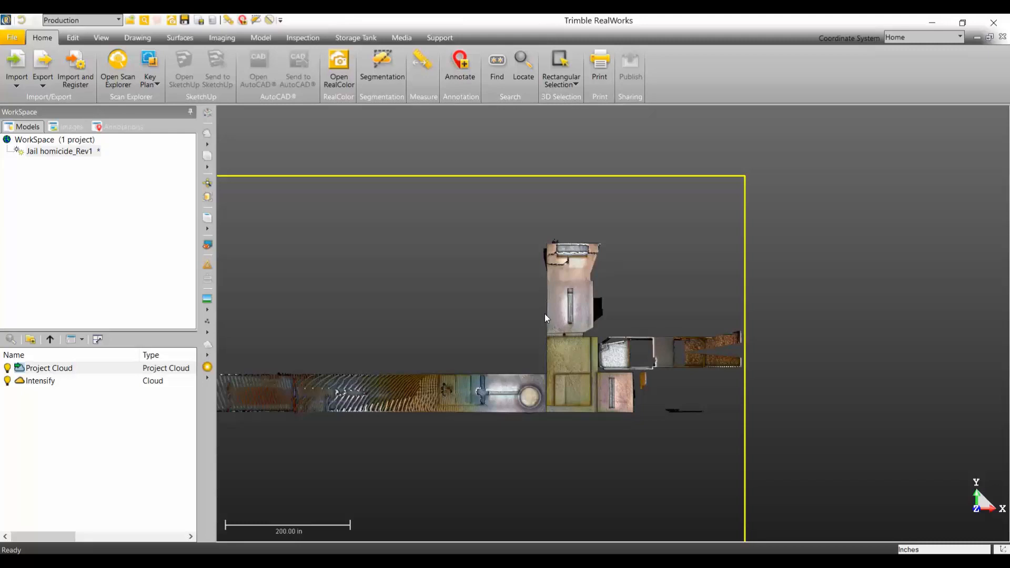
mouse_move(456, 233)
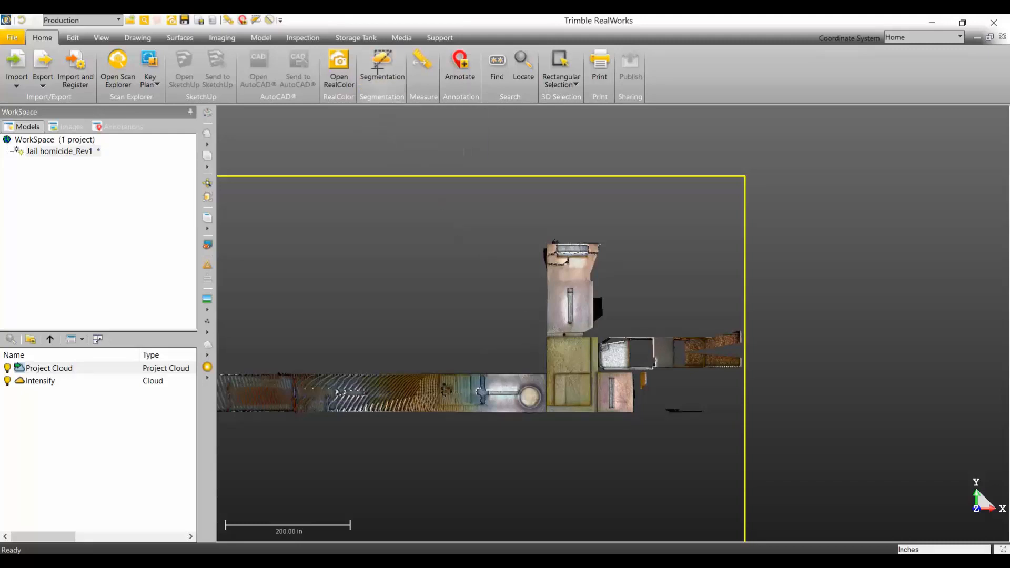
Step: Segment the fenced central building section, keeping inside points, into new cloud OBJECT4
left_click(381, 67)
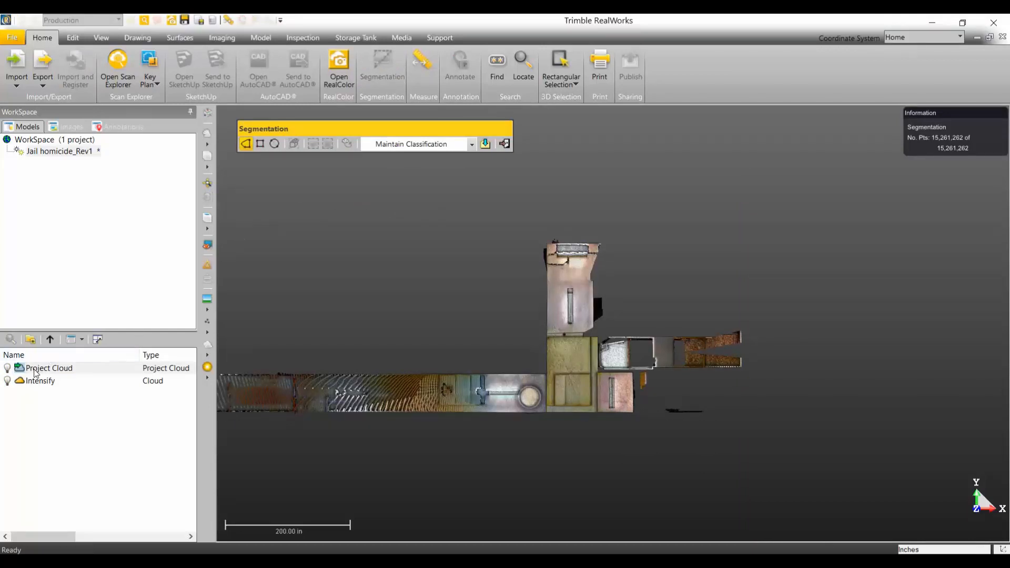
mouse_move(45, 385)
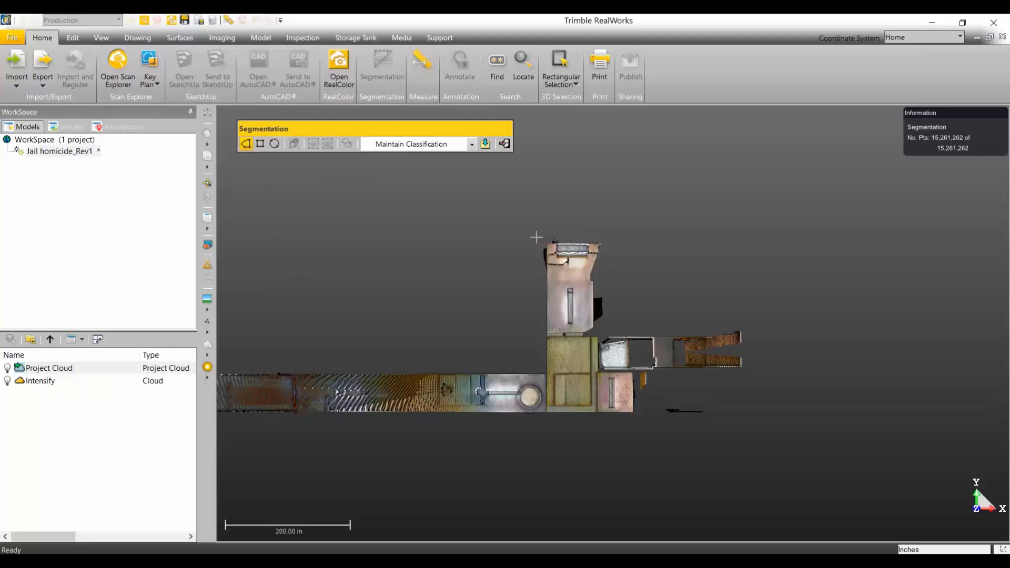
mouse_move(418, 366)
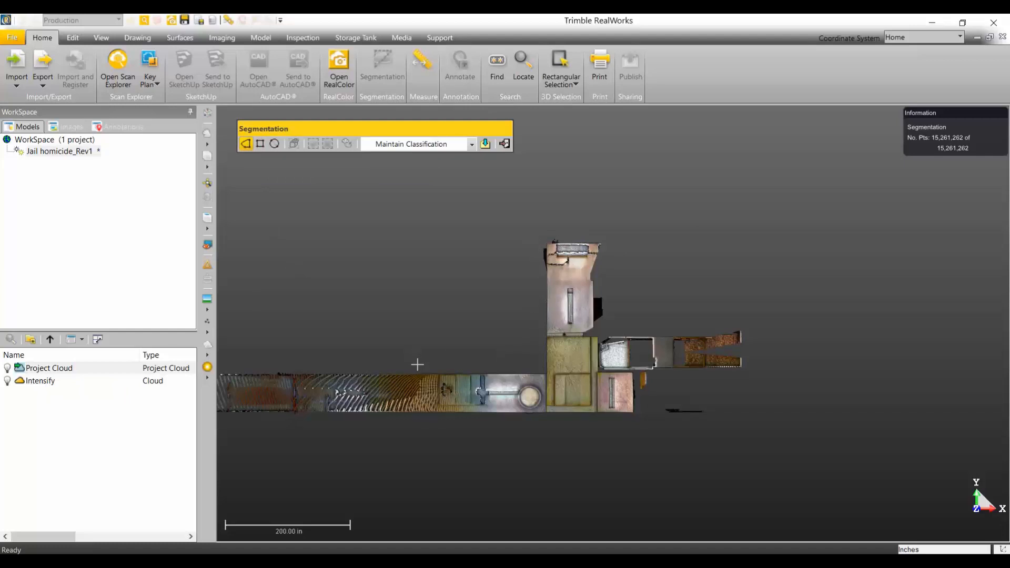
mouse_move(449, 366)
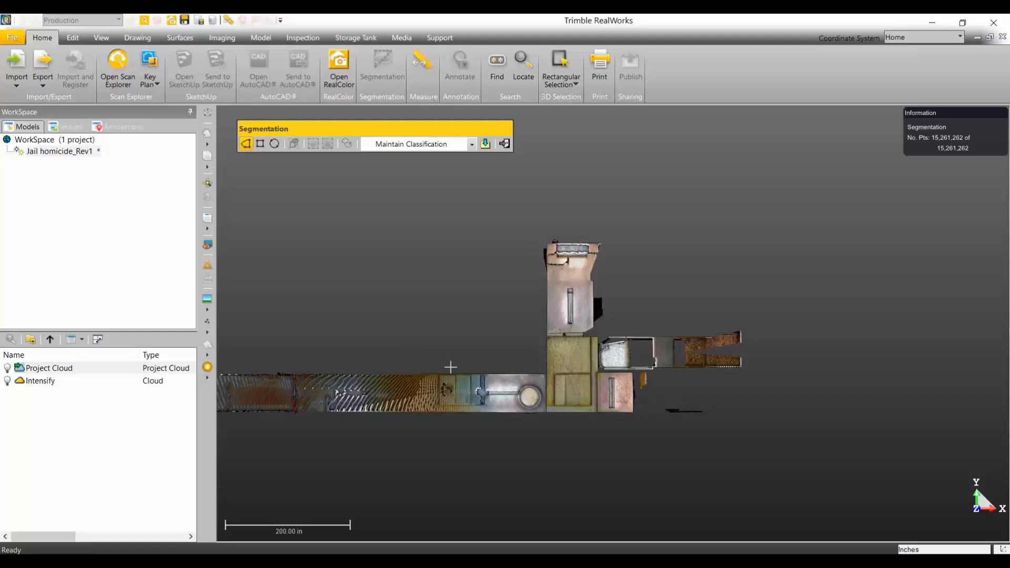
mouse_move(444, 367)
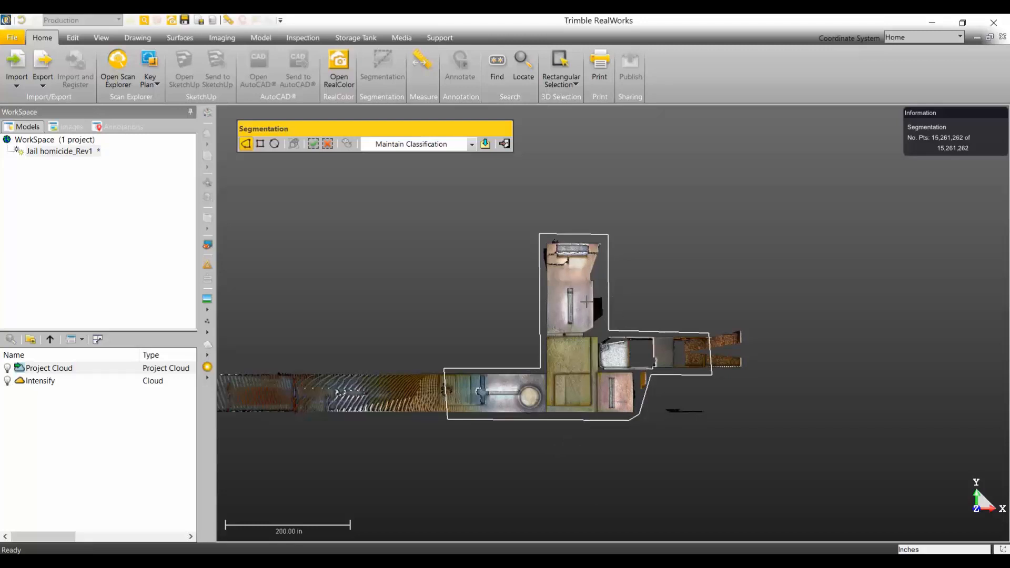
left_click(314, 144)
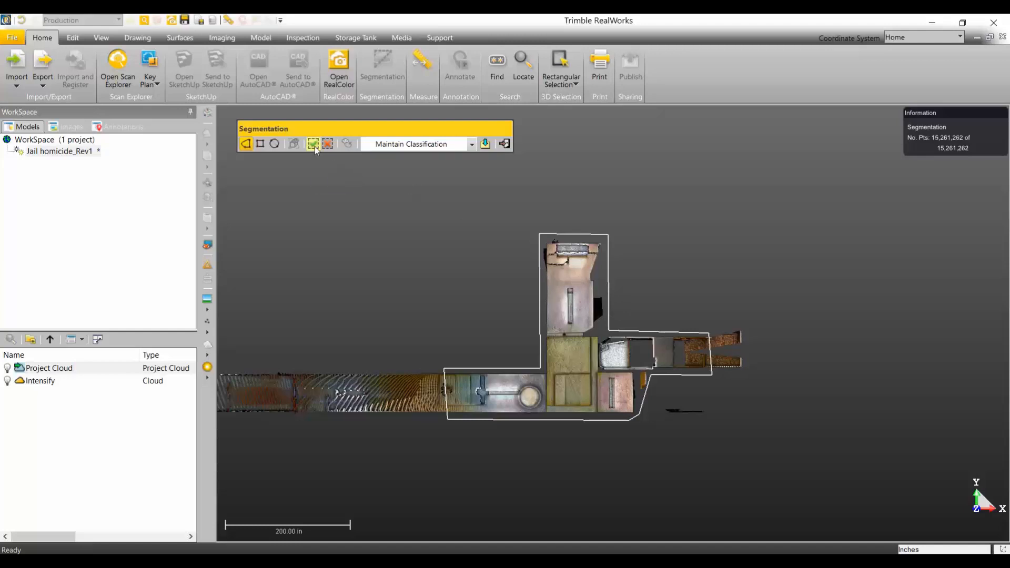
left_click(313, 144)
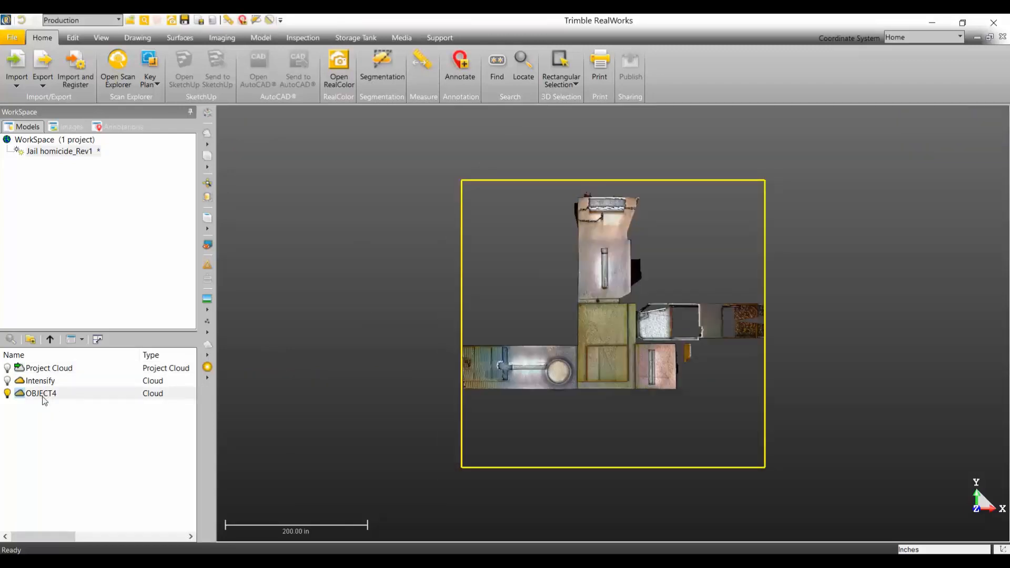
Step: Select OBJECT4 together with Intensify so they merge into a new Merge cloud
left_click(41, 393)
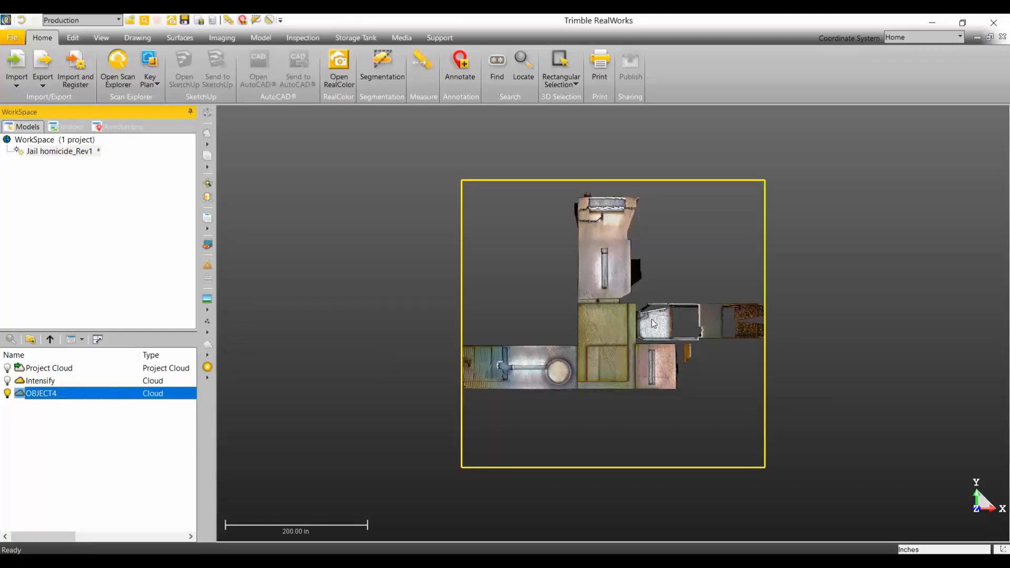
mouse_move(586, 350)
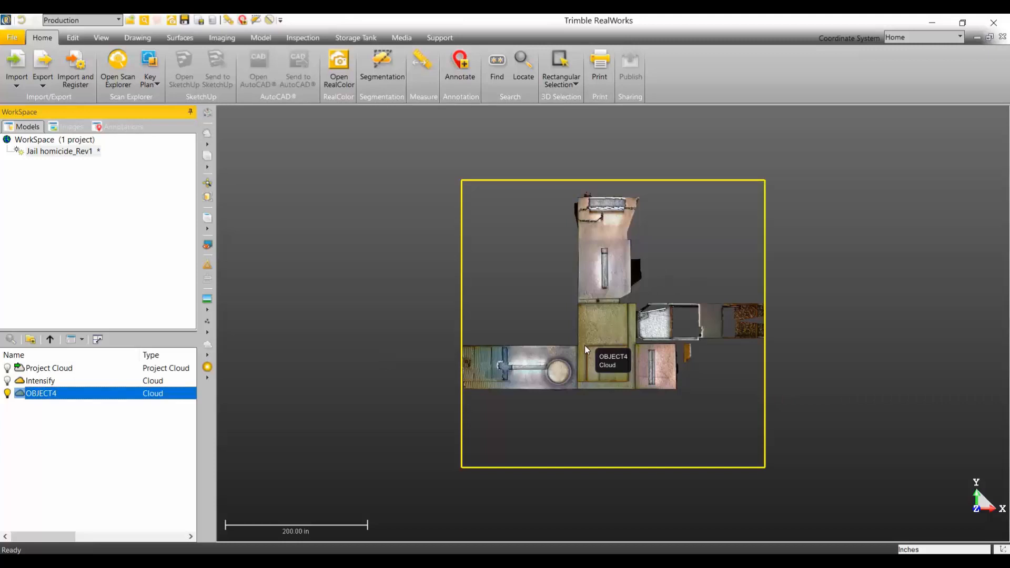
mouse_move(77, 467)
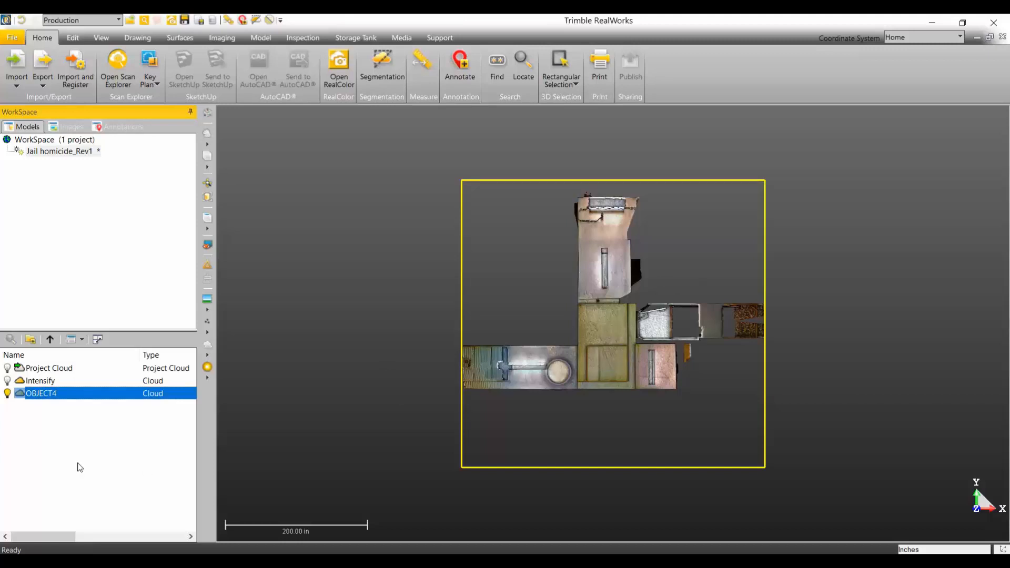
mouse_move(41, 383)
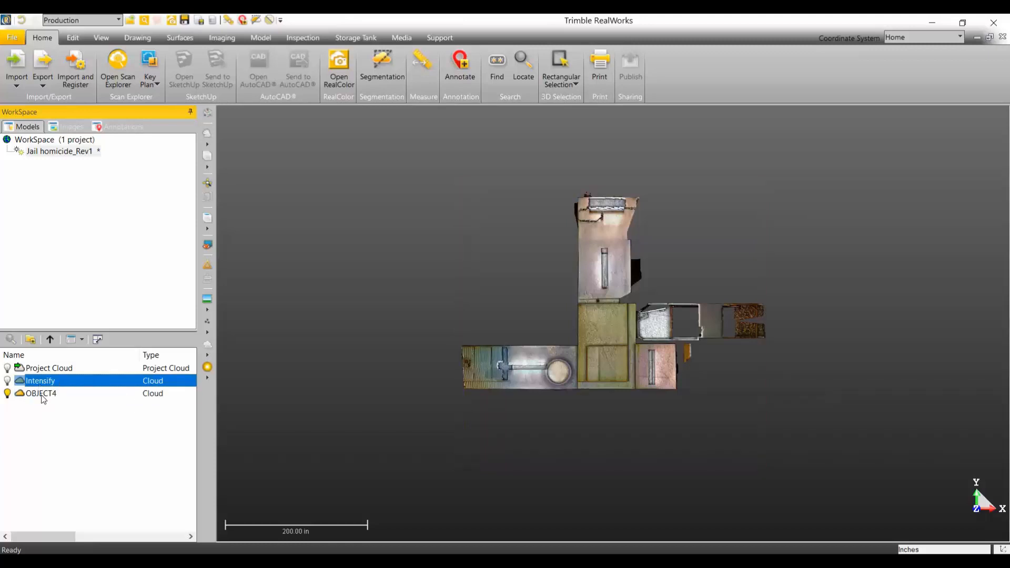
left_click(41, 394)
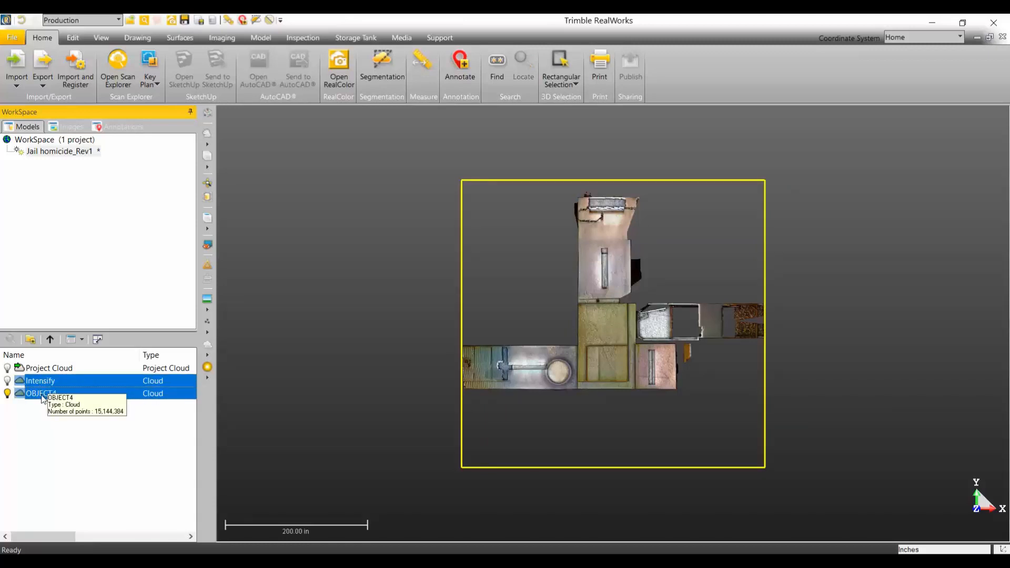
mouse_move(41, 394)
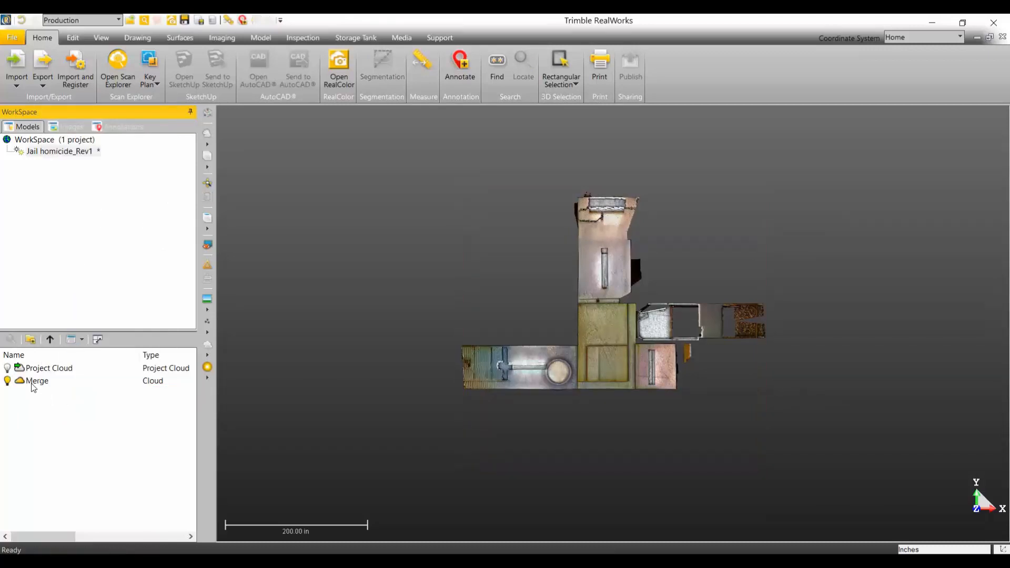
Step: Rename the Merge cloud to Case #2341_Working Cloud
left_click(37, 381)
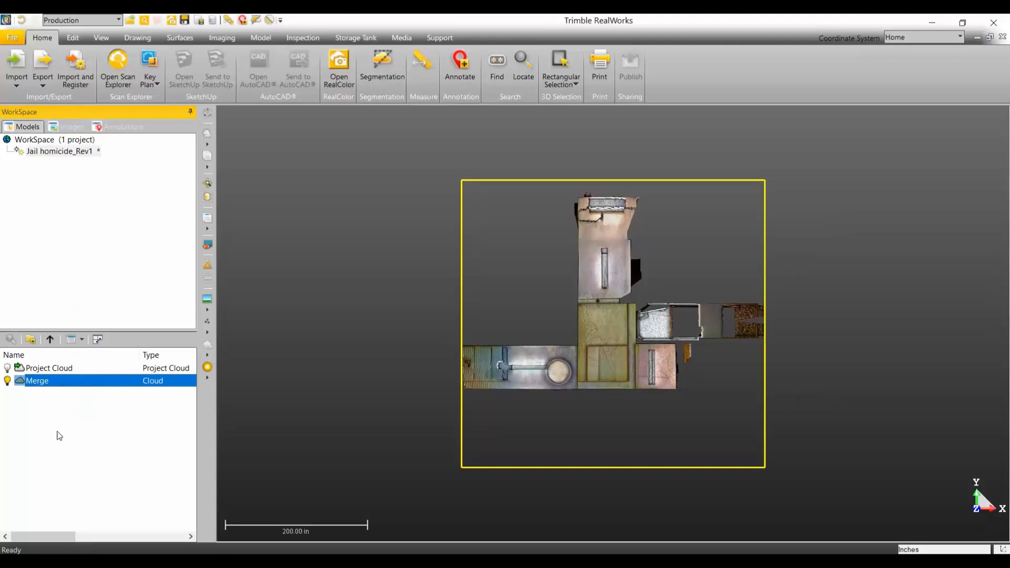
double_click(37, 381)
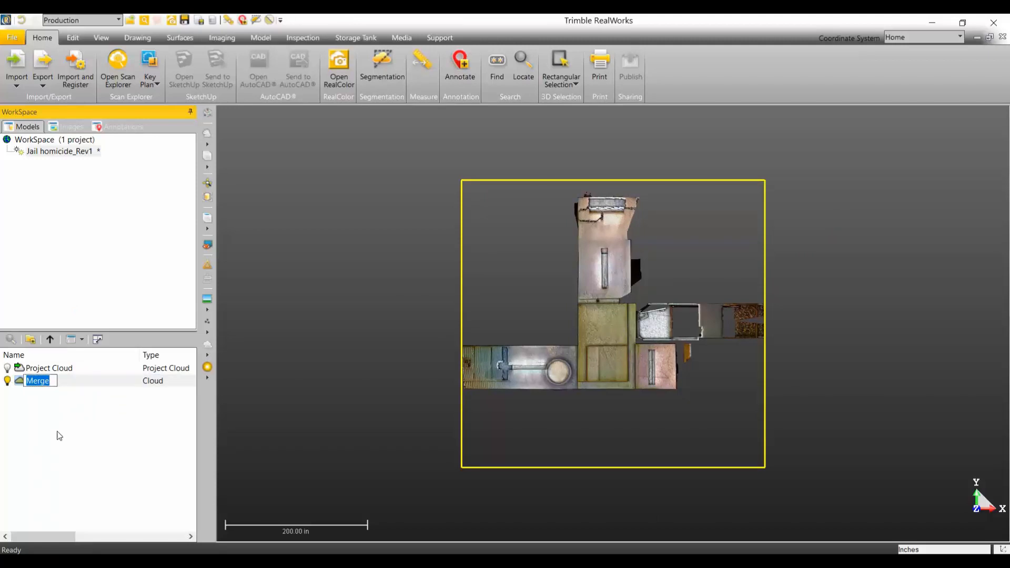
type("Fi")
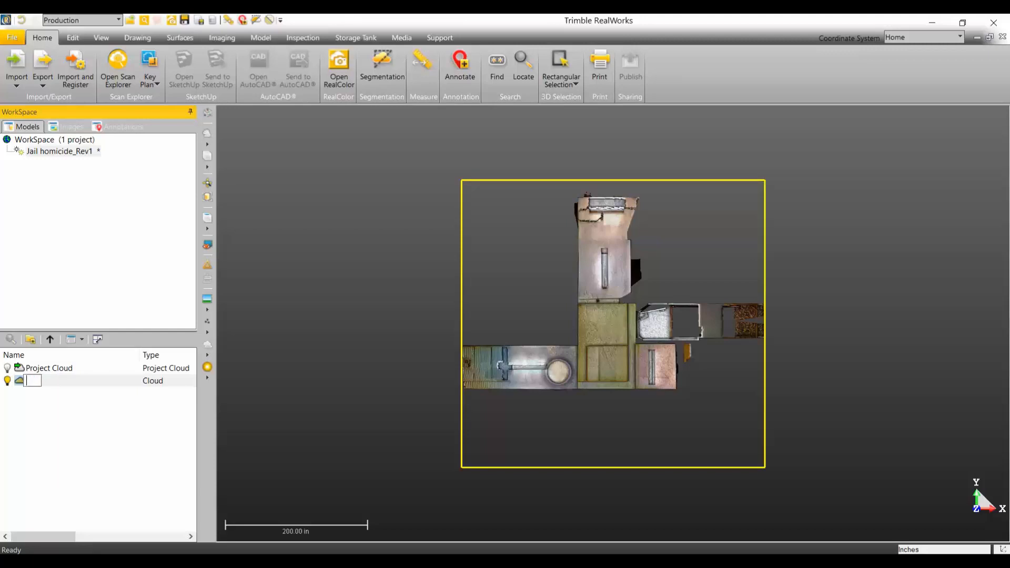
type("Case #")
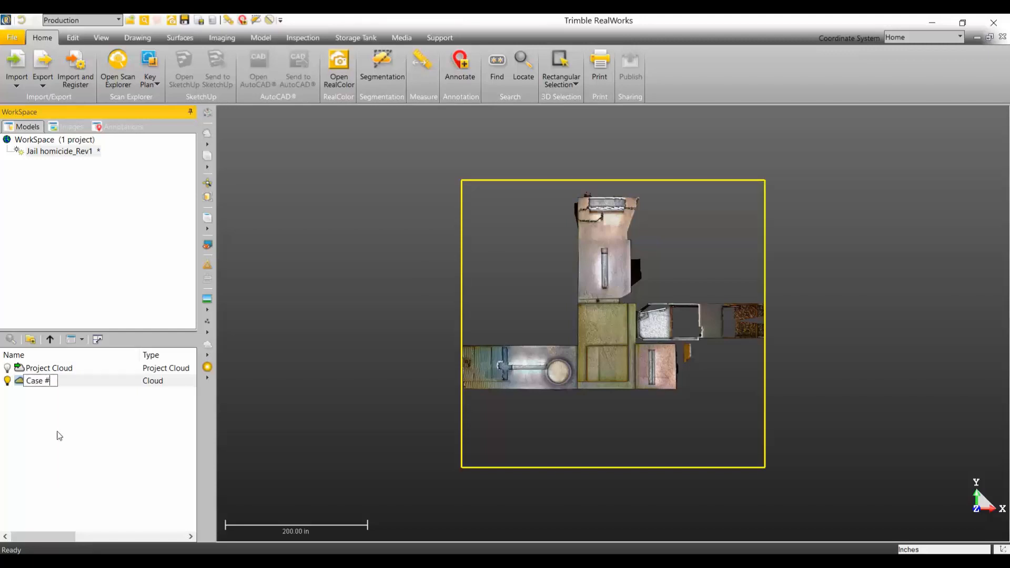
type("2341")
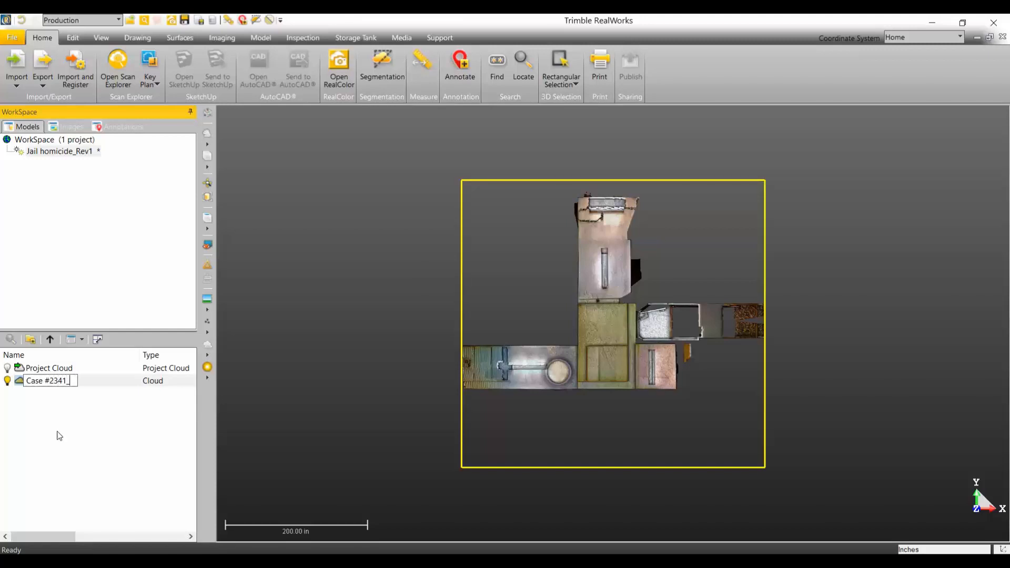
type("_Working Cloud")
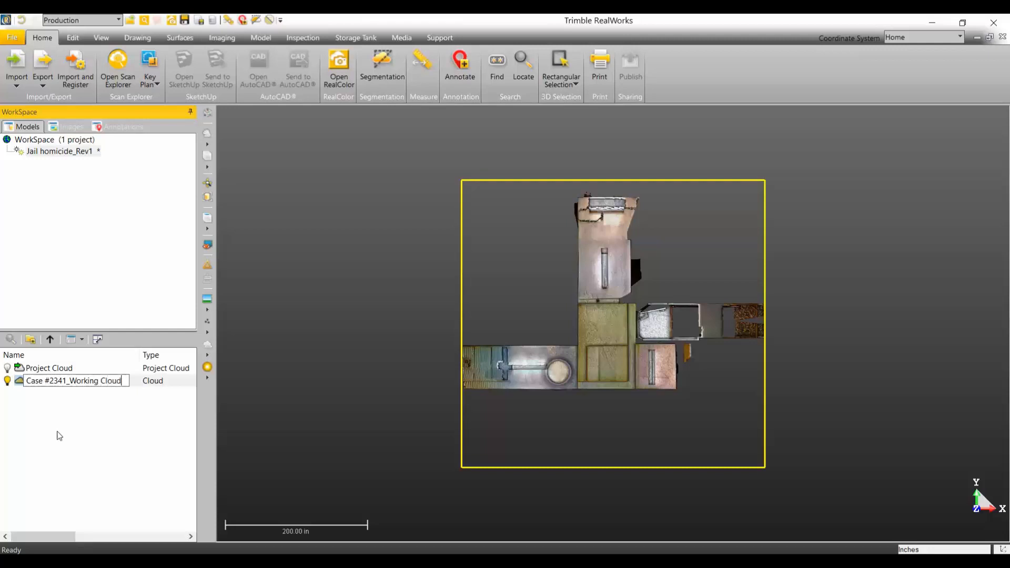
left_click(72, 380)
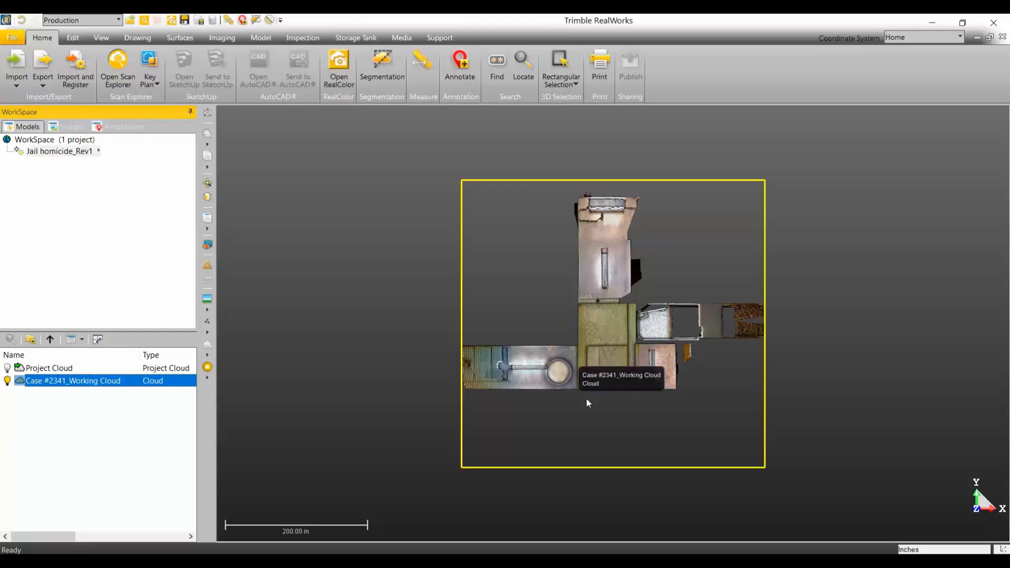
mouse_move(93, 404)
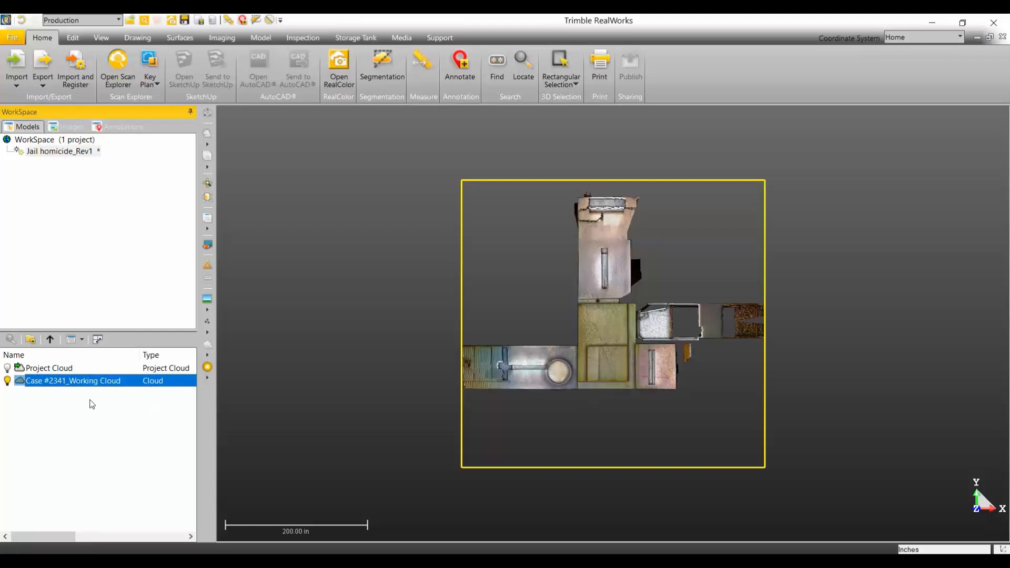
mouse_move(501, 373)
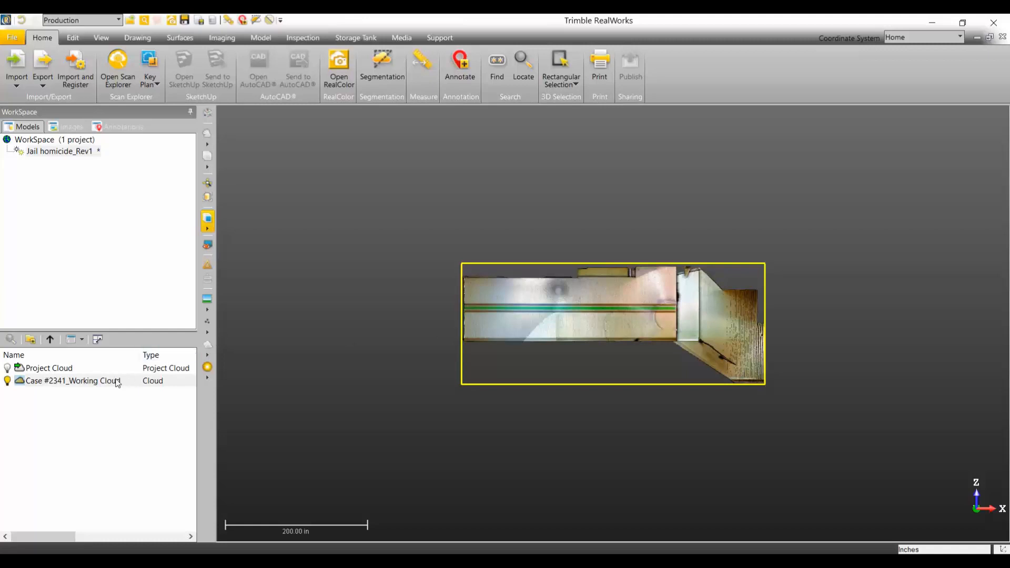
Step: Start Segmentation on Case #2341_Working Cloud from the front view
left_click(73, 381)
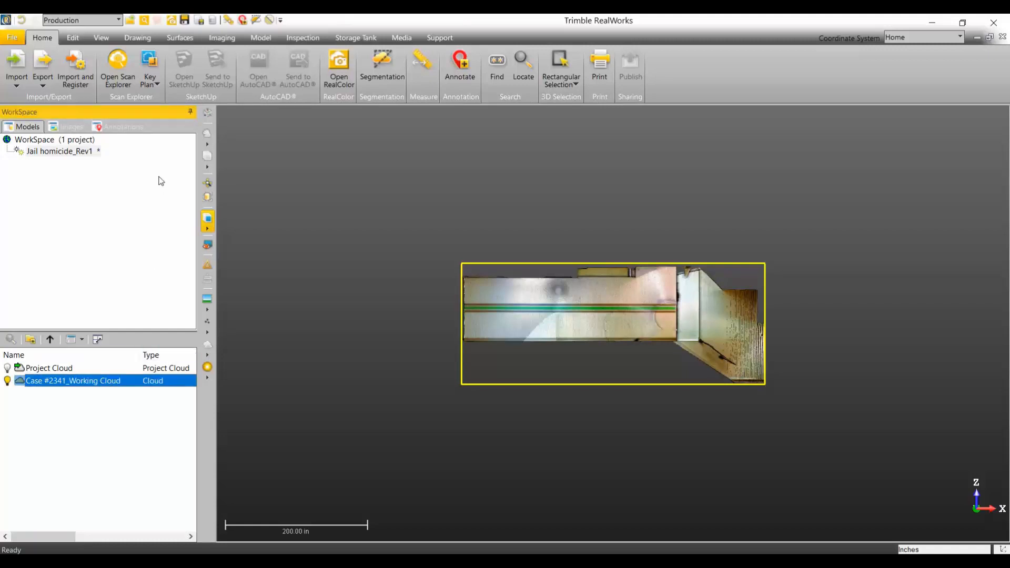
left_click(381, 67)
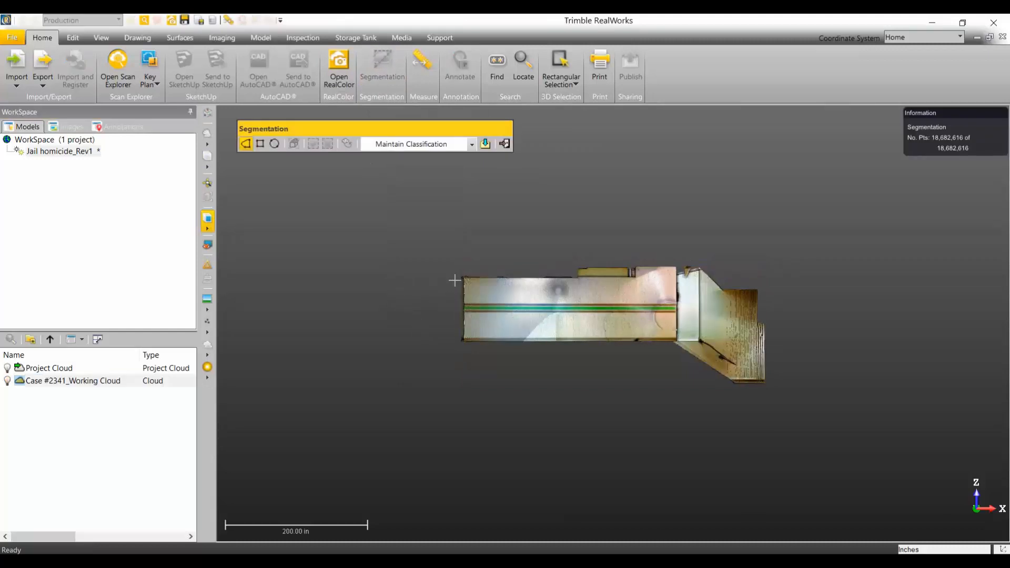
Step: Outline a polygonal fence along the top of the working cloud to isolate the roof layer
left_click_drag(455, 281, 639, 285)
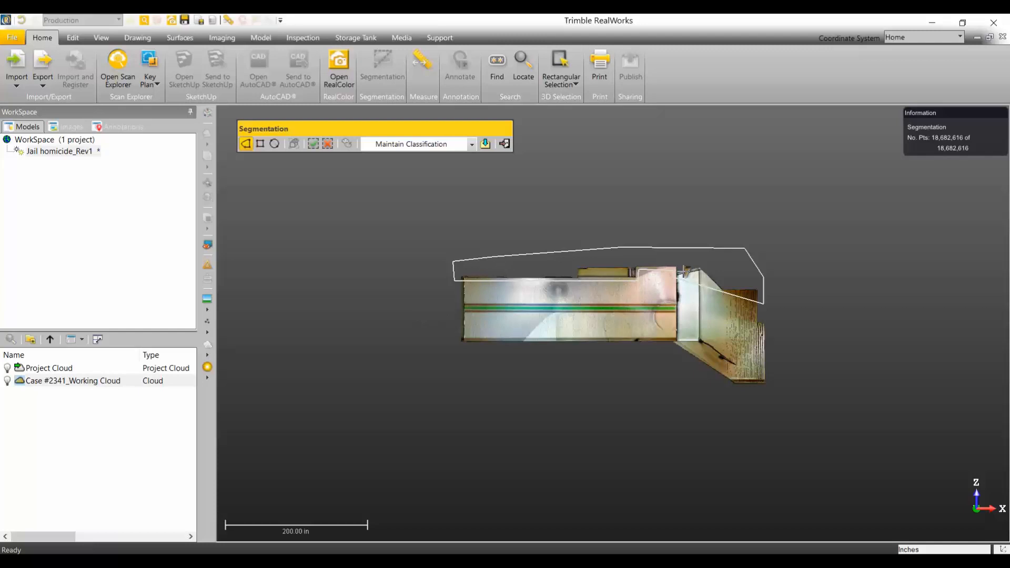
mouse_move(504, 269)
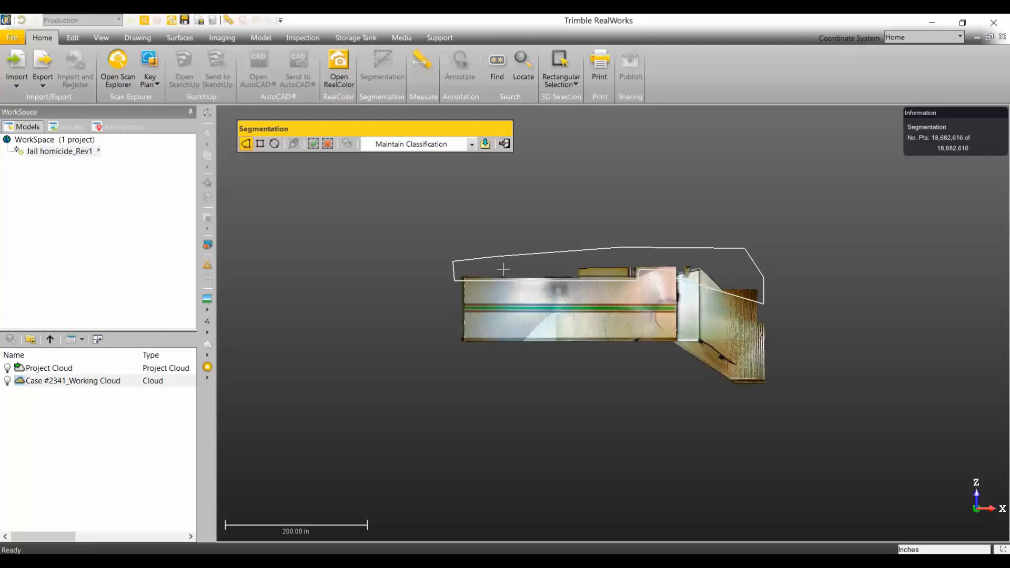
mouse_move(366, 201)
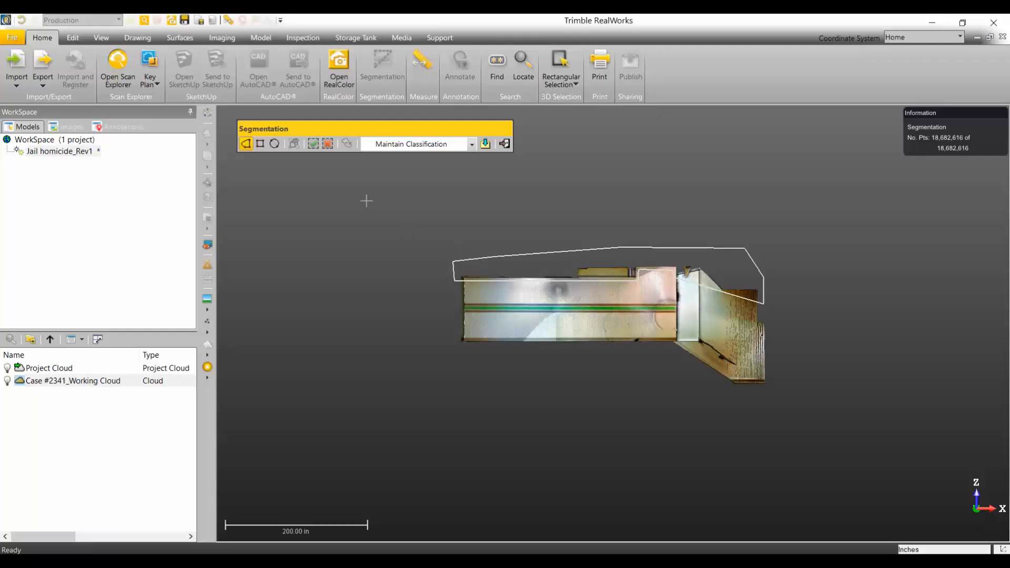
mouse_move(353, 255)
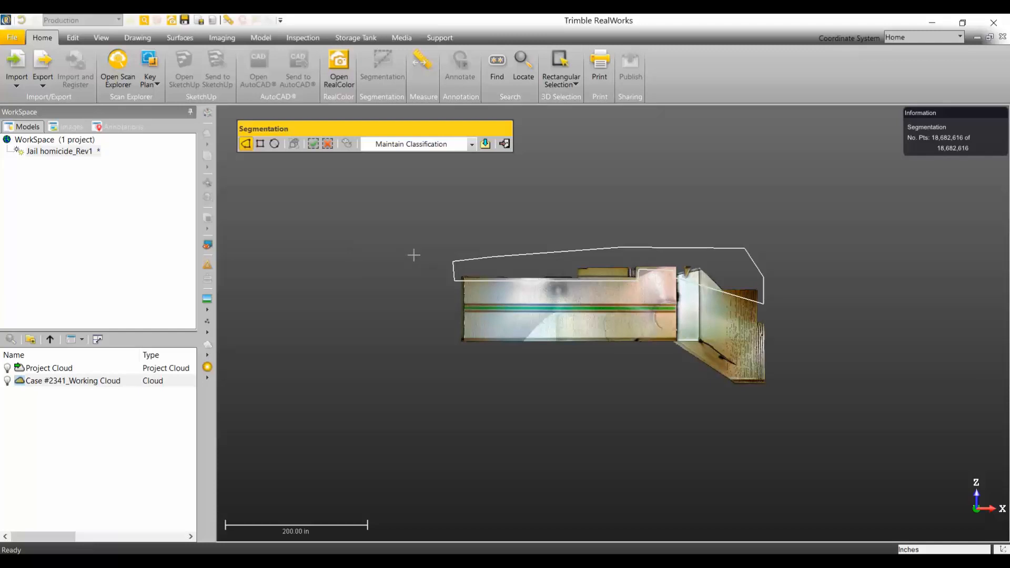
mouse_move(314, 144)
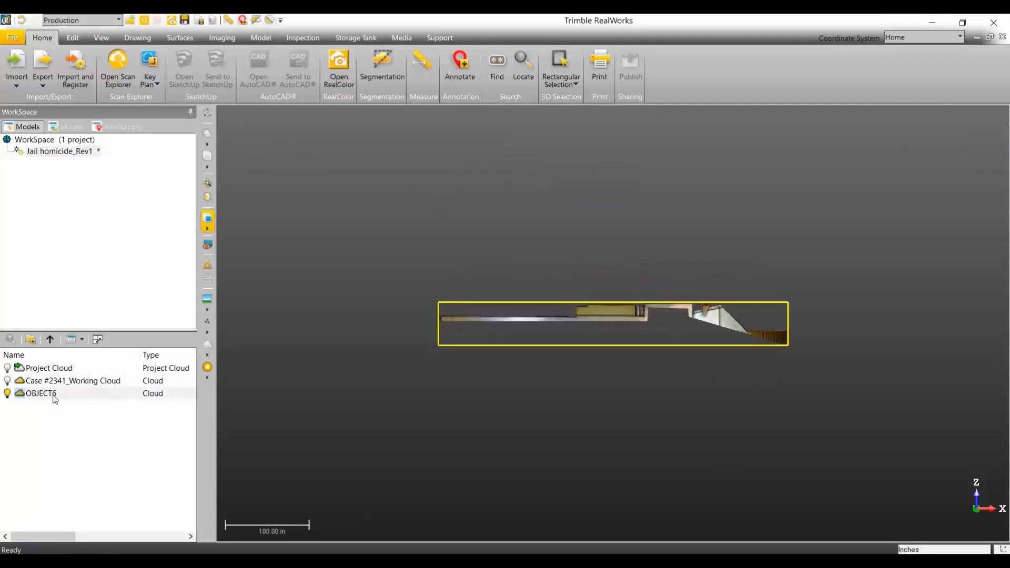
Step: Rename the OBJECT6 roof cloud to Case #2341_Roof
double_click(41, 393)
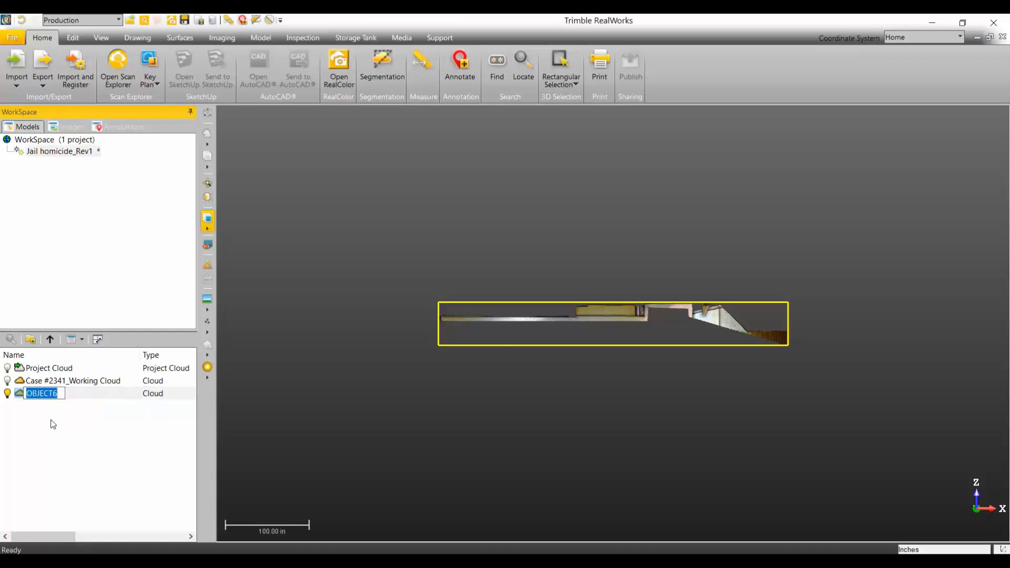
type("Case #2341_Roof")
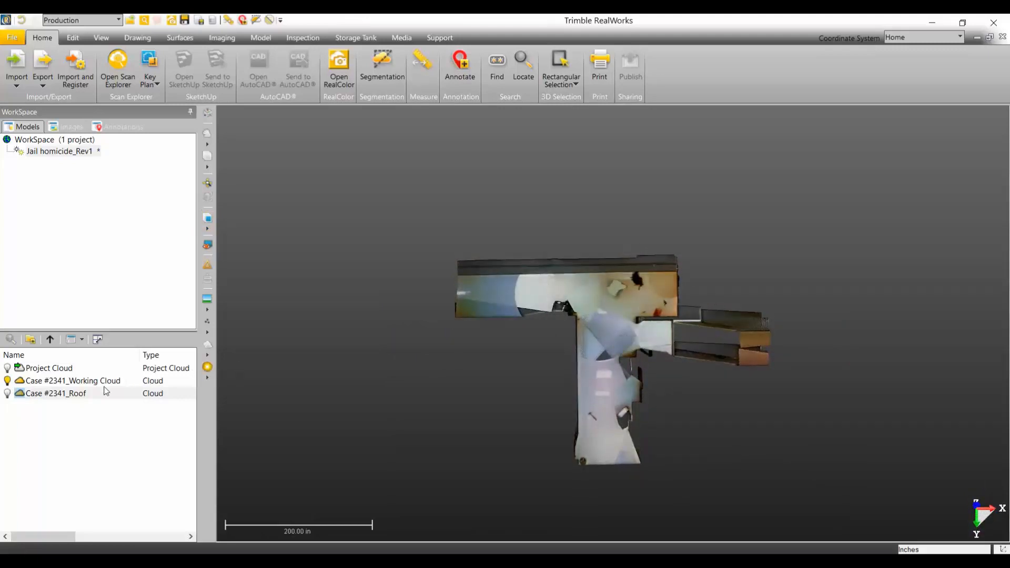
Step: View Case #2341_Working Cloud from the Top and bring the room with the yellow tray into view
left_click(73, 381)
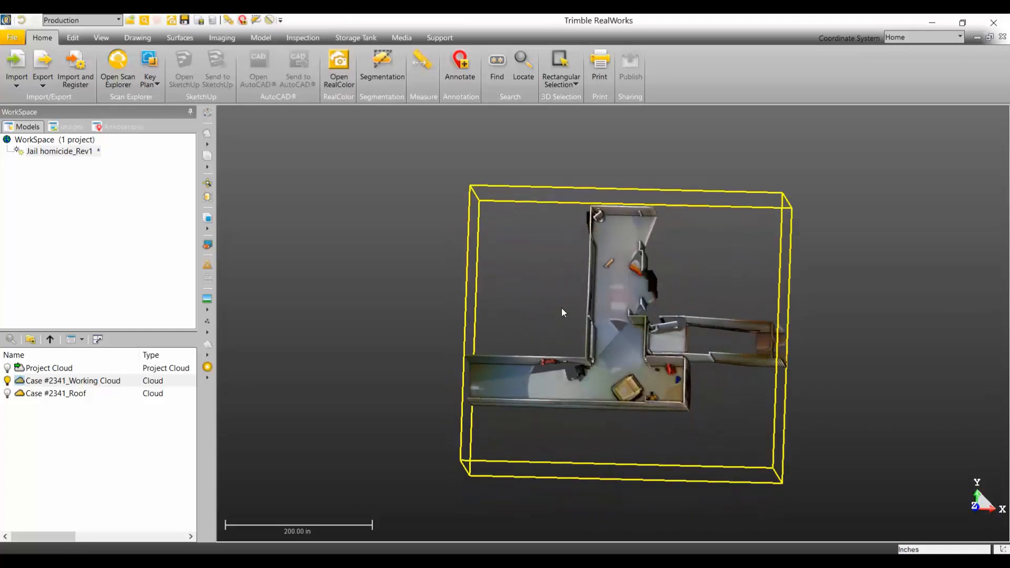
left_click(207, 219)
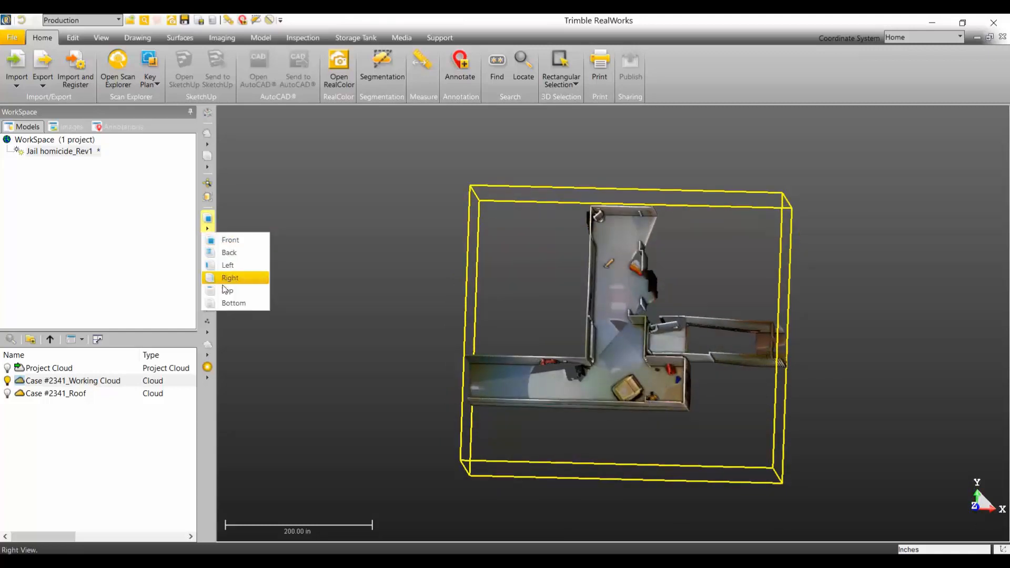
left_click(228, 291)
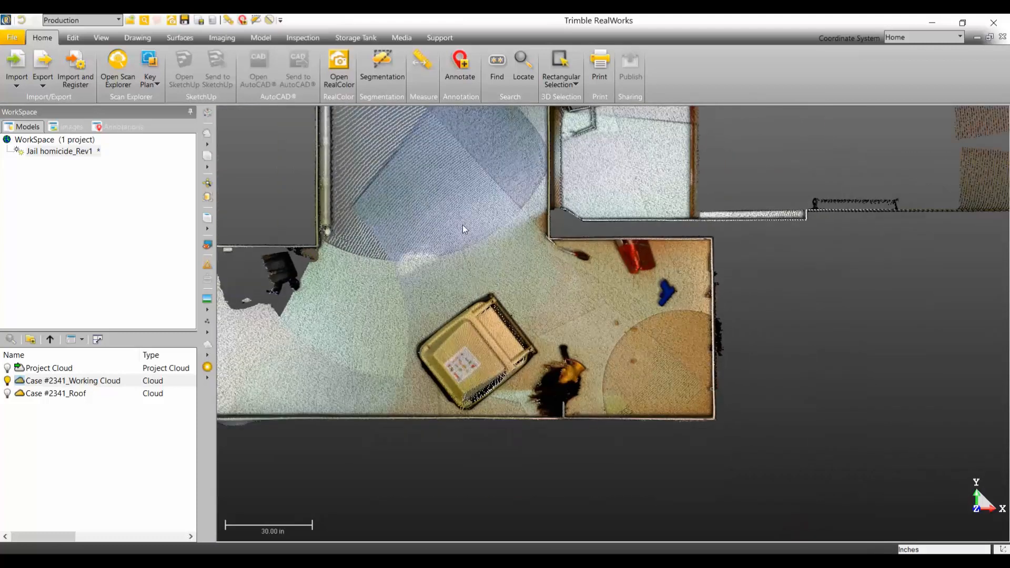
mouse_move(454, 239)
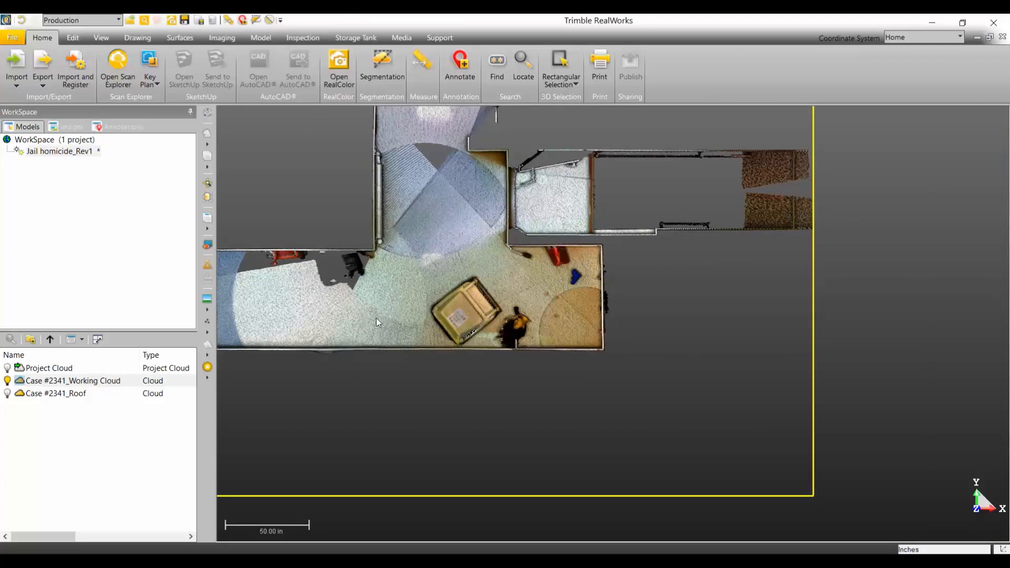
mouse_move(426, 277)
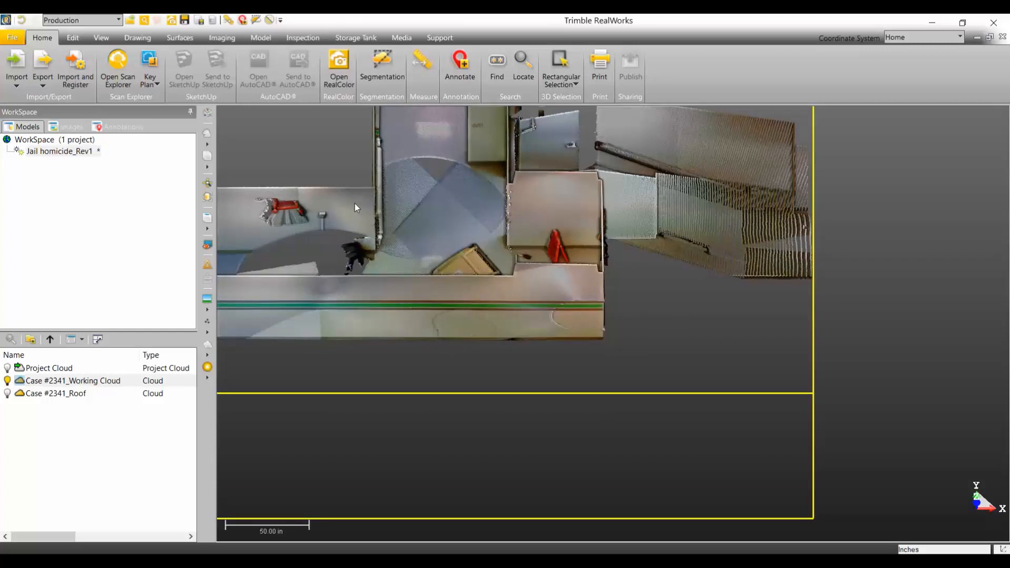
left_click_drag(355, 207, 529, 271)
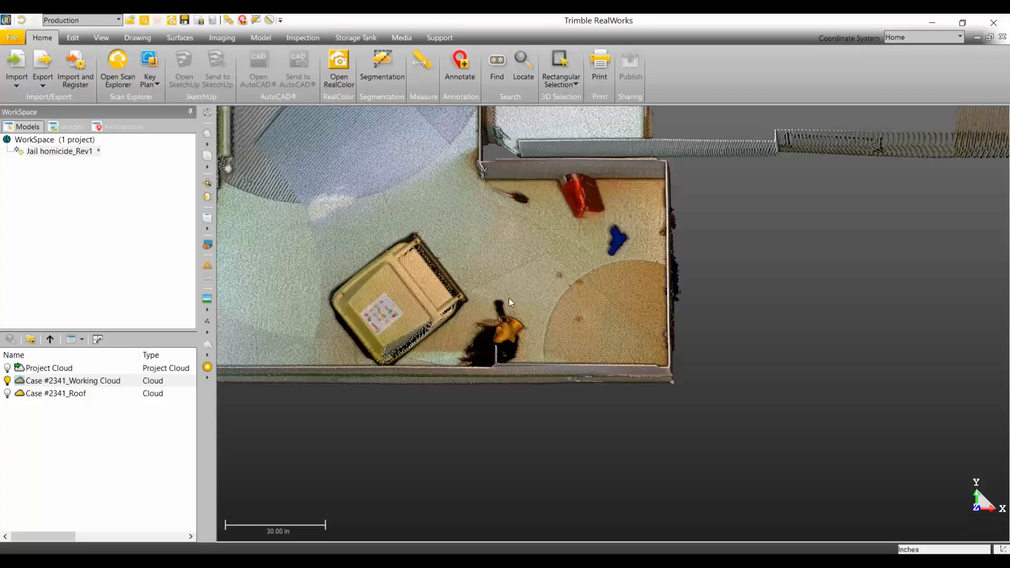
mouse_move(430, 231)
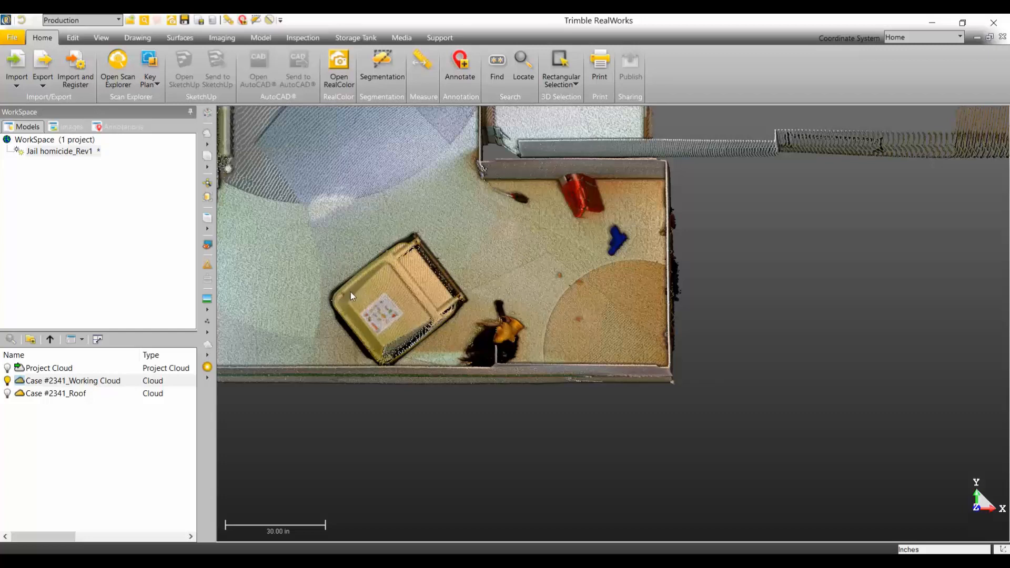
mouse_move(389, 296)
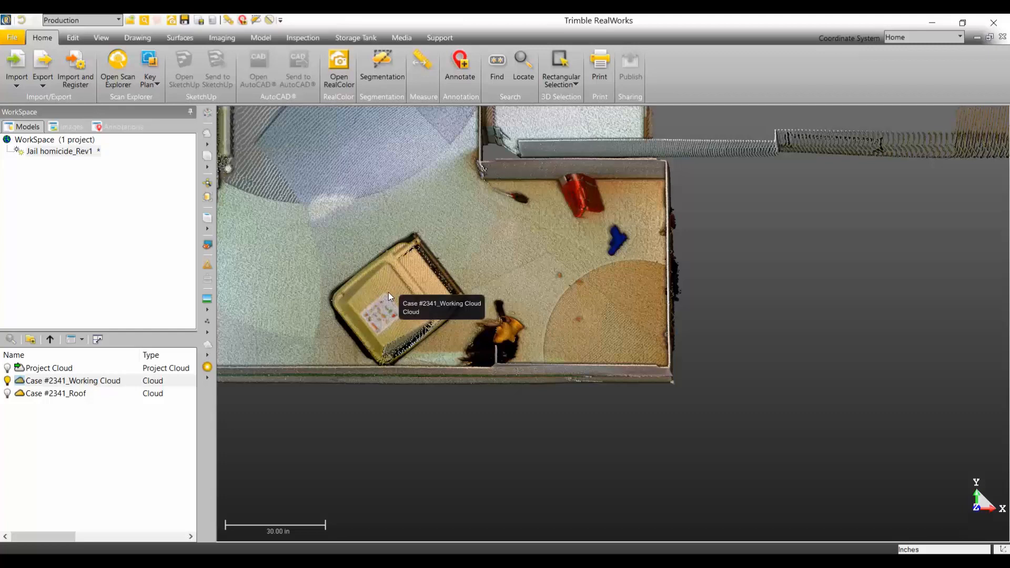